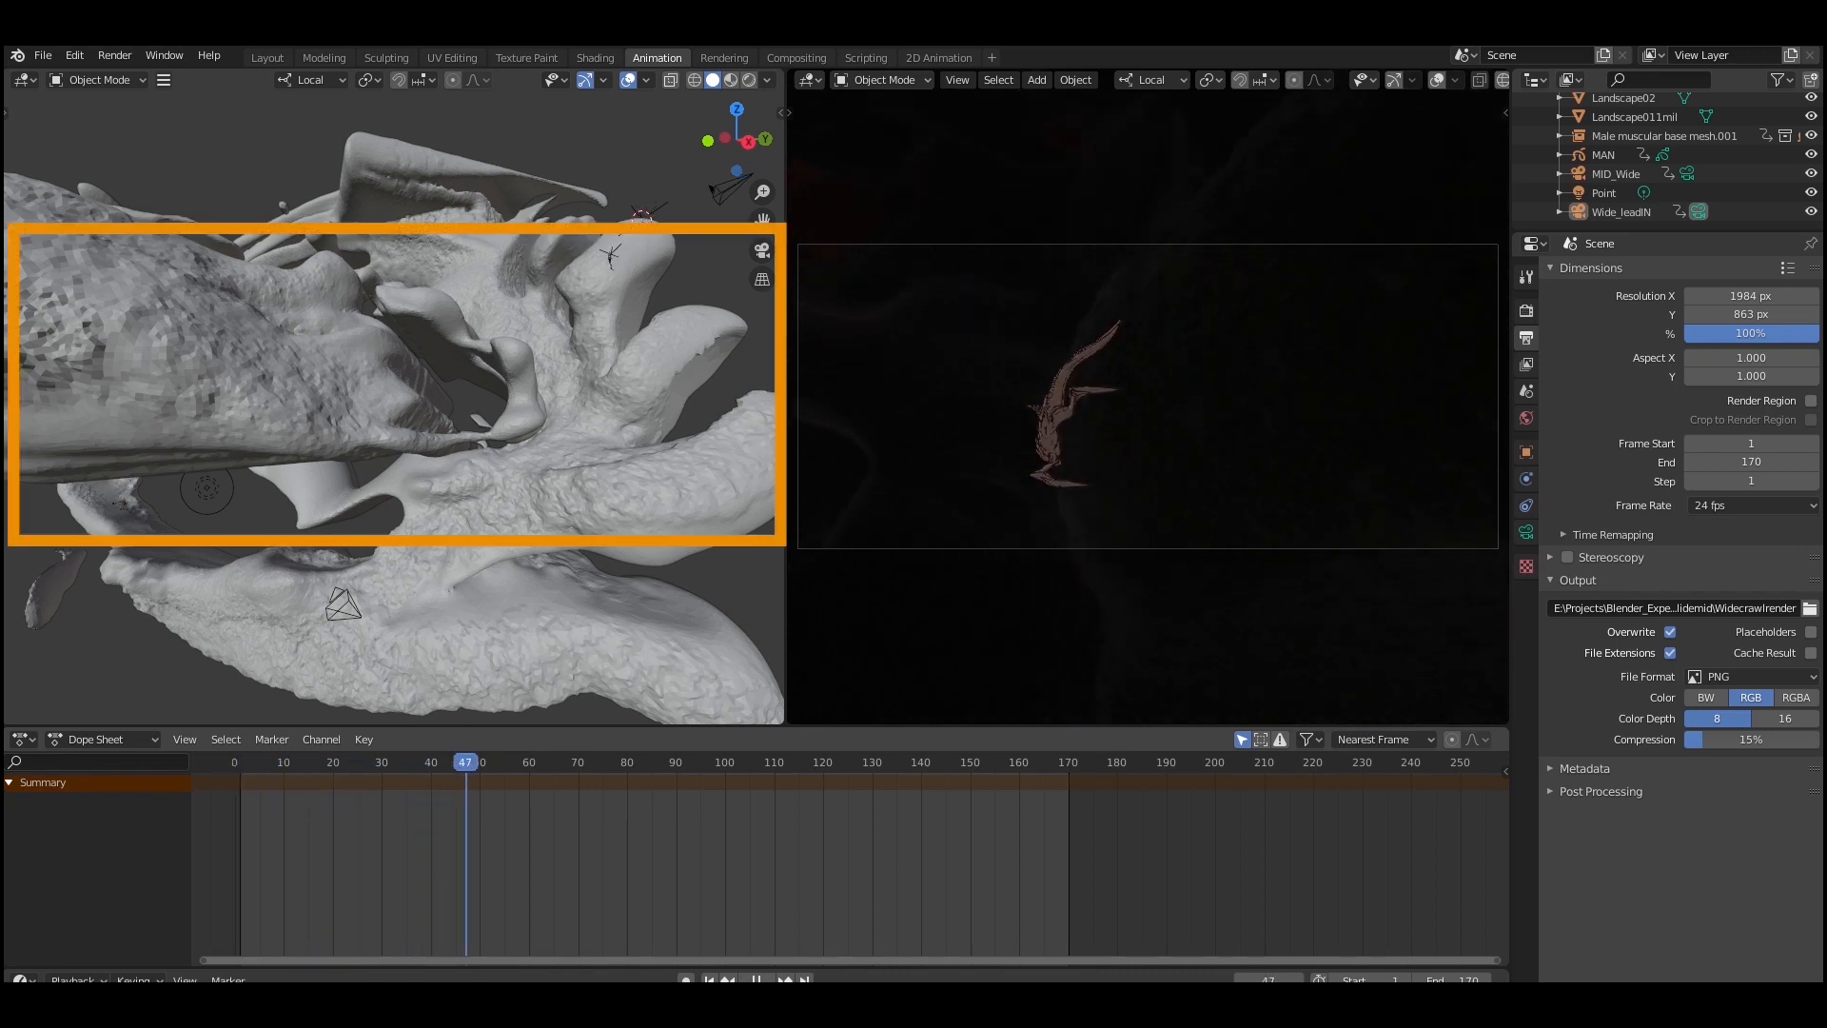
Select the CratureGP creature and the man mesh, previewing the scene's playback.
click(700, 761)
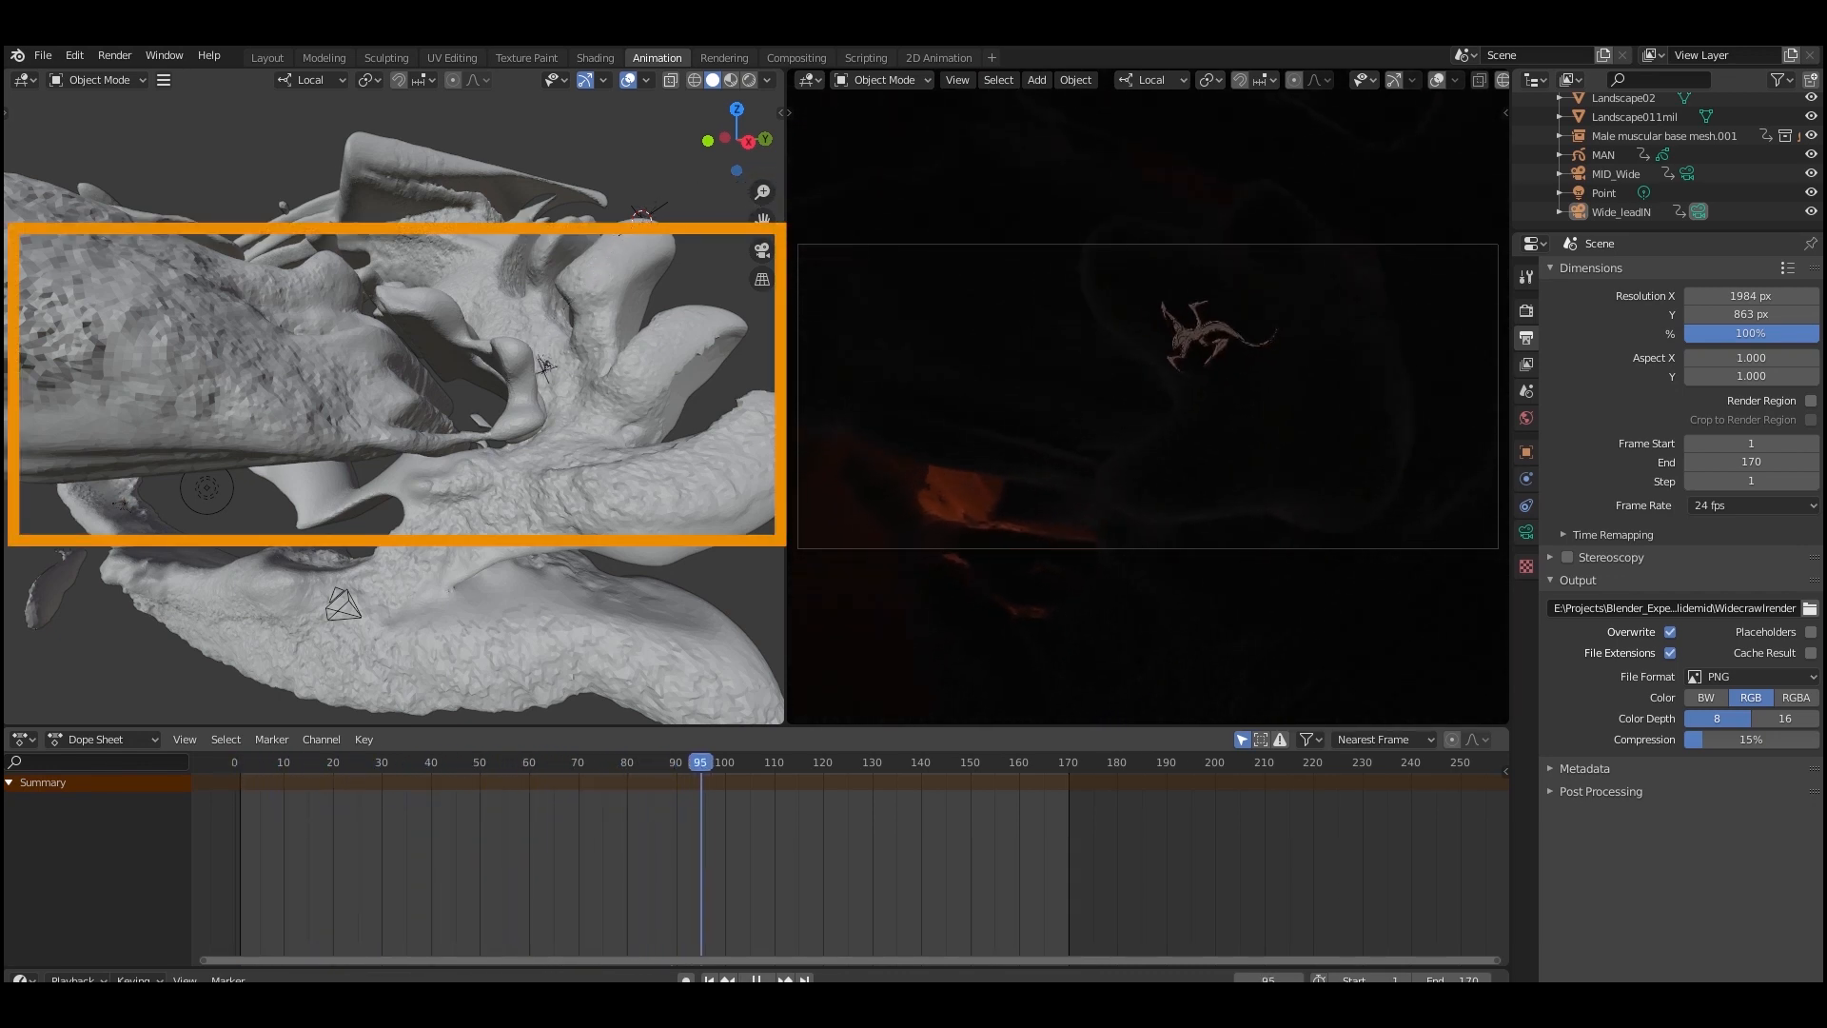
click(929, 761)
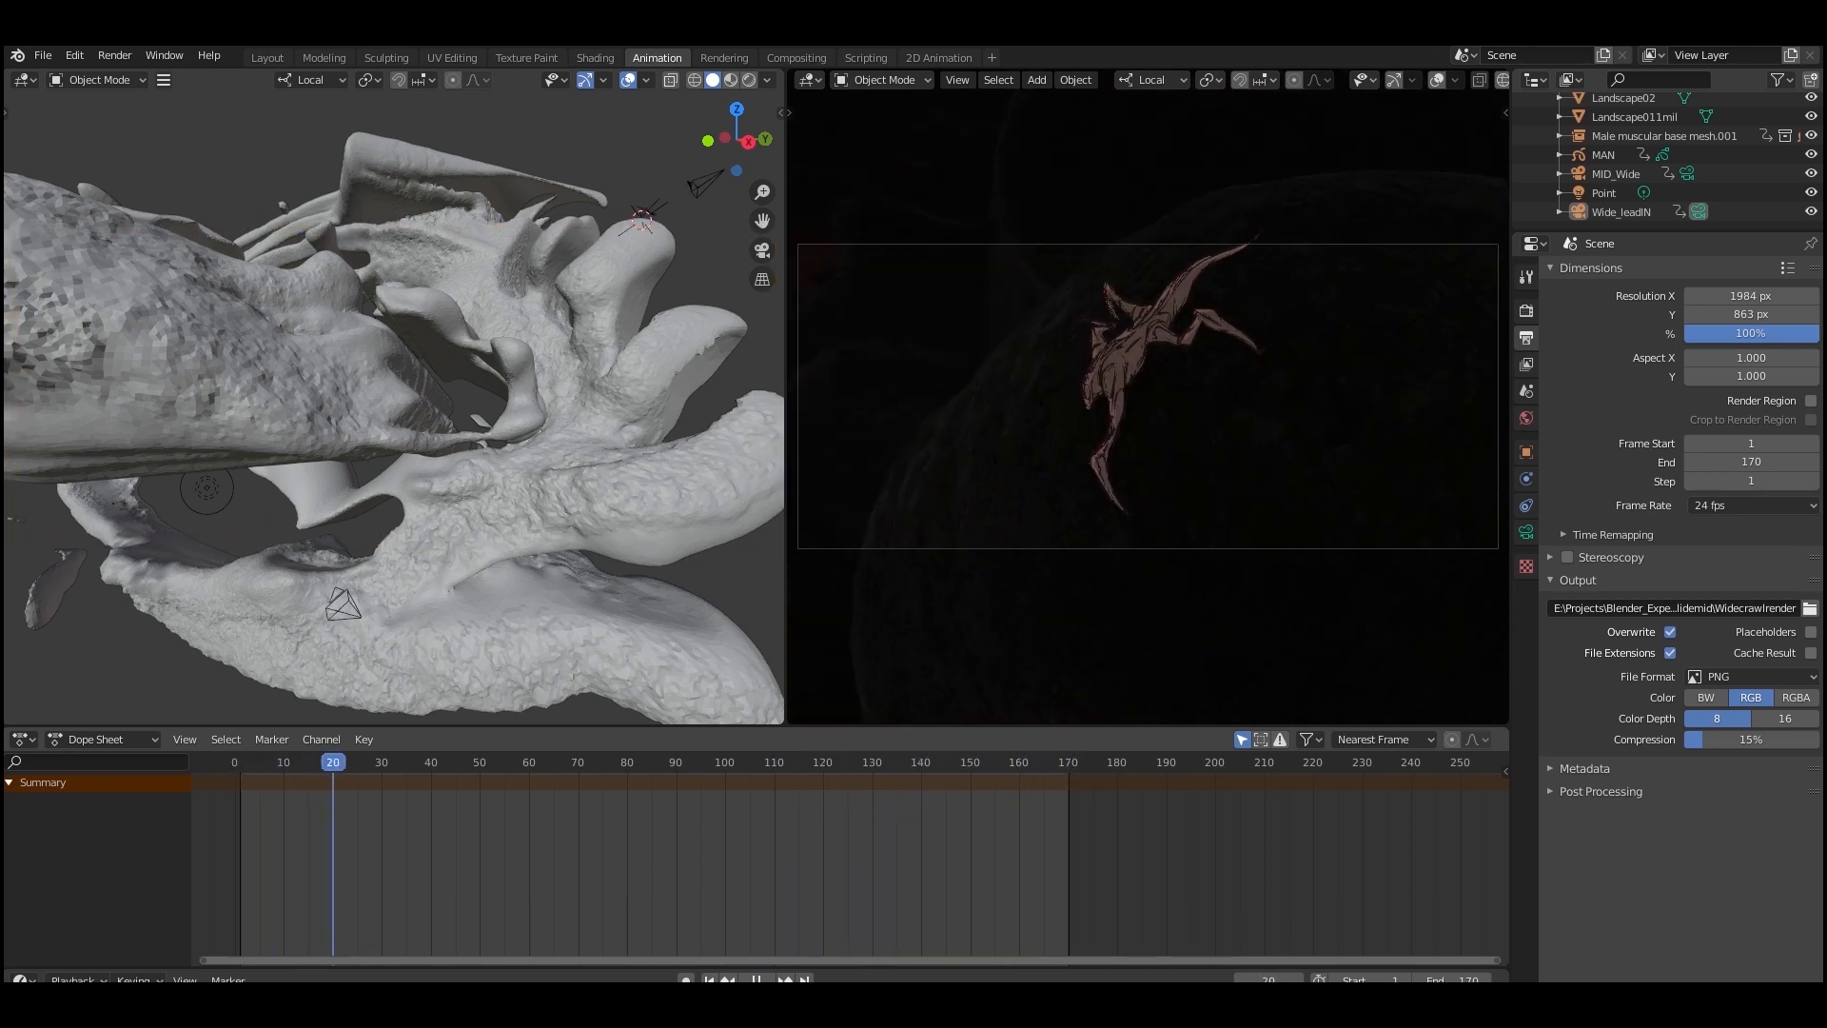
click(568, 762)
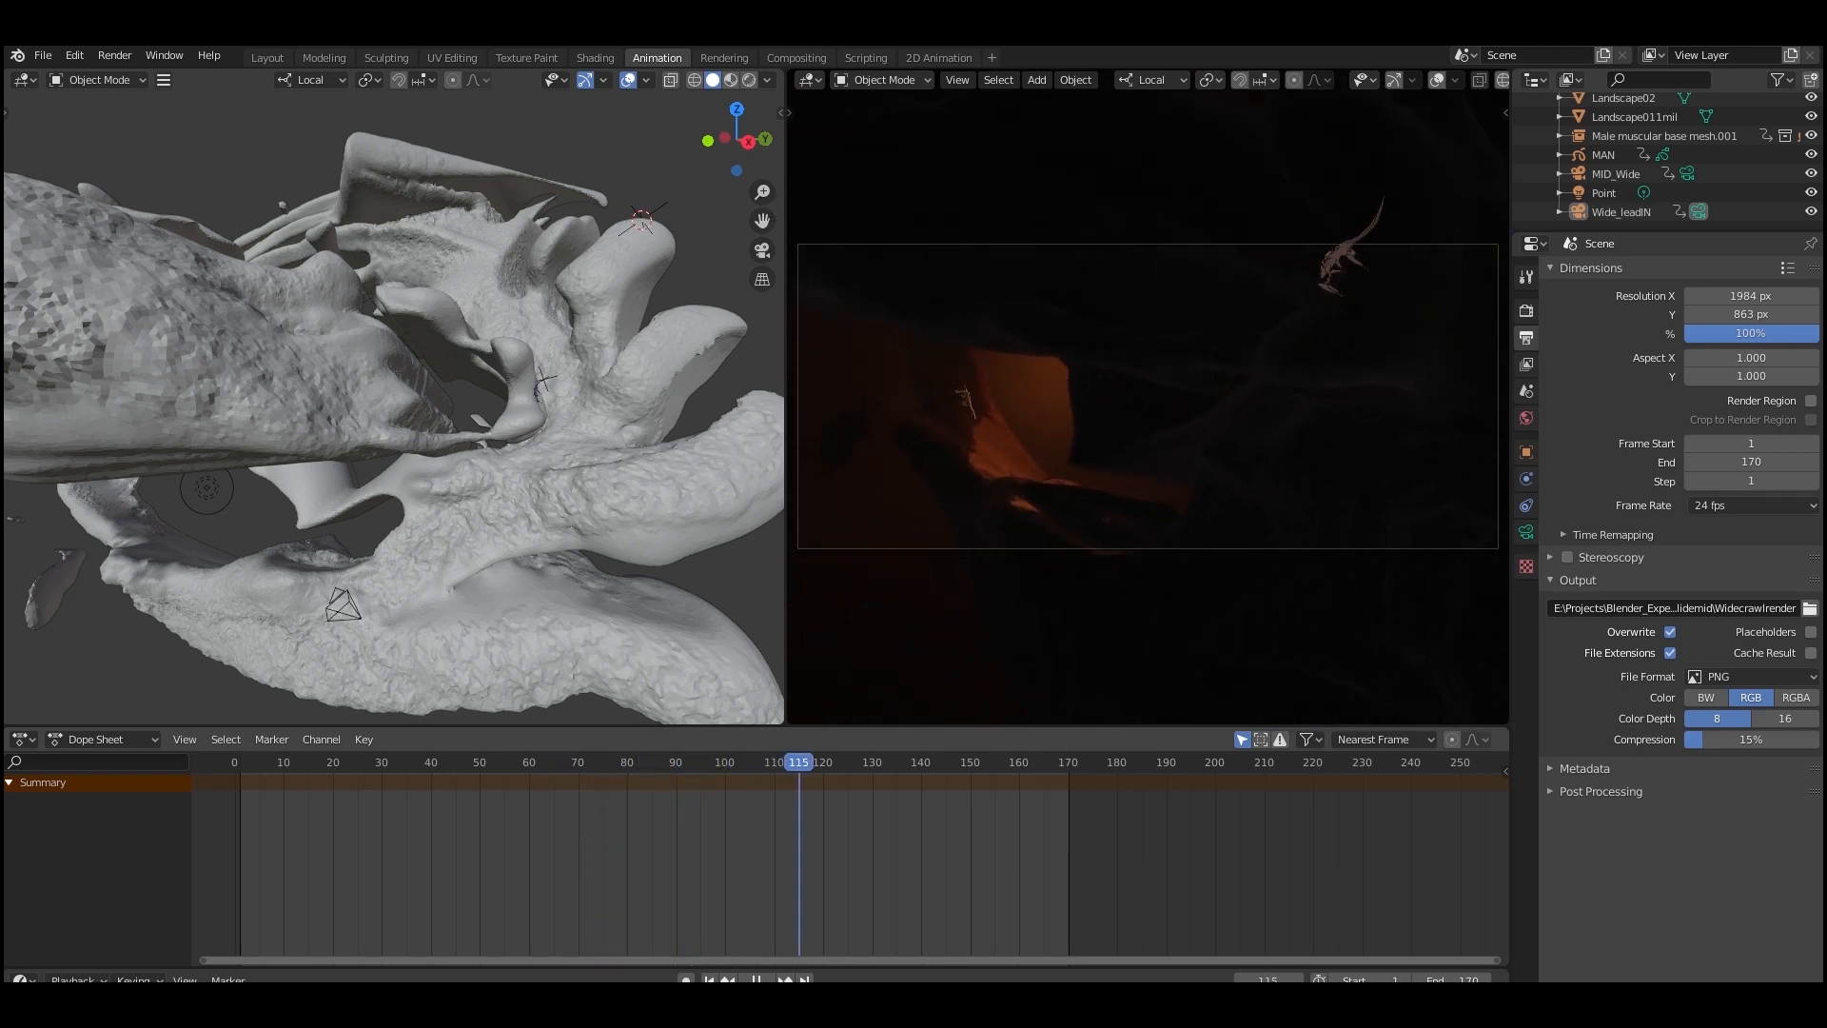
click(1023, 762)
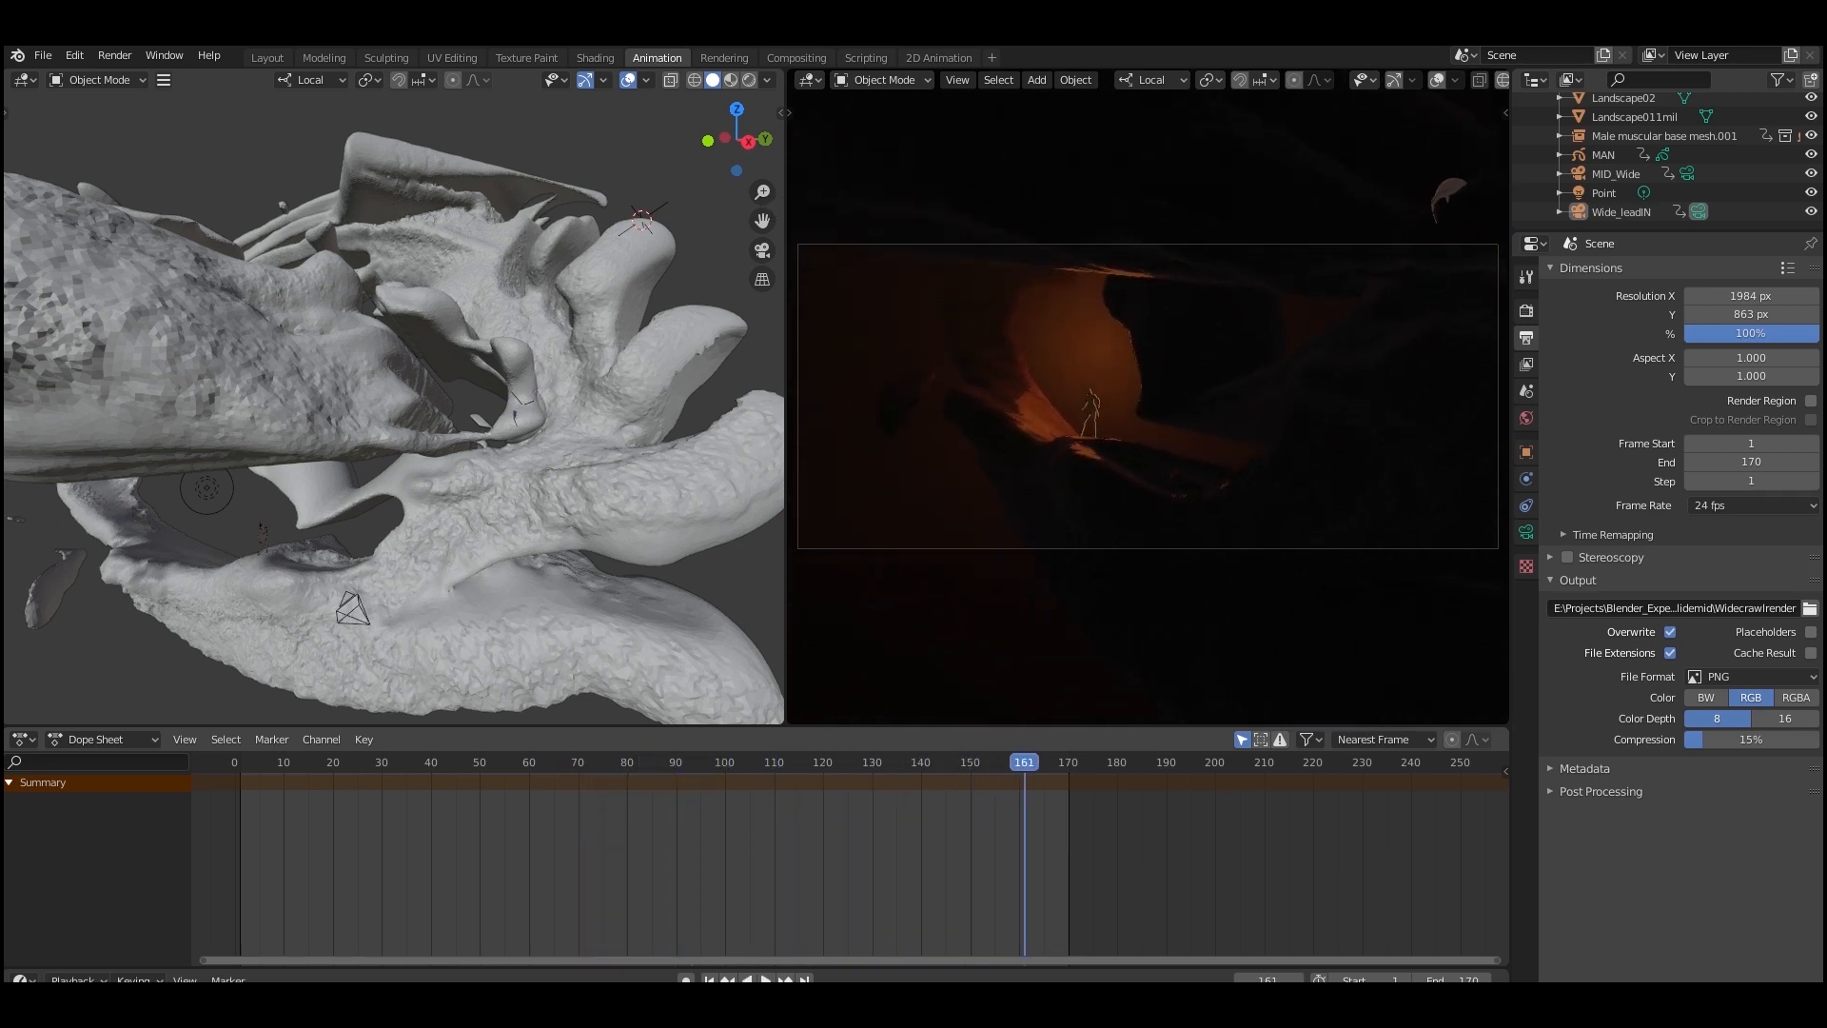
click(266, 57)
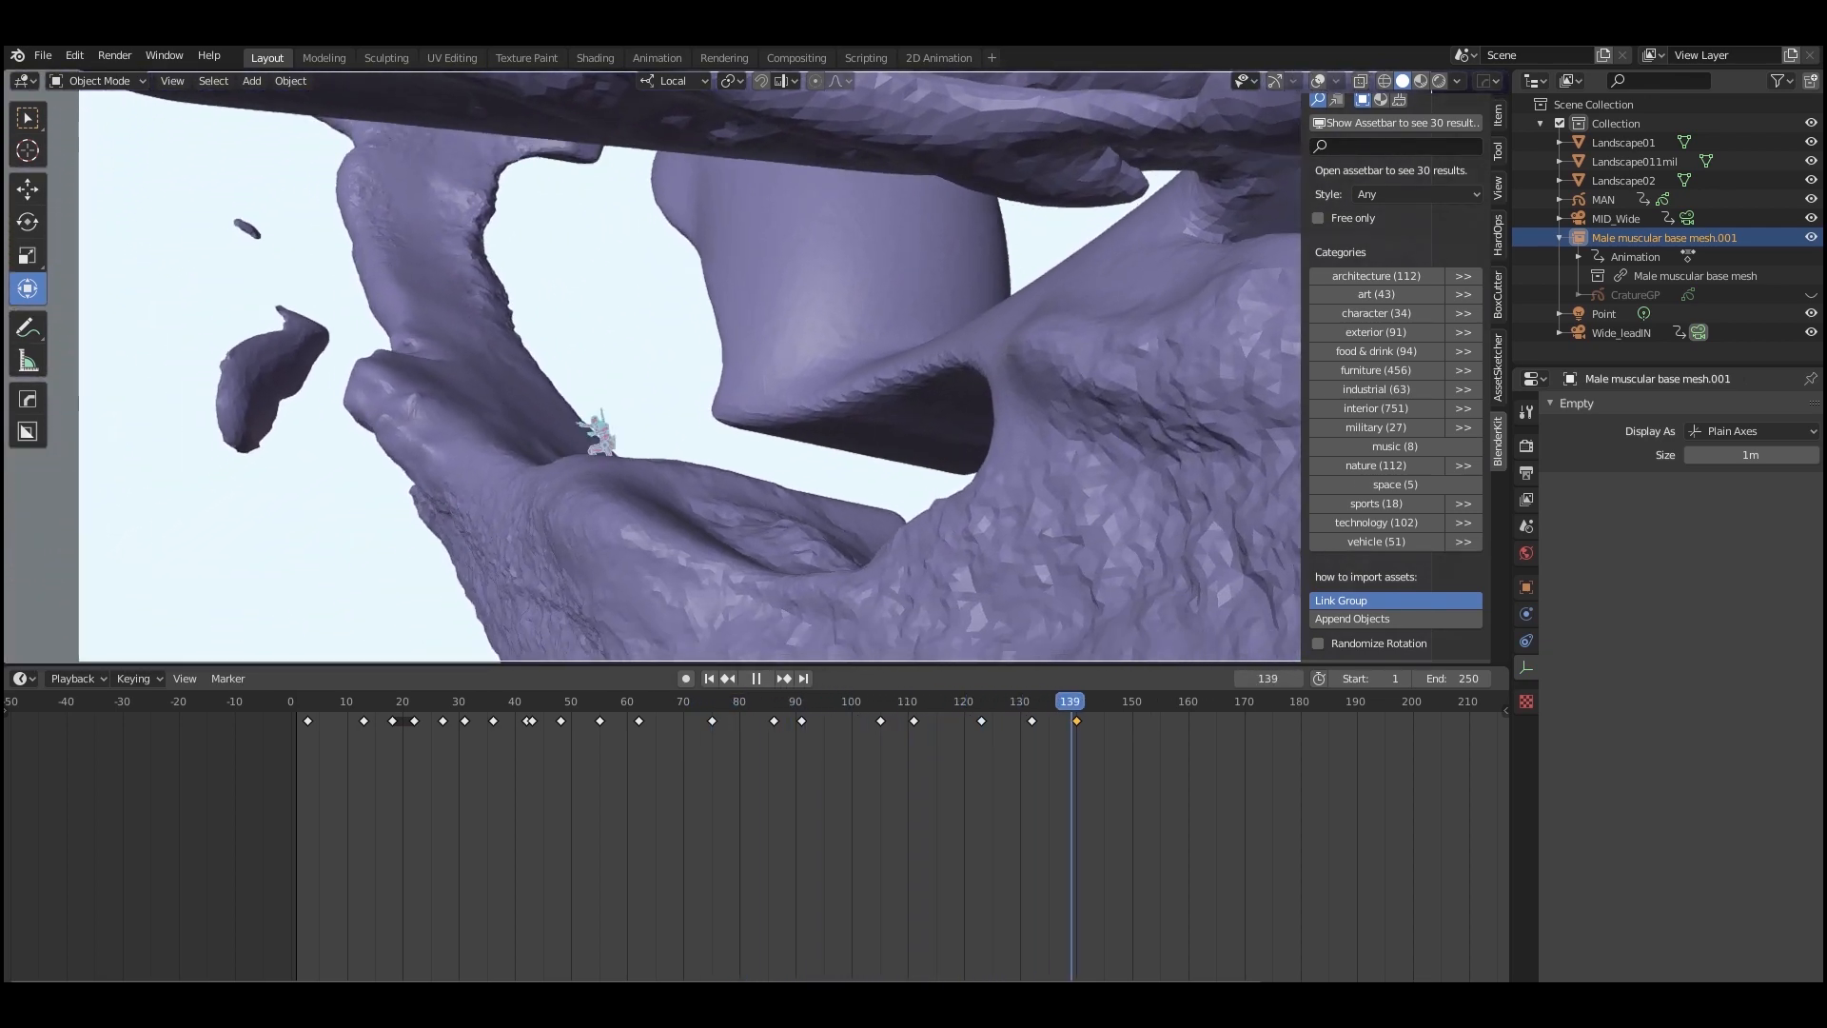
click(355, 700)
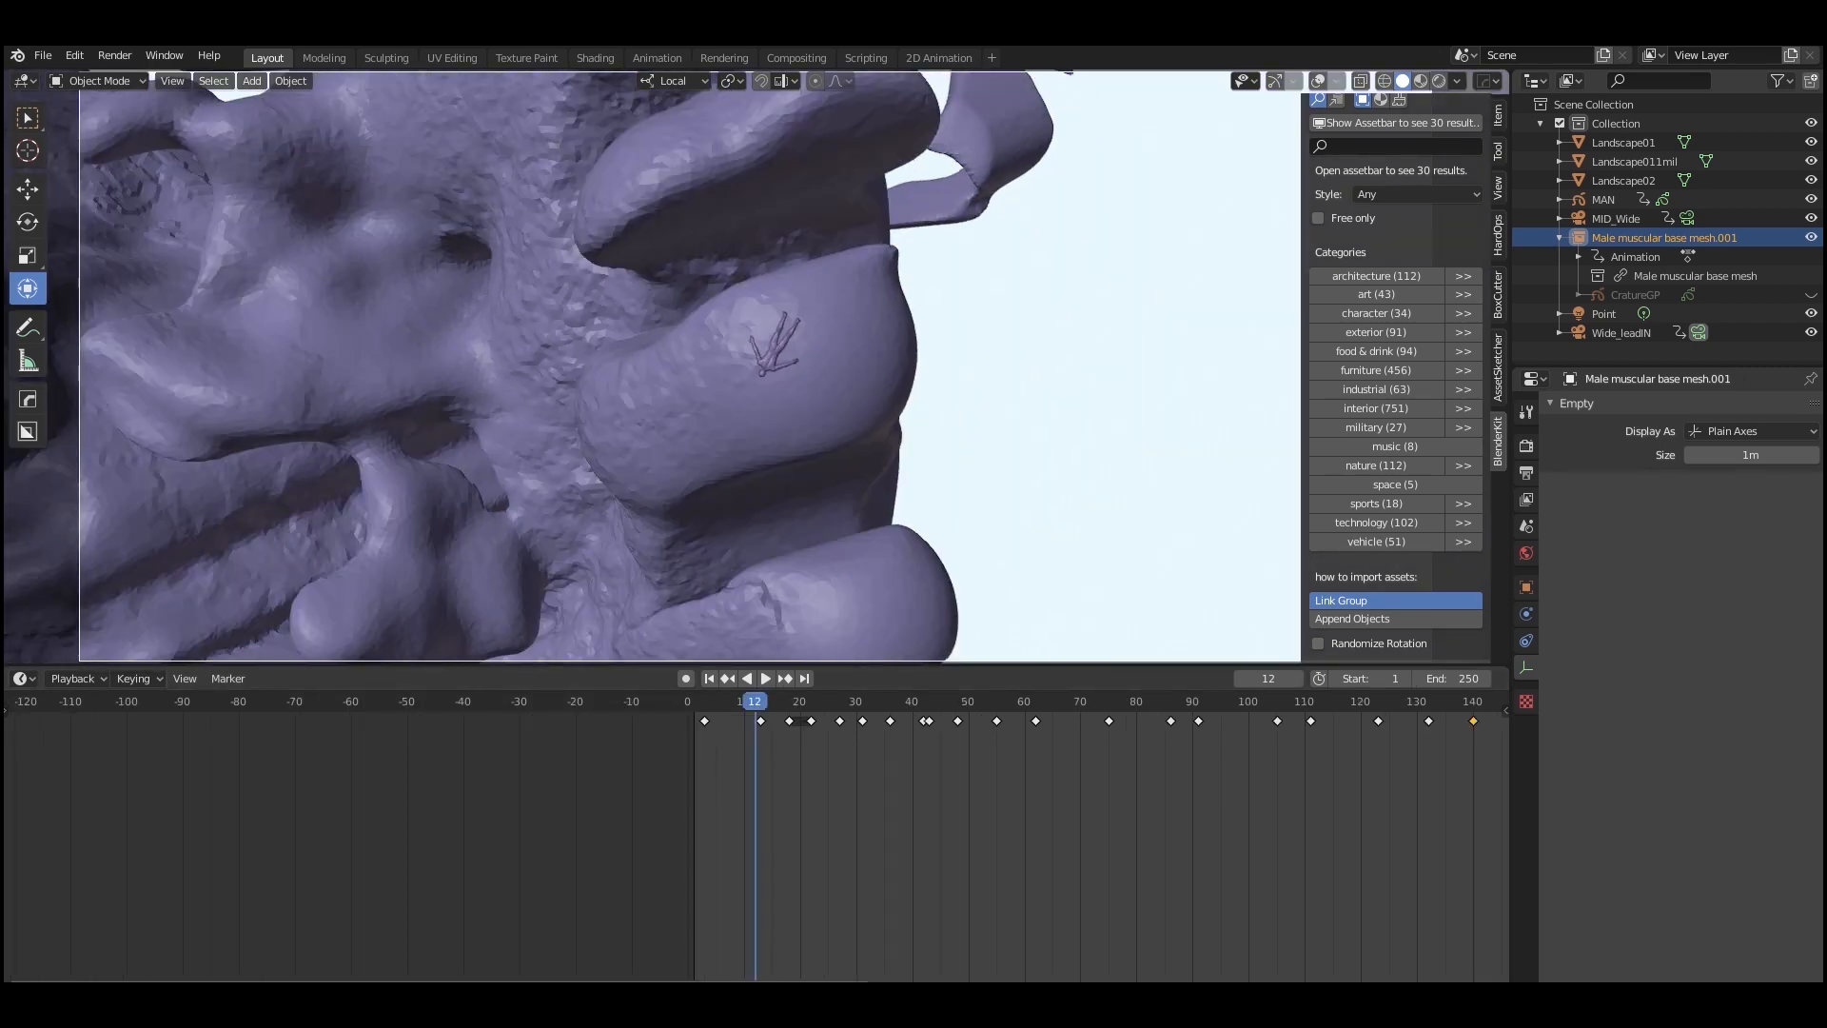
click(764, 676)
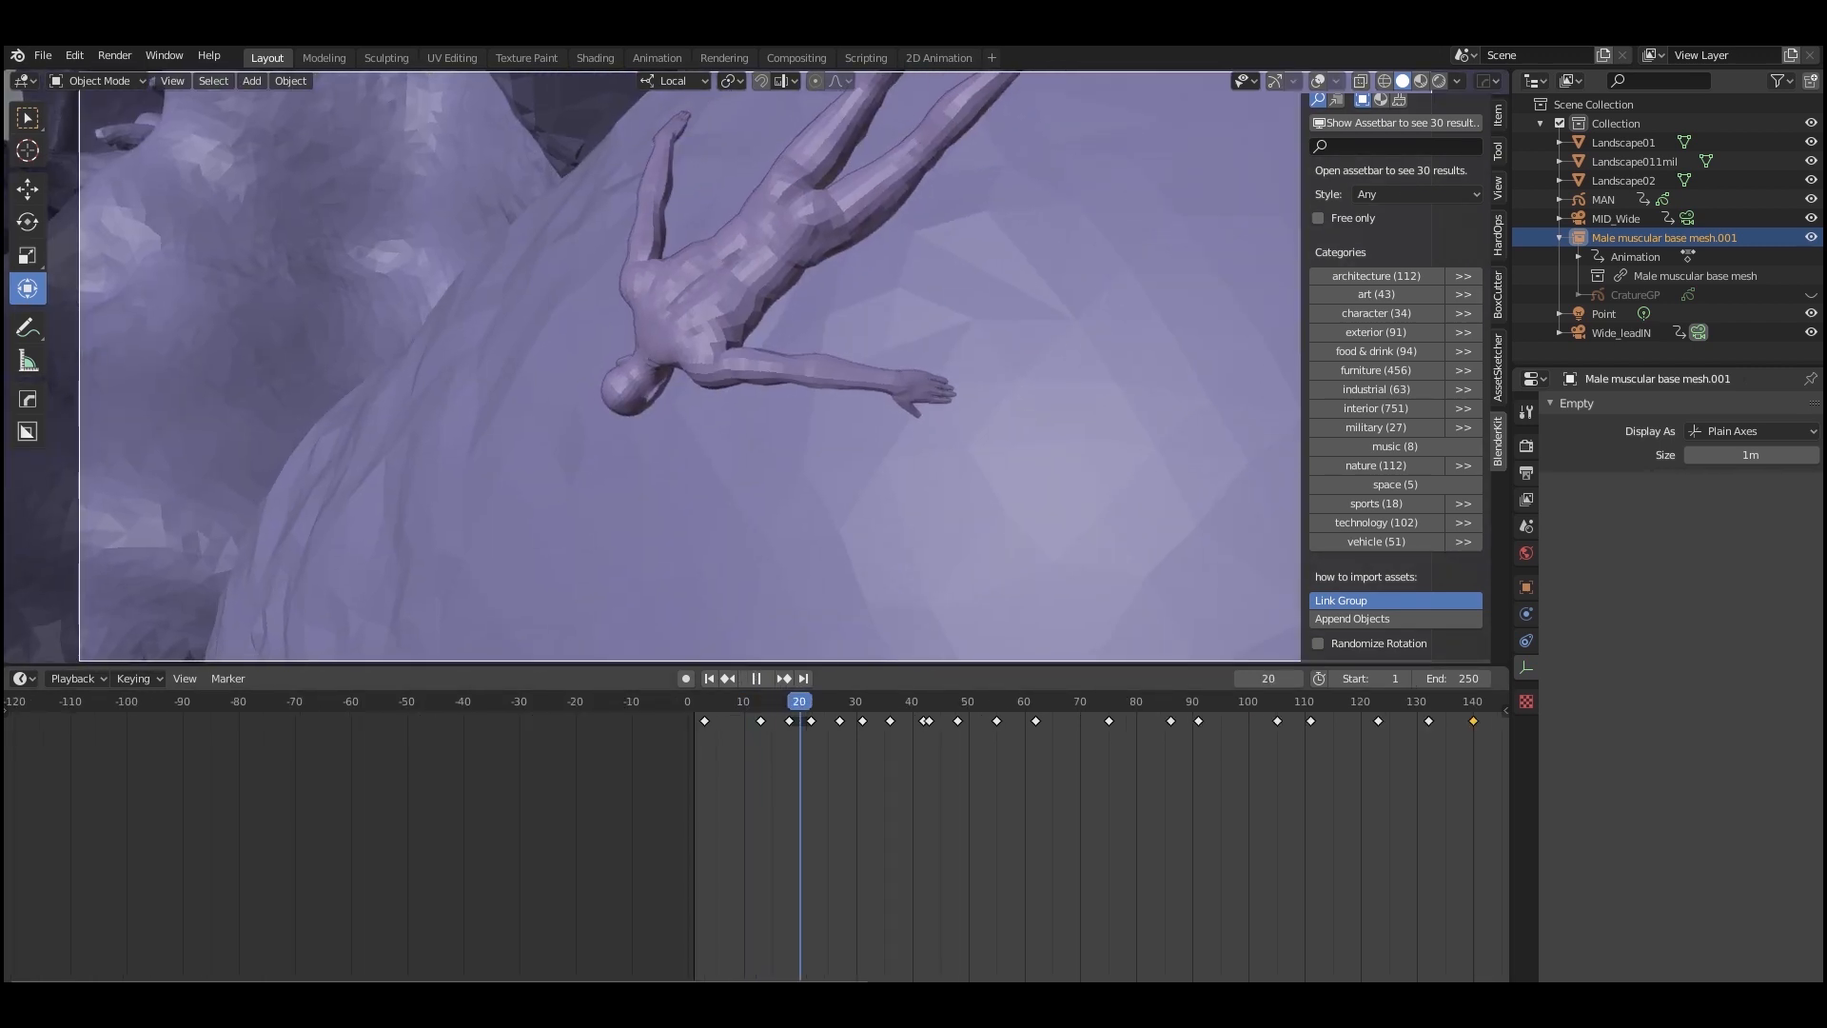
click(755, 677)
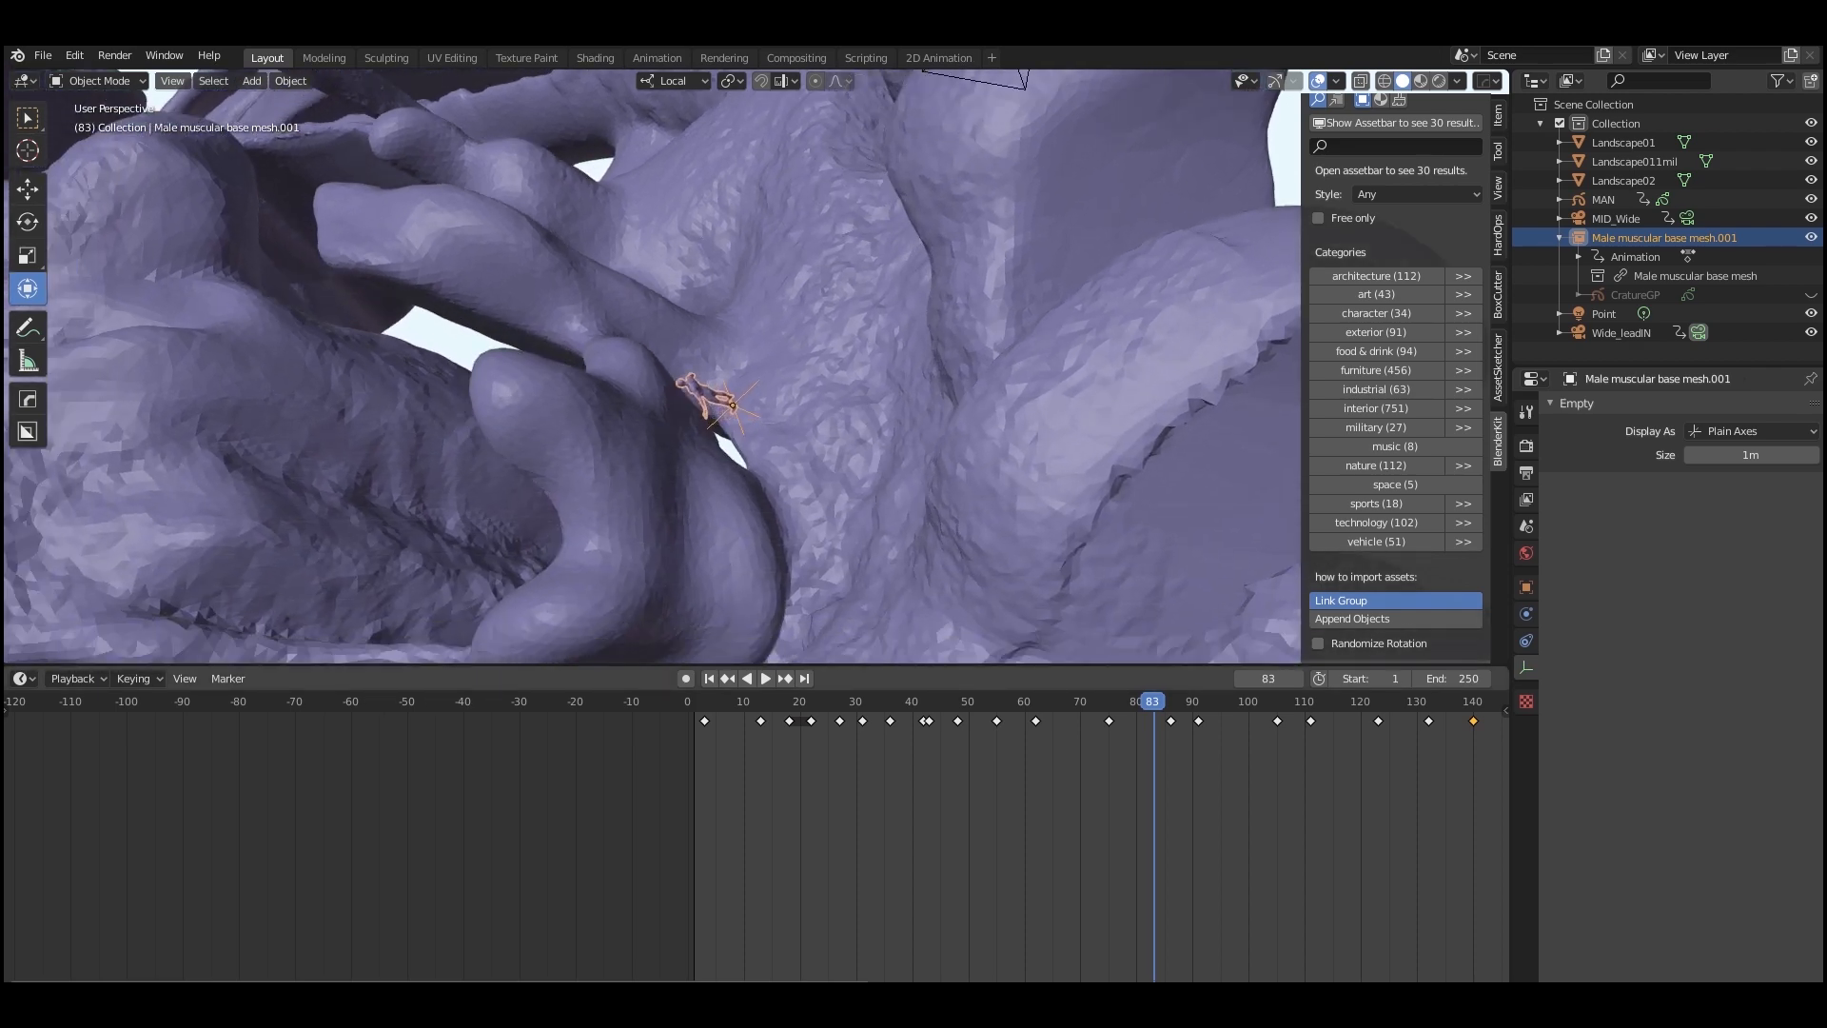
Parent CratureGP to the man mesh using Object (Keep Transform).
click(764, 677)
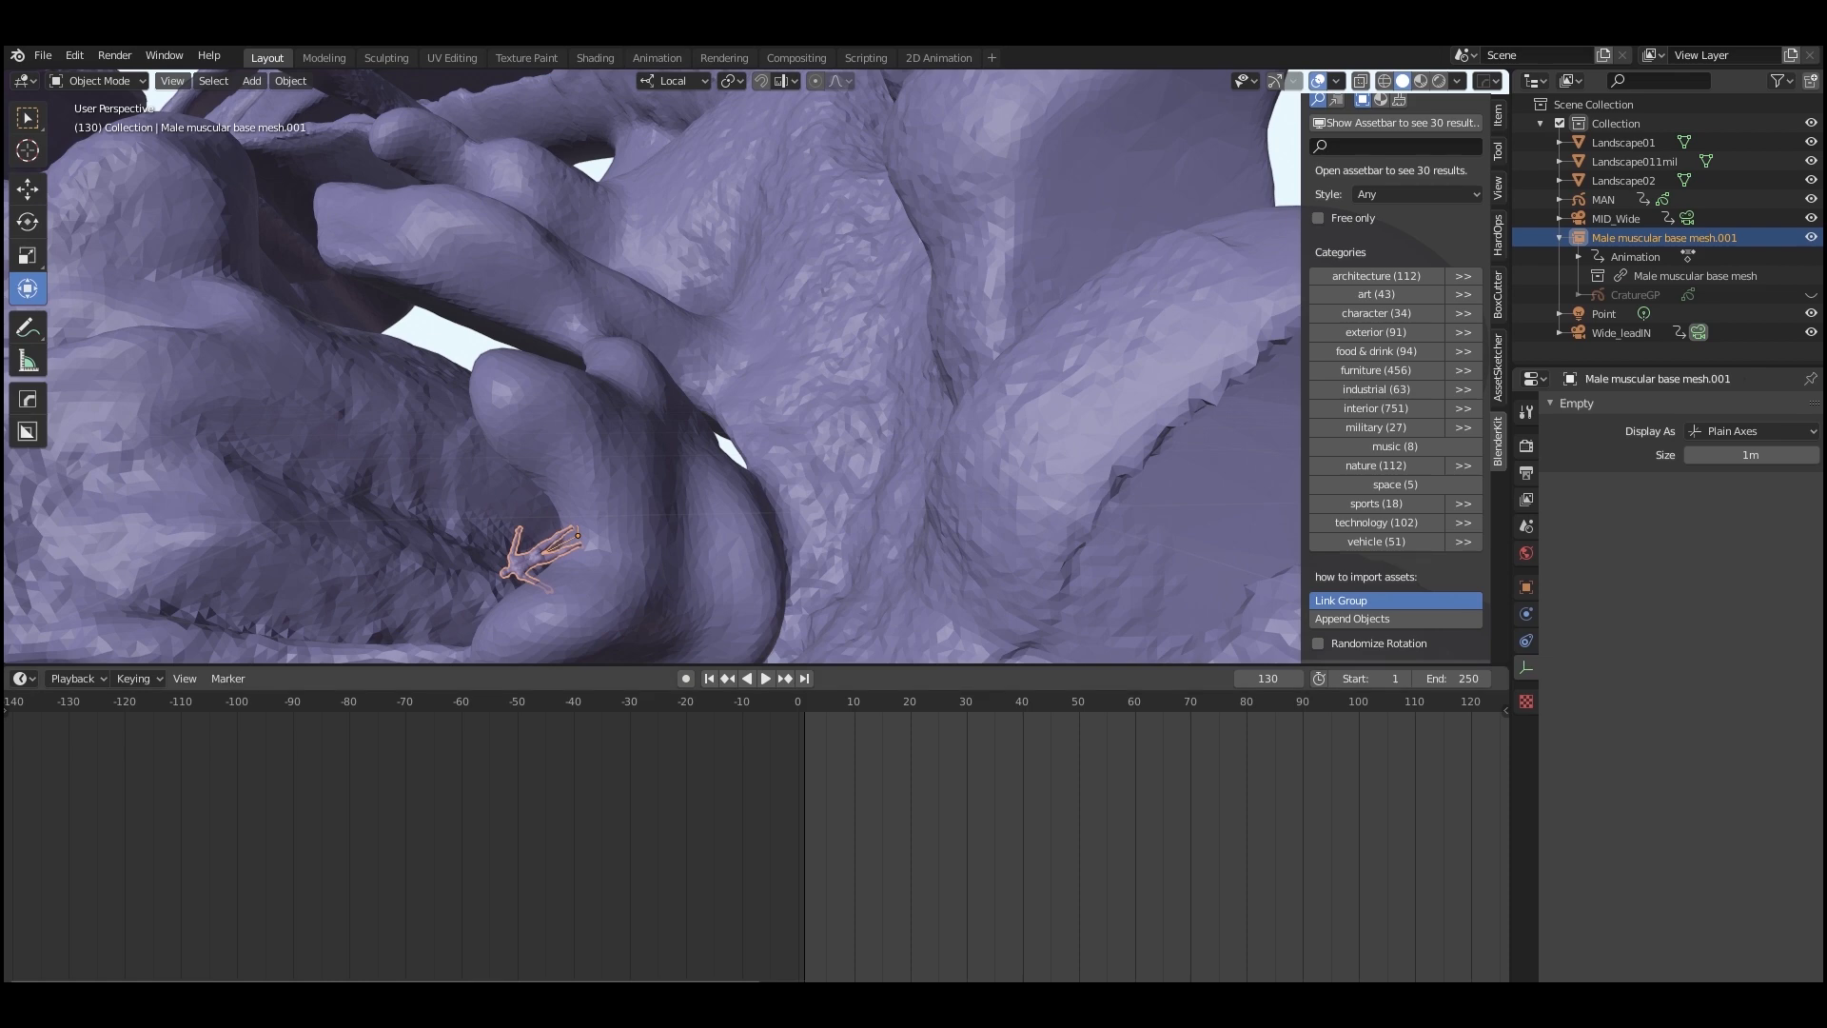
click(764, 677)
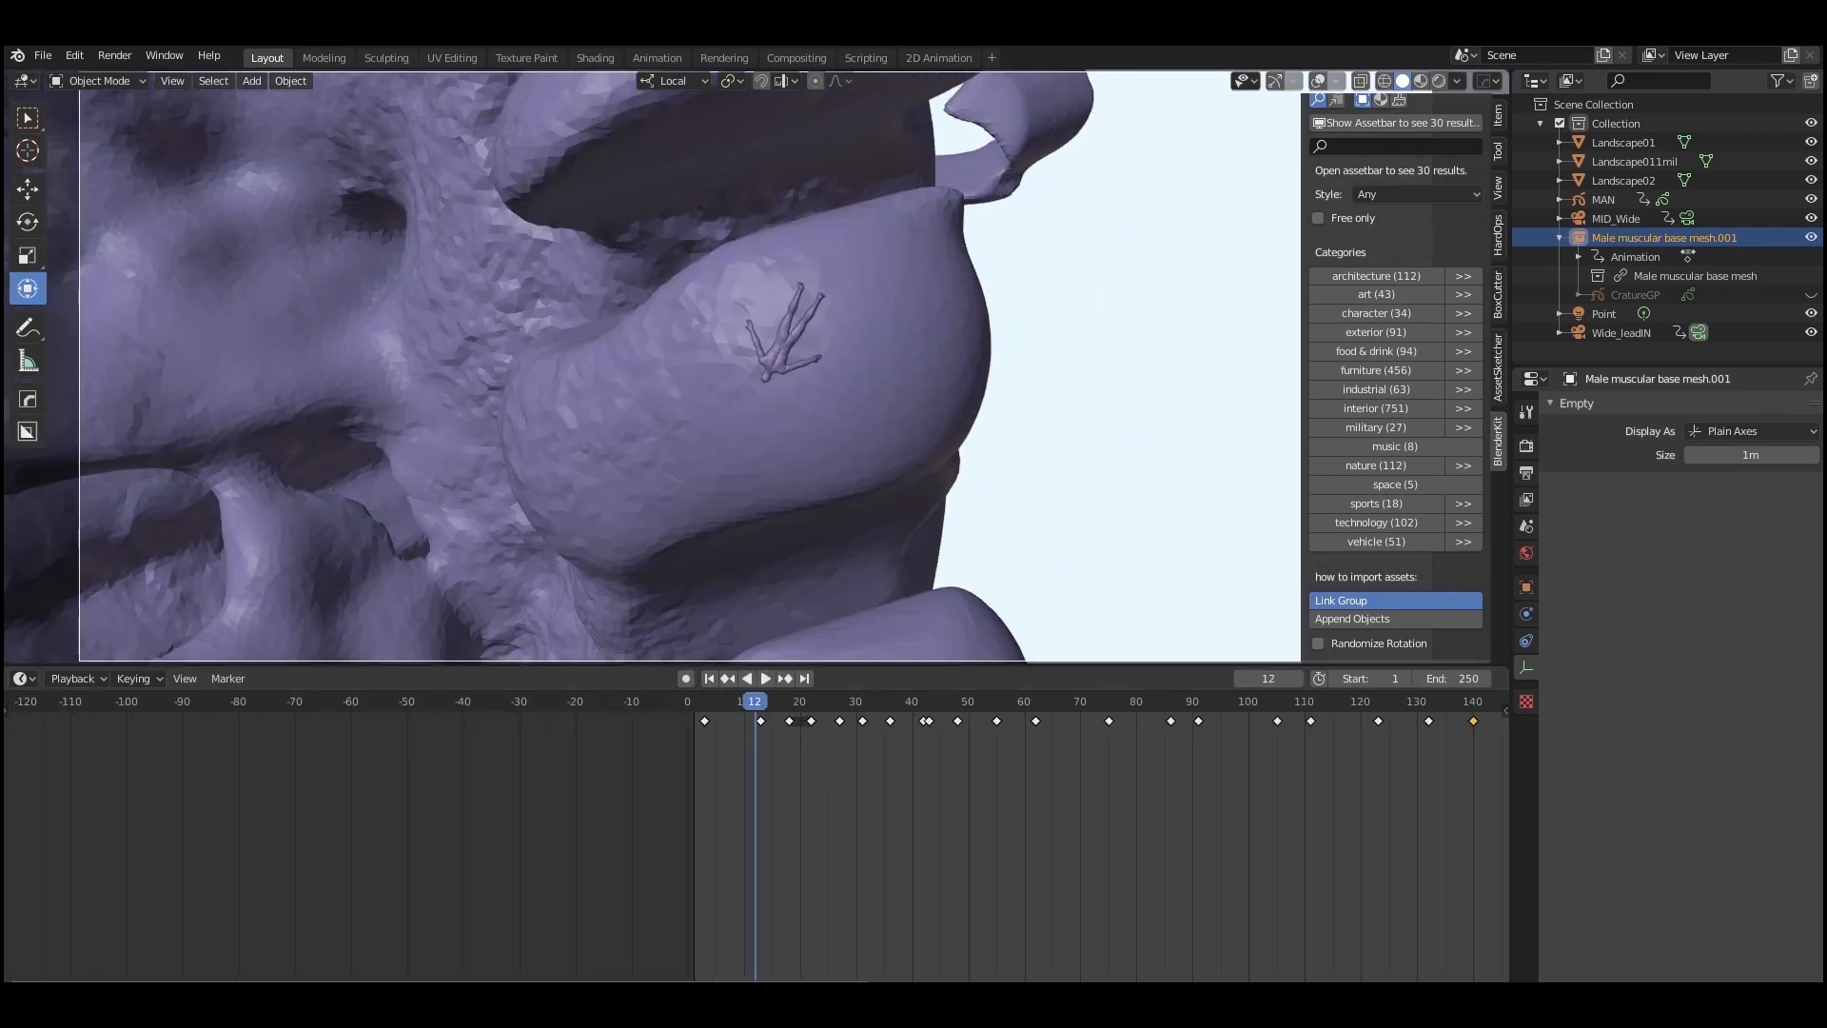
click(765, 677)
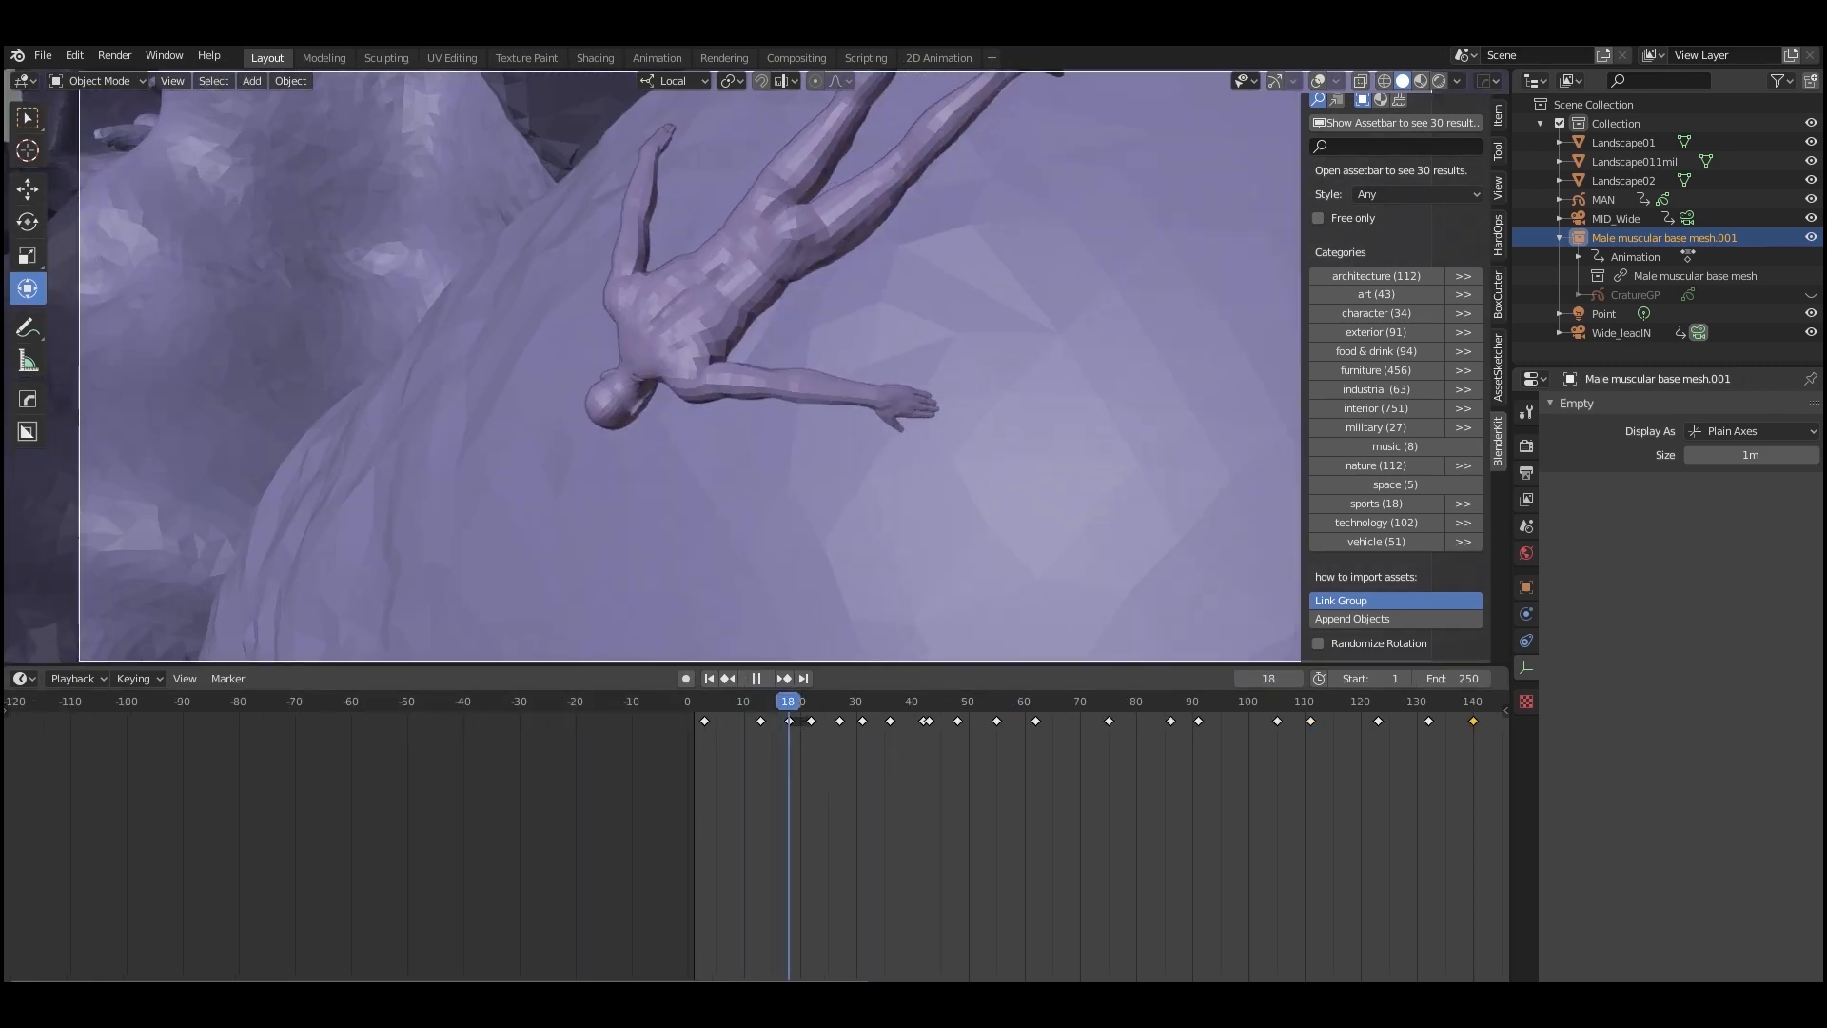
click(754, 676)
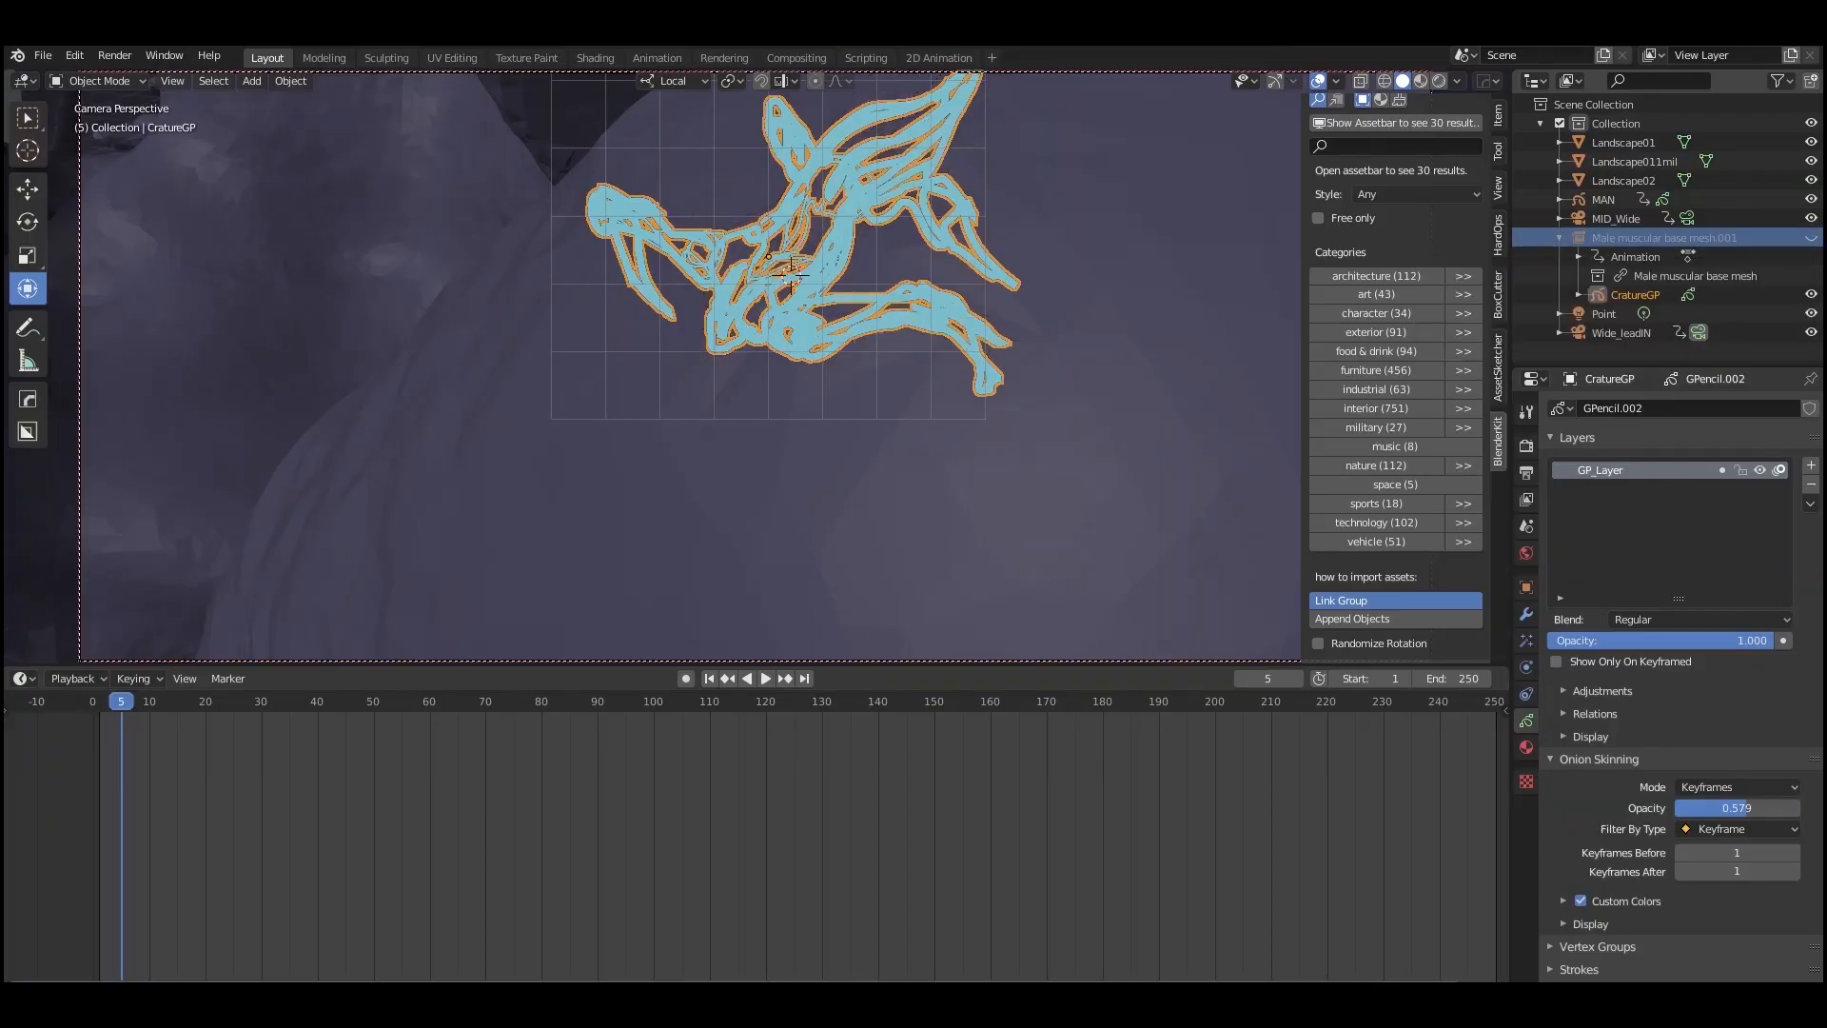
click(1810, 237)
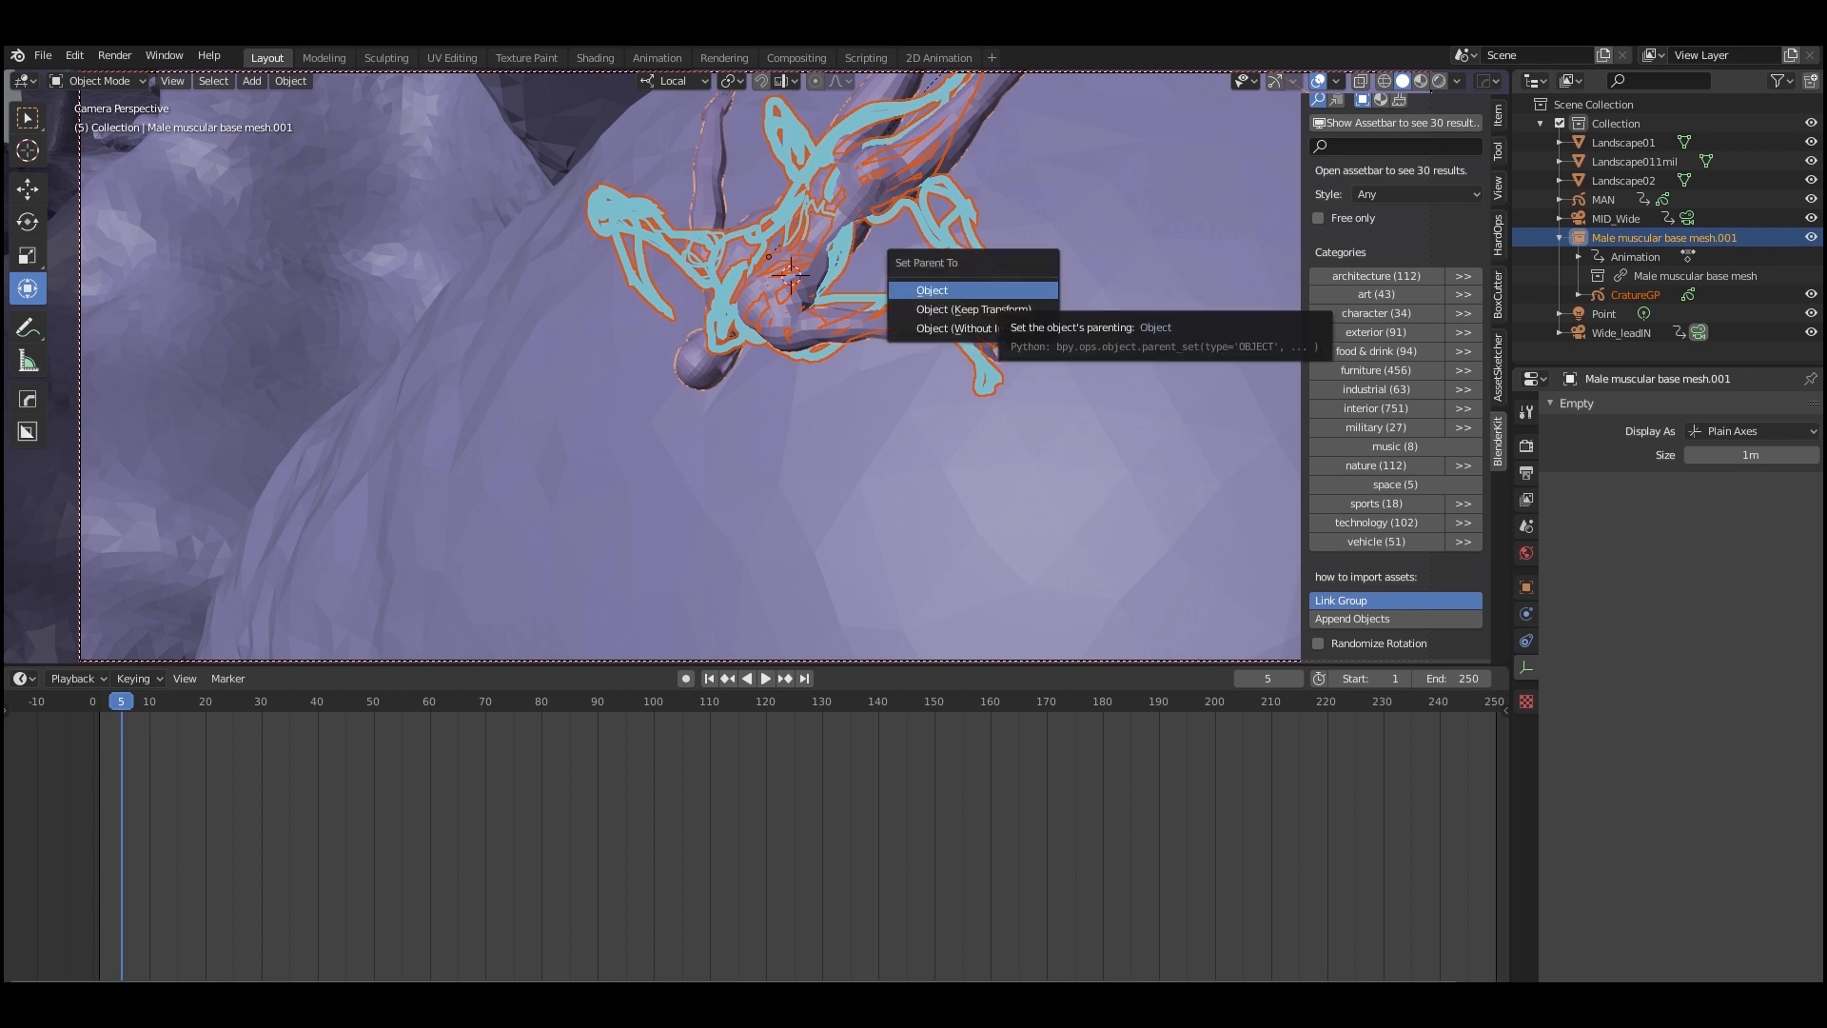
mouse_move(972, 308)
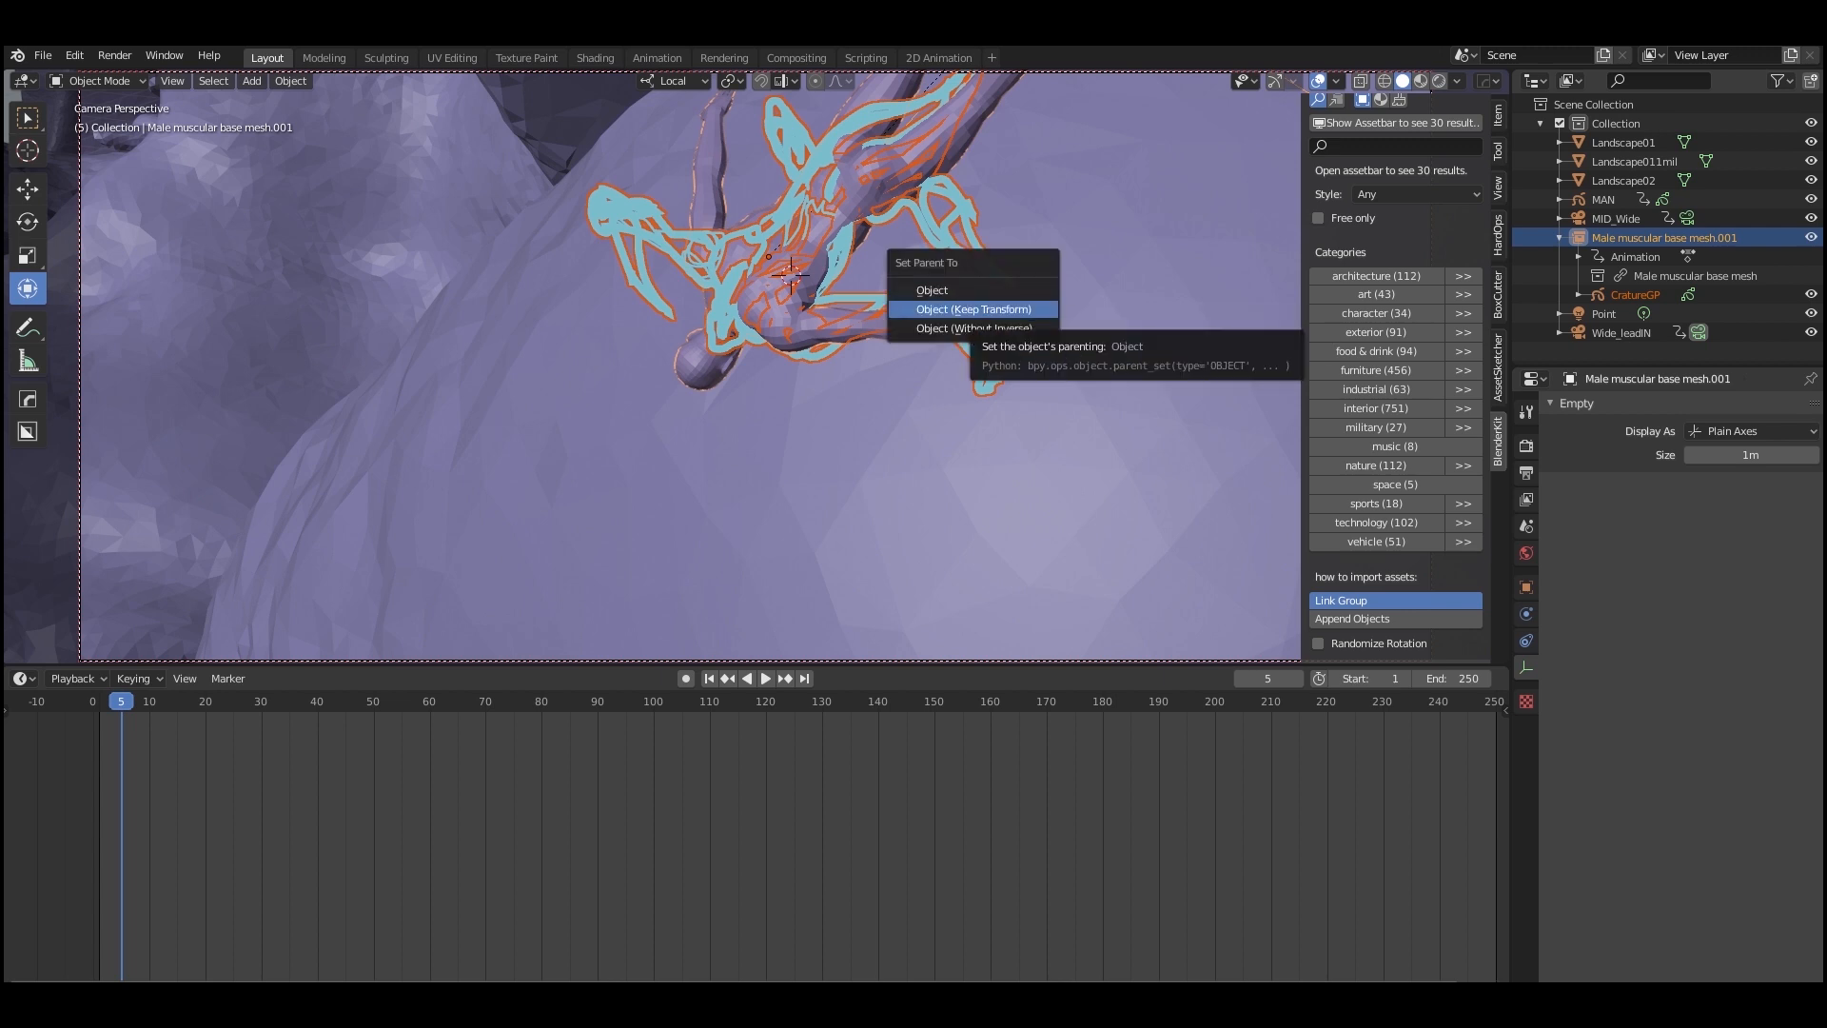
click(972, 308)
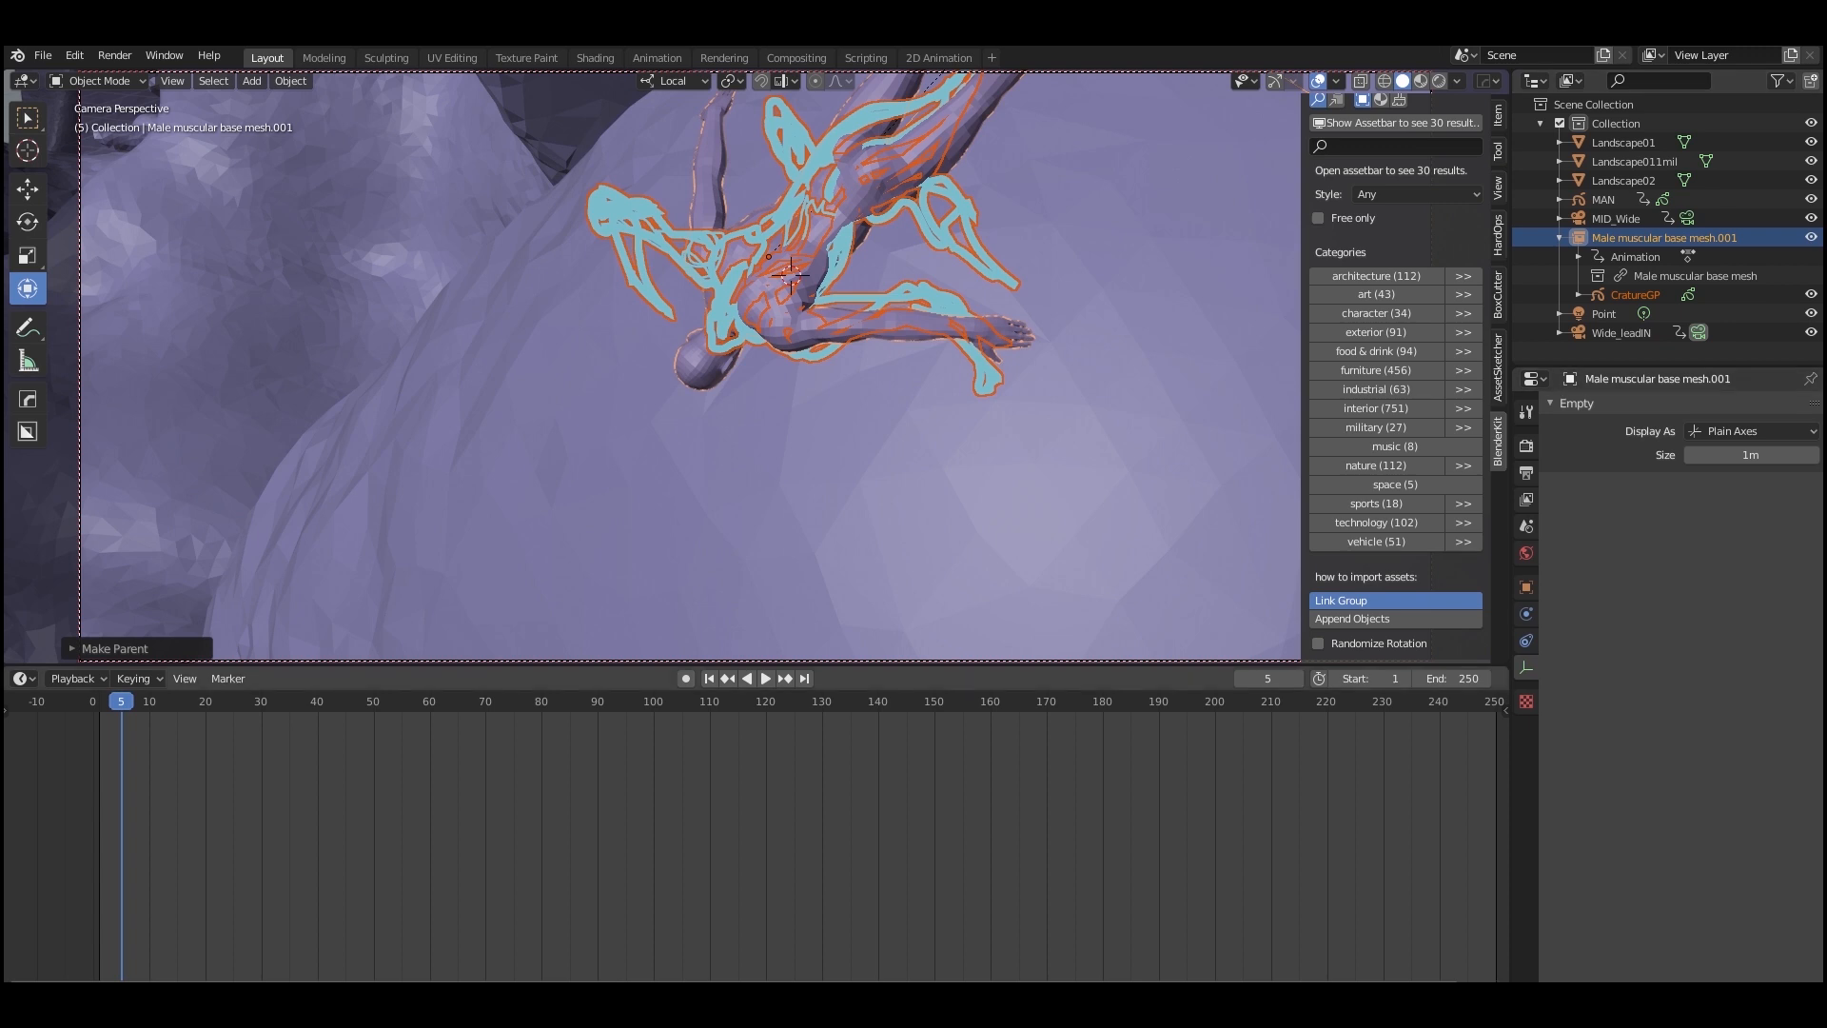
Replay the timeline to confirm CratureGP follows the man, then enter the 2D Animation workspace.
click(765, 676)
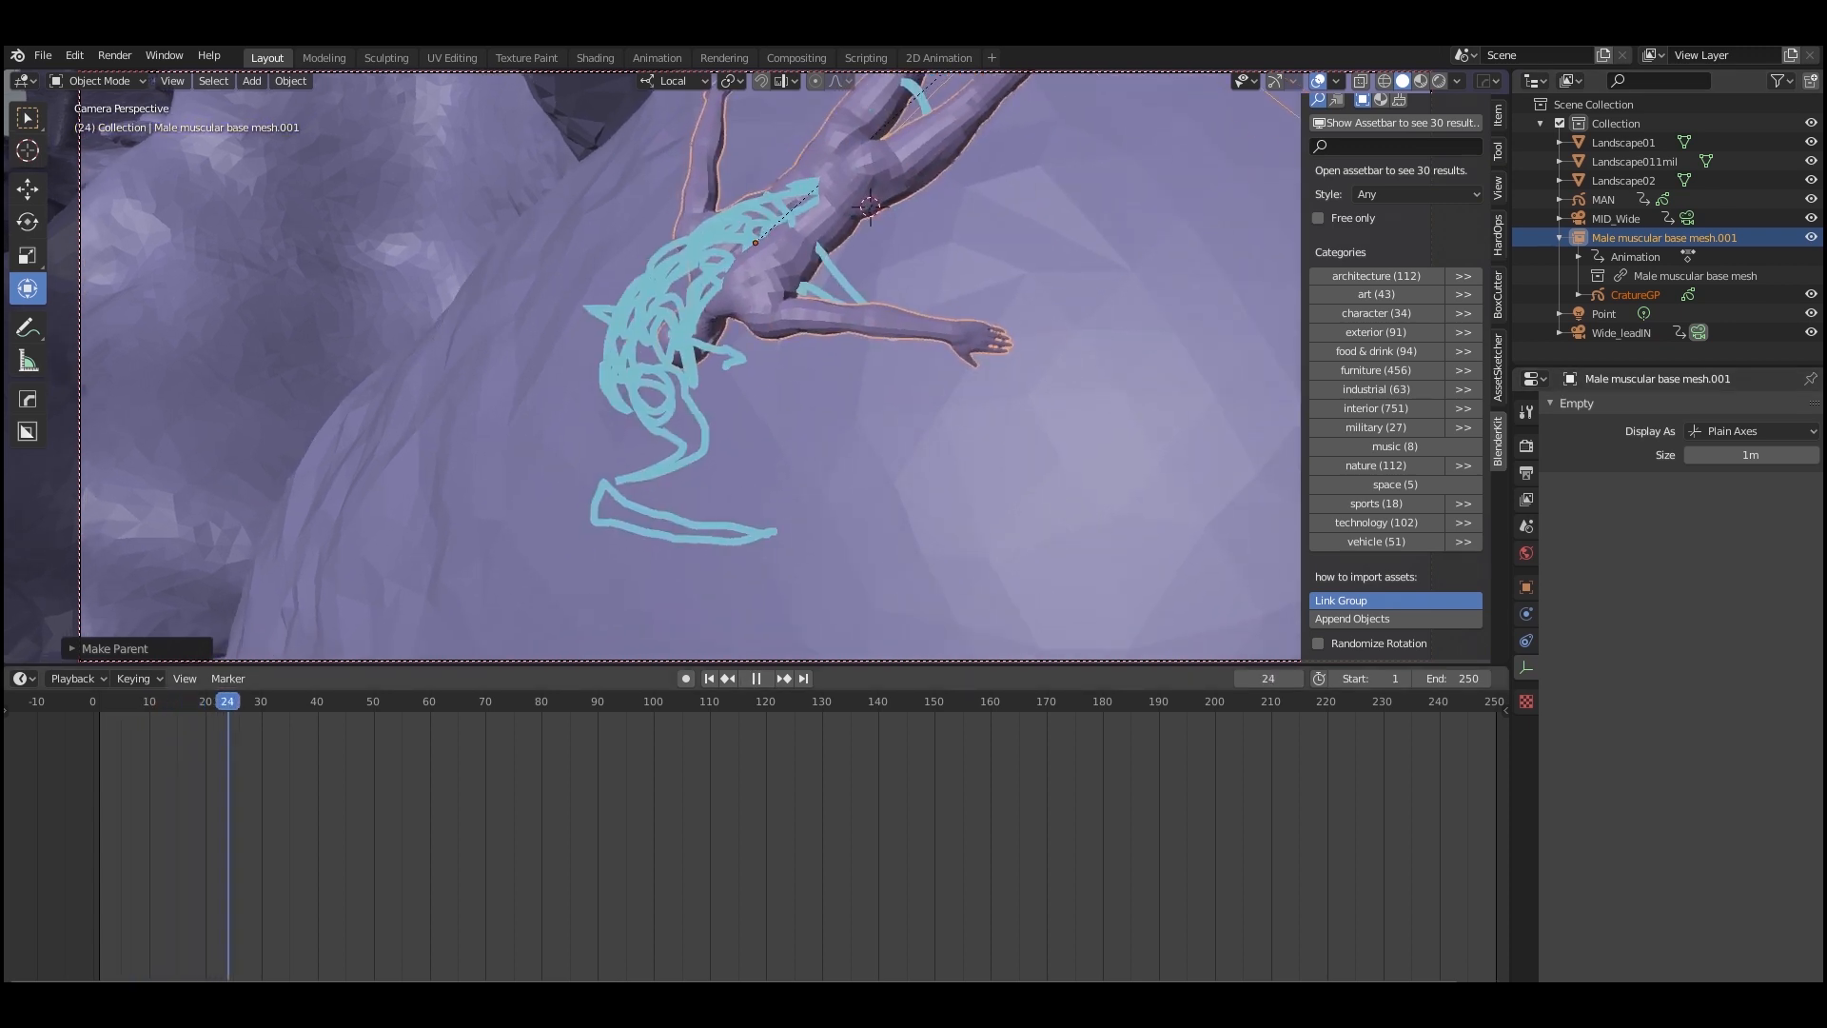
click(754, 676)
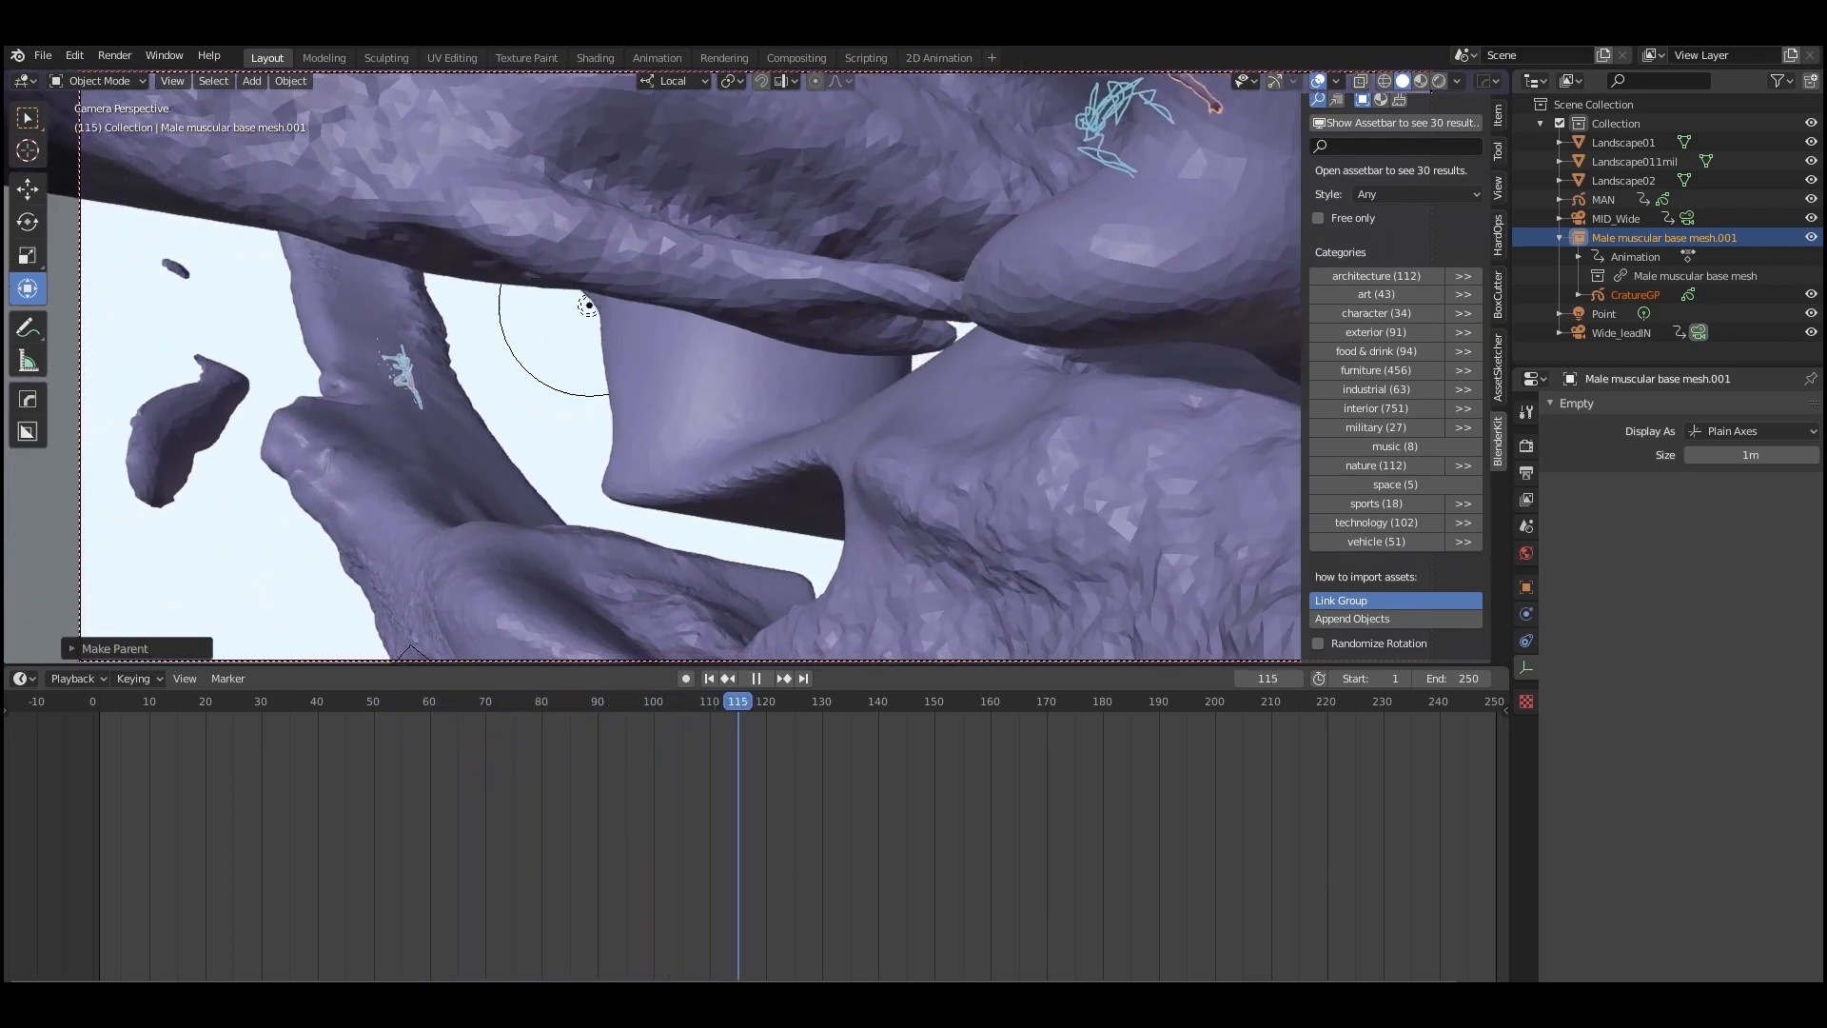
click(429, 700)
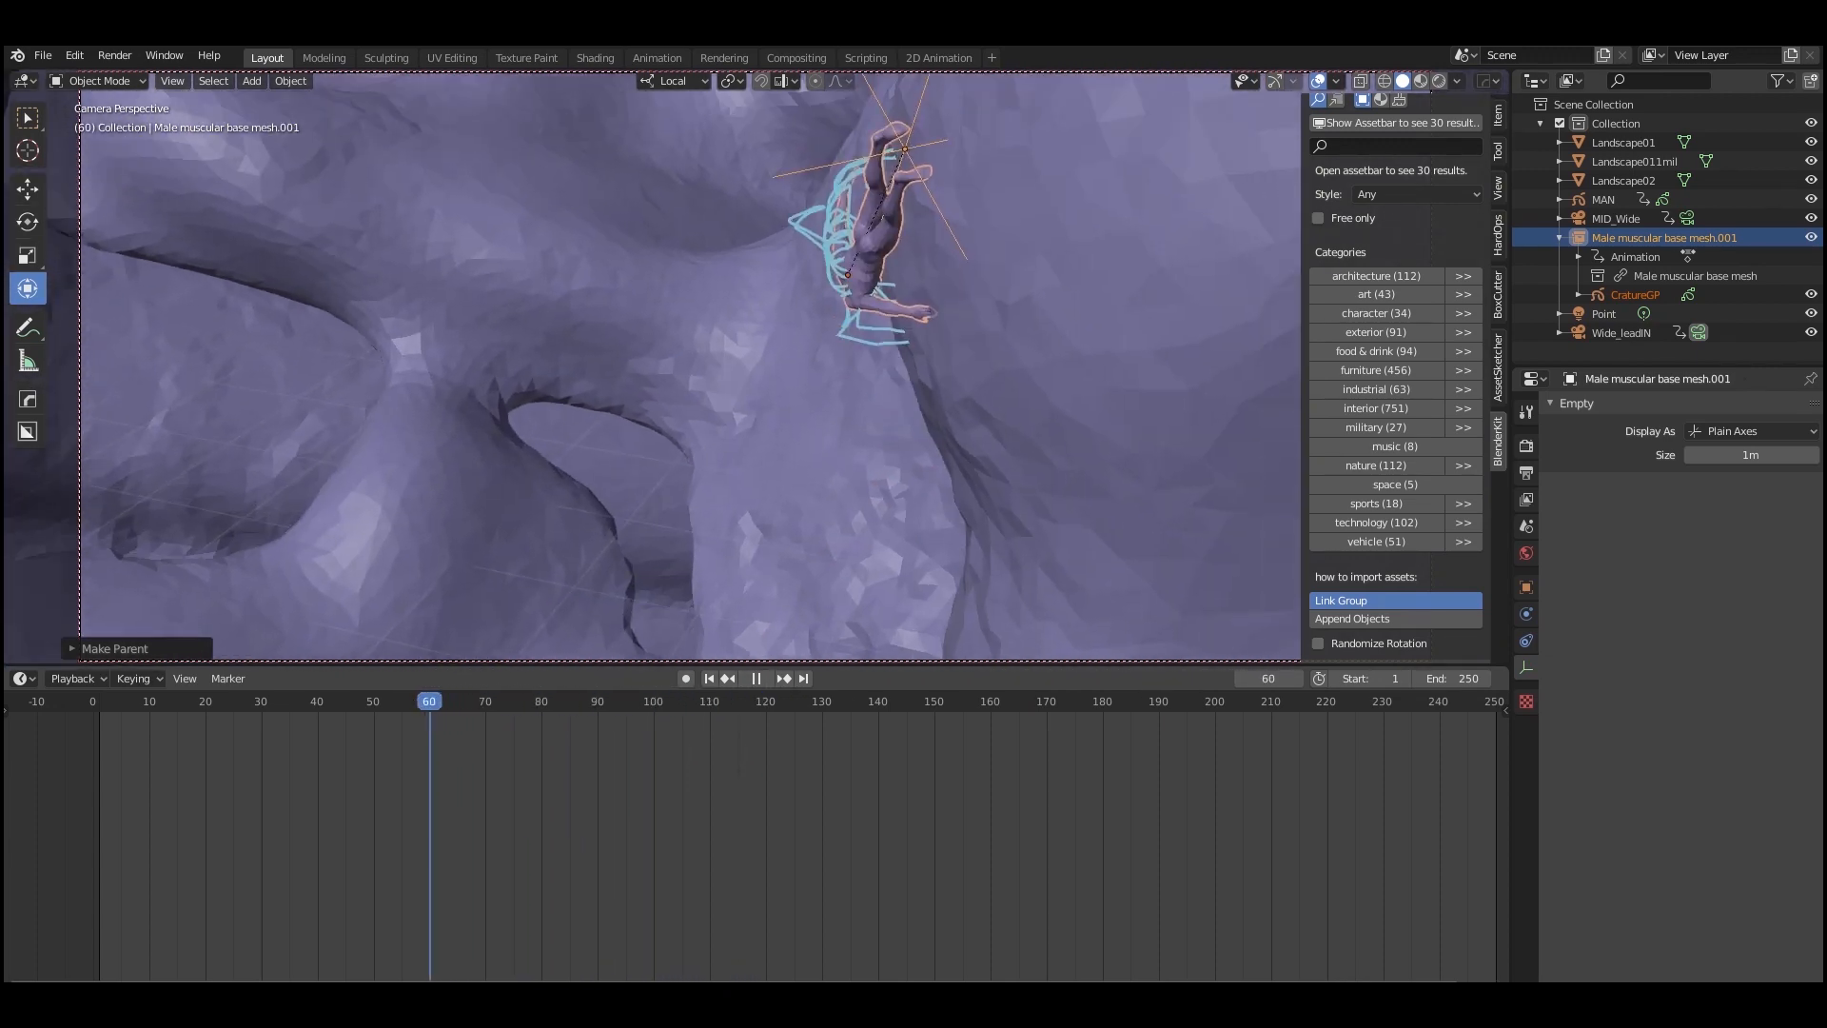
click(171, 700)
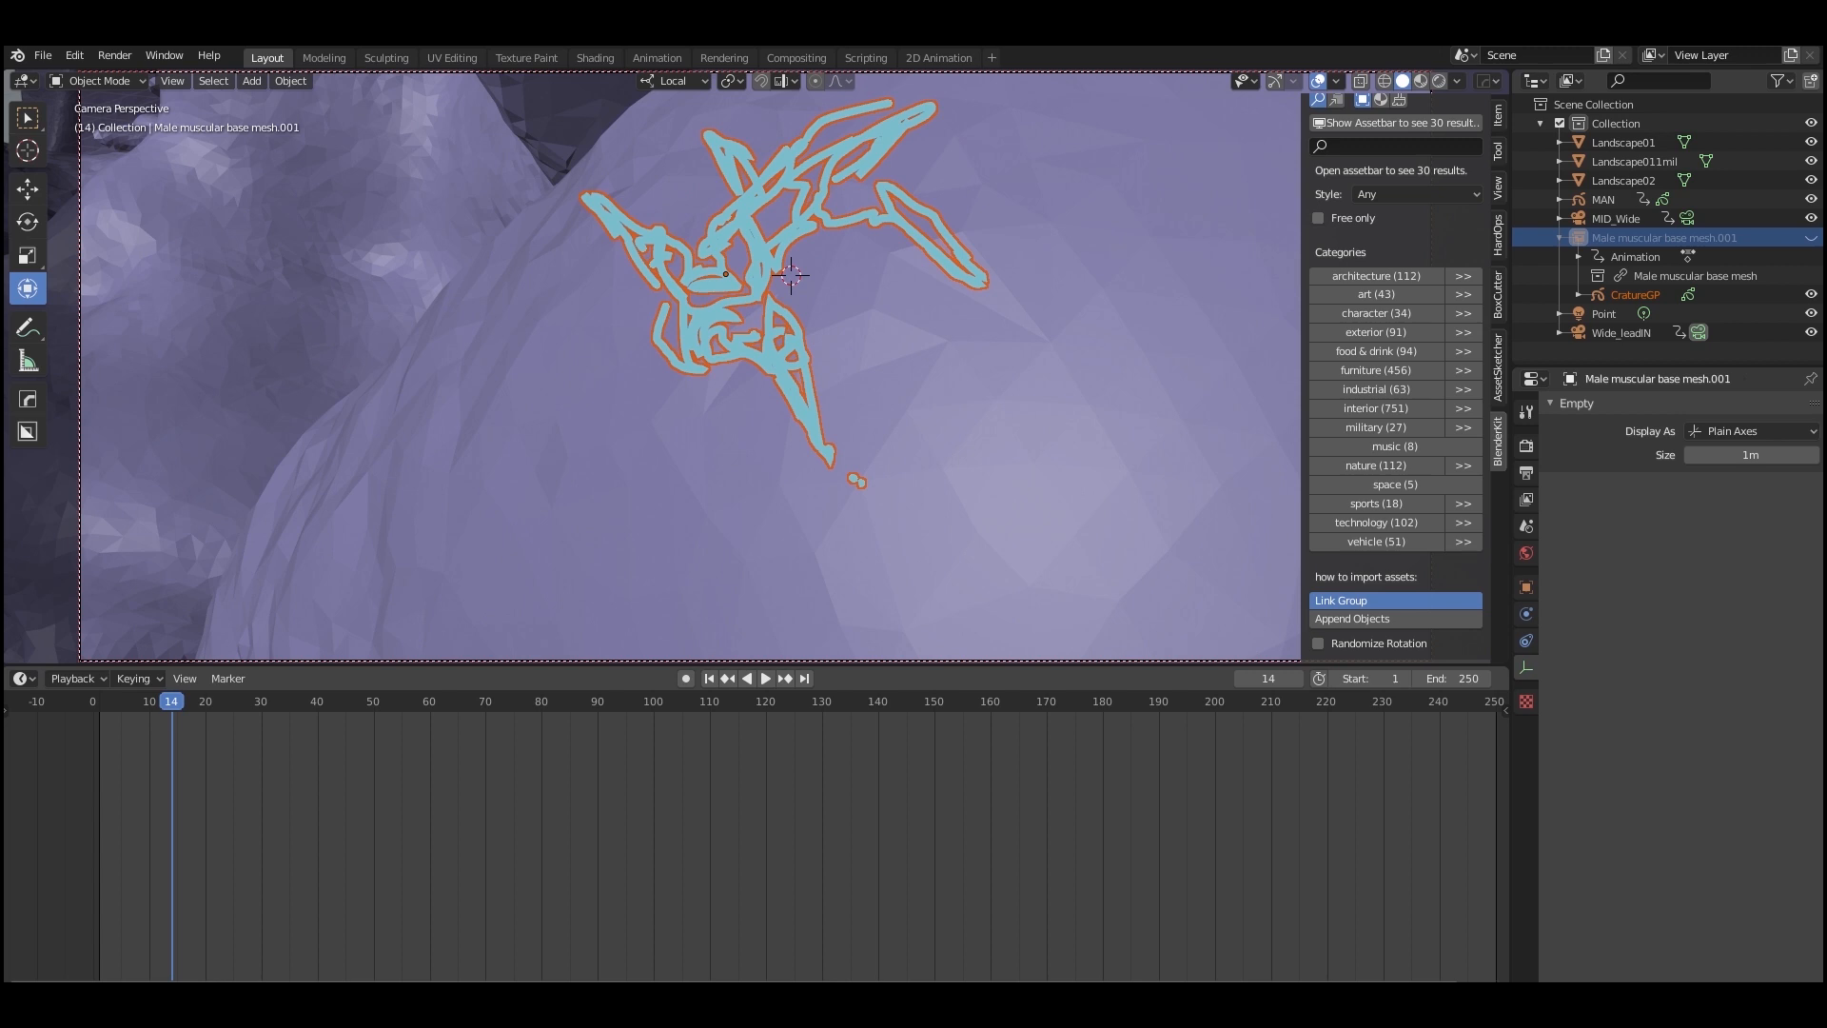
click(765, 677)
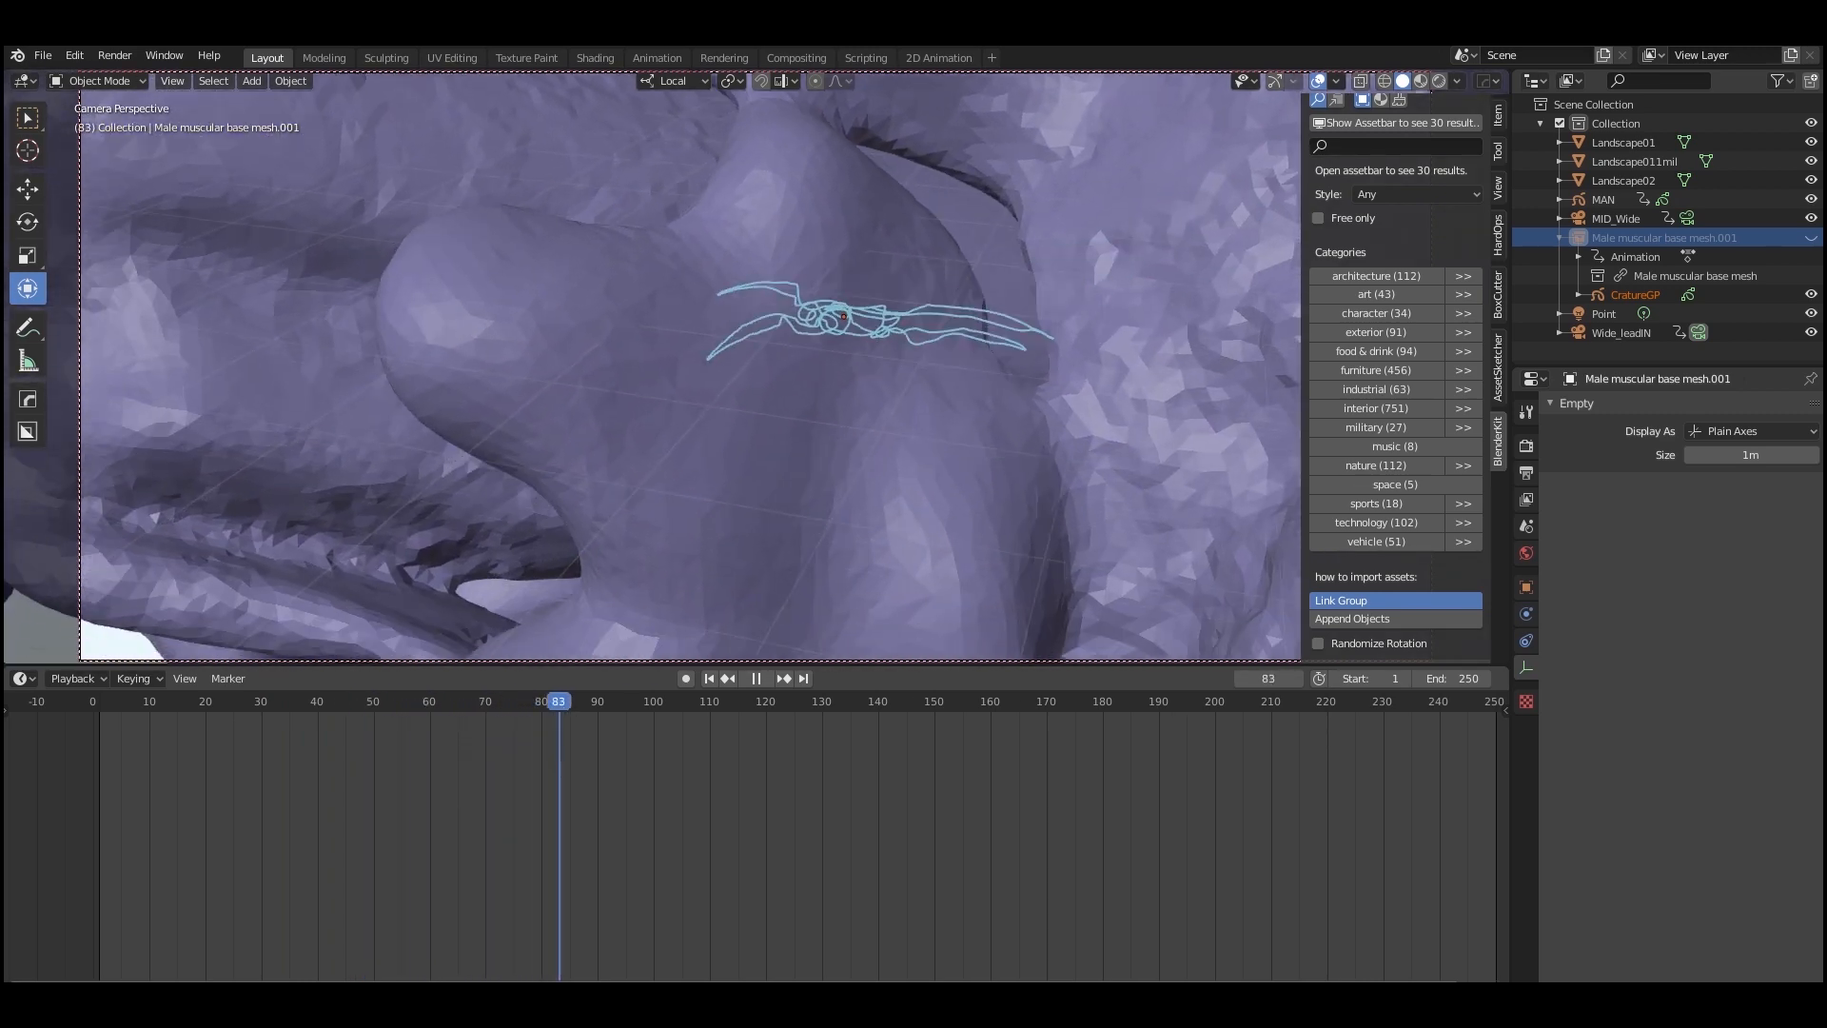
click(759, 700)
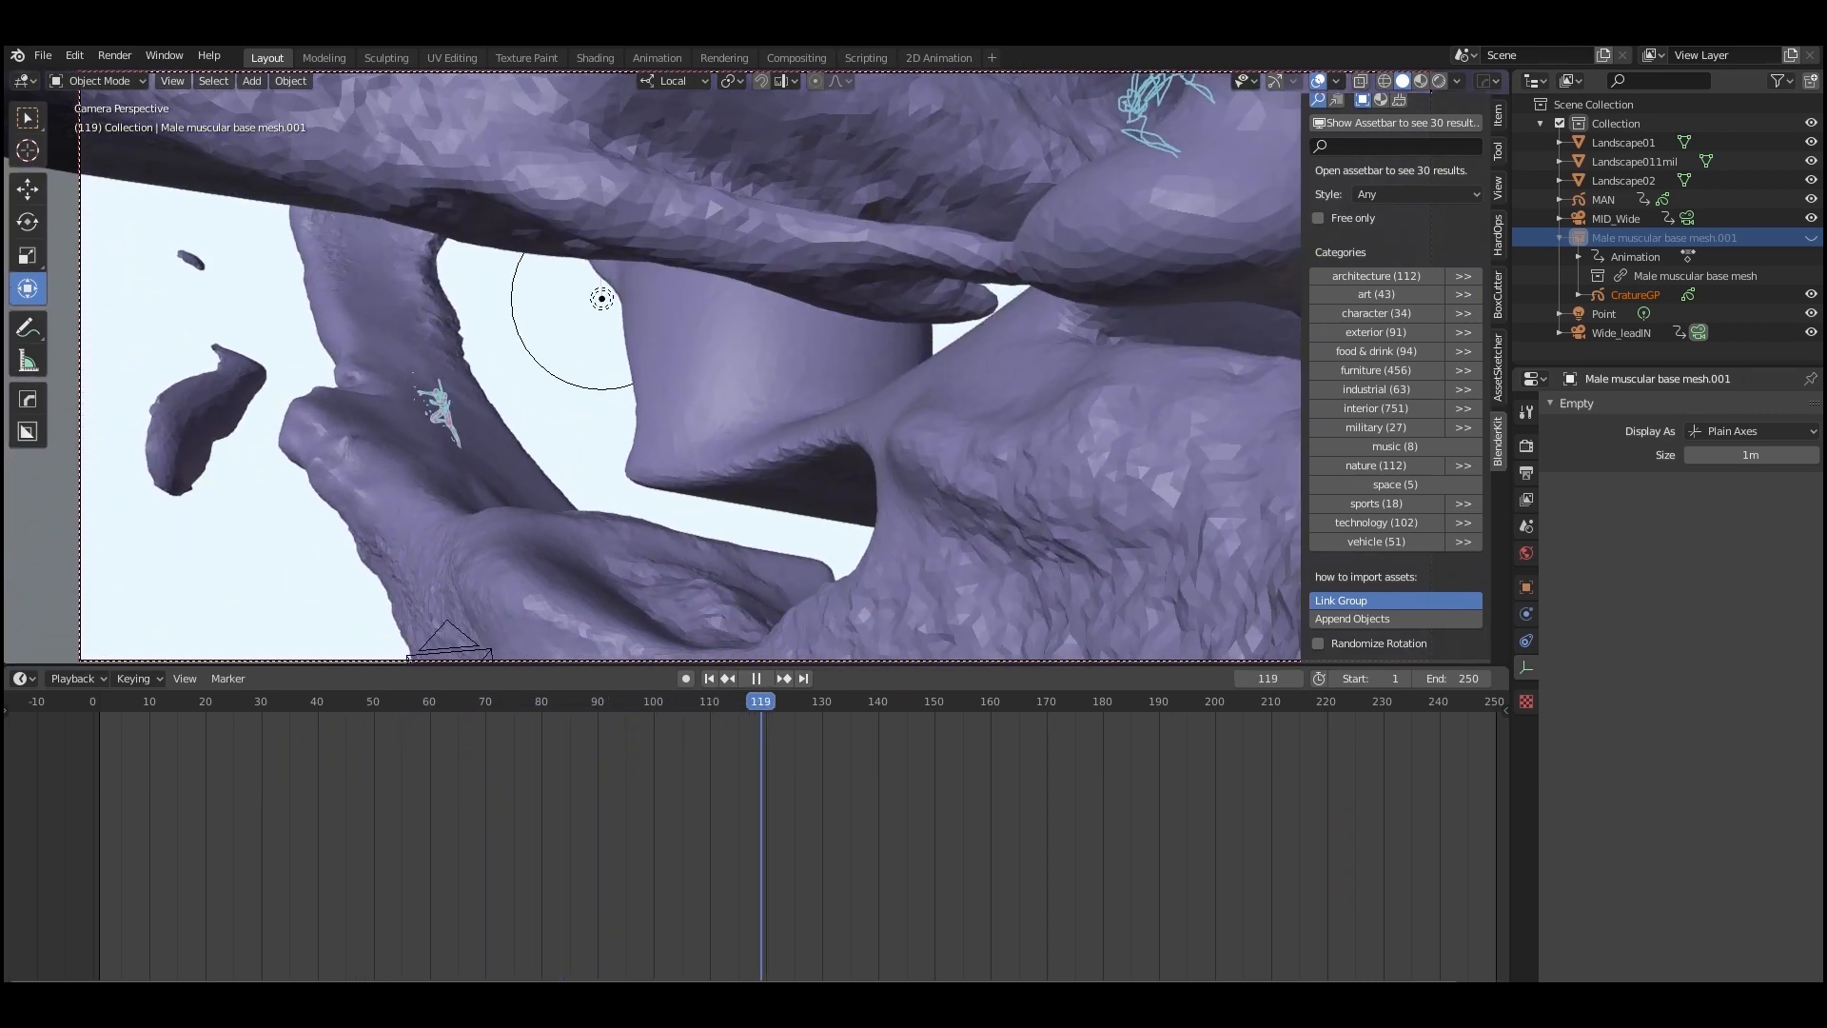
click(936, 58)
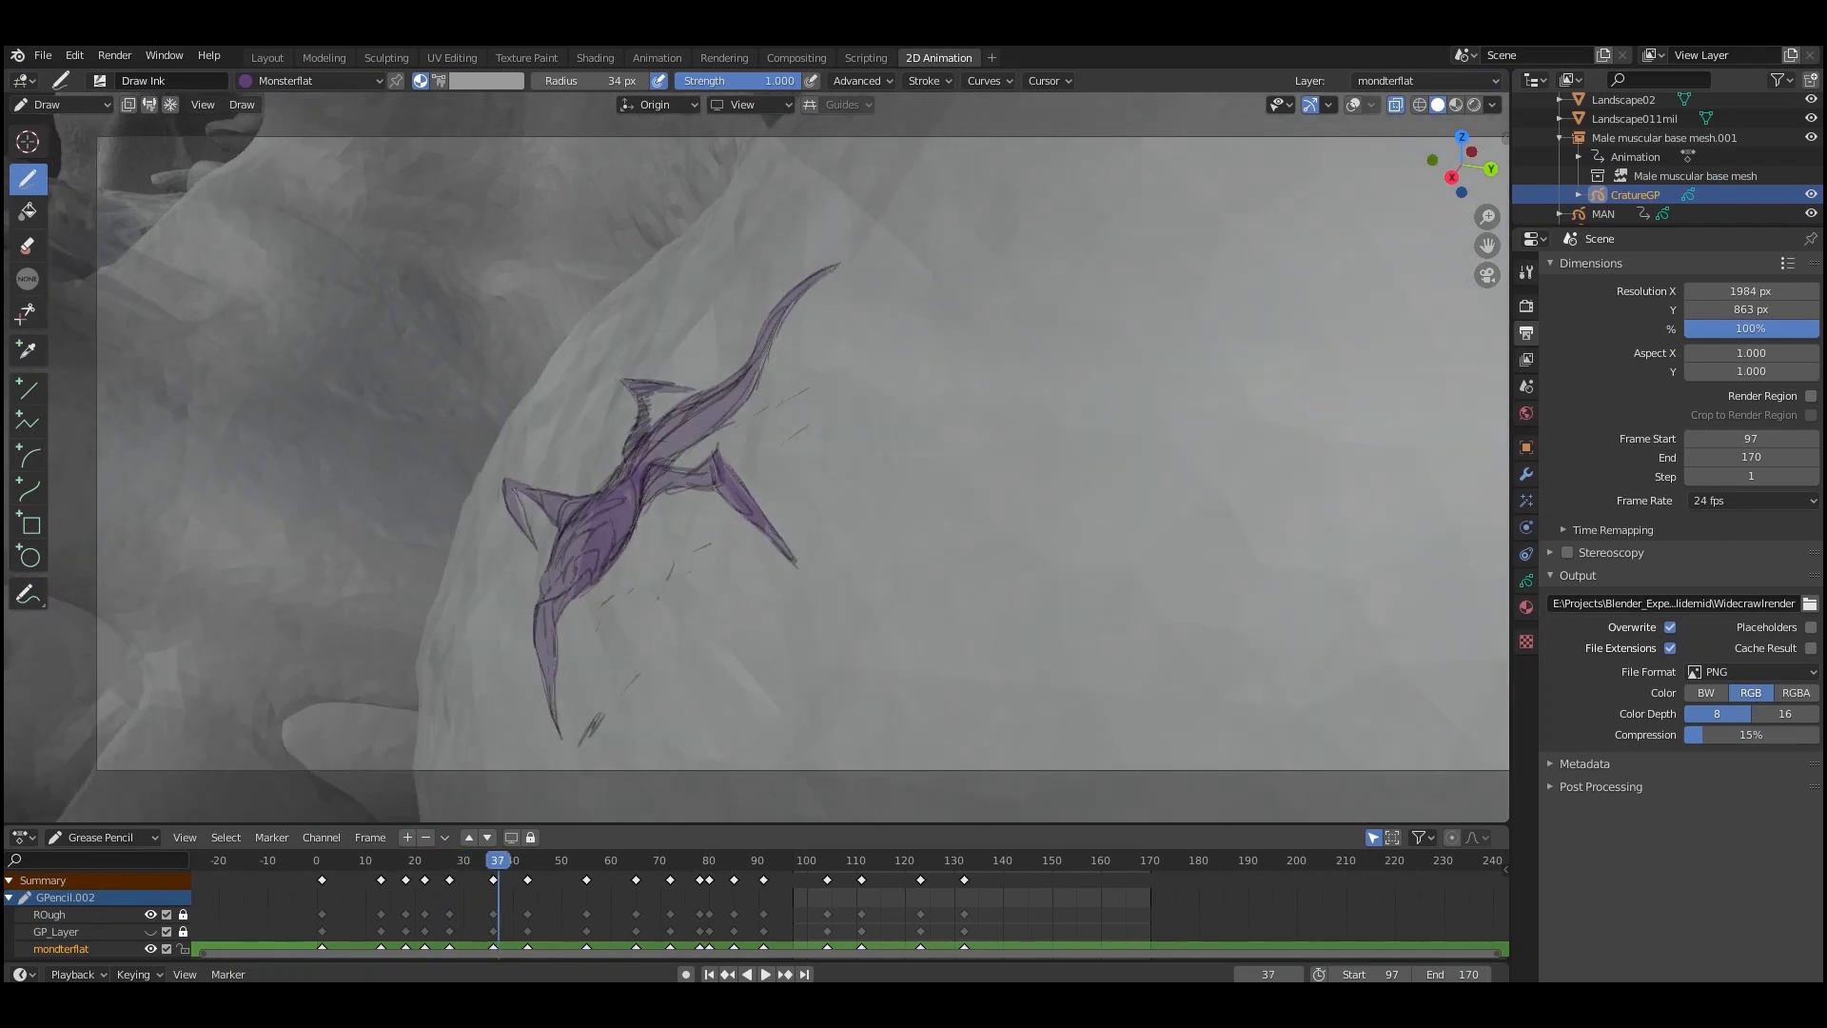
click(346, 860)
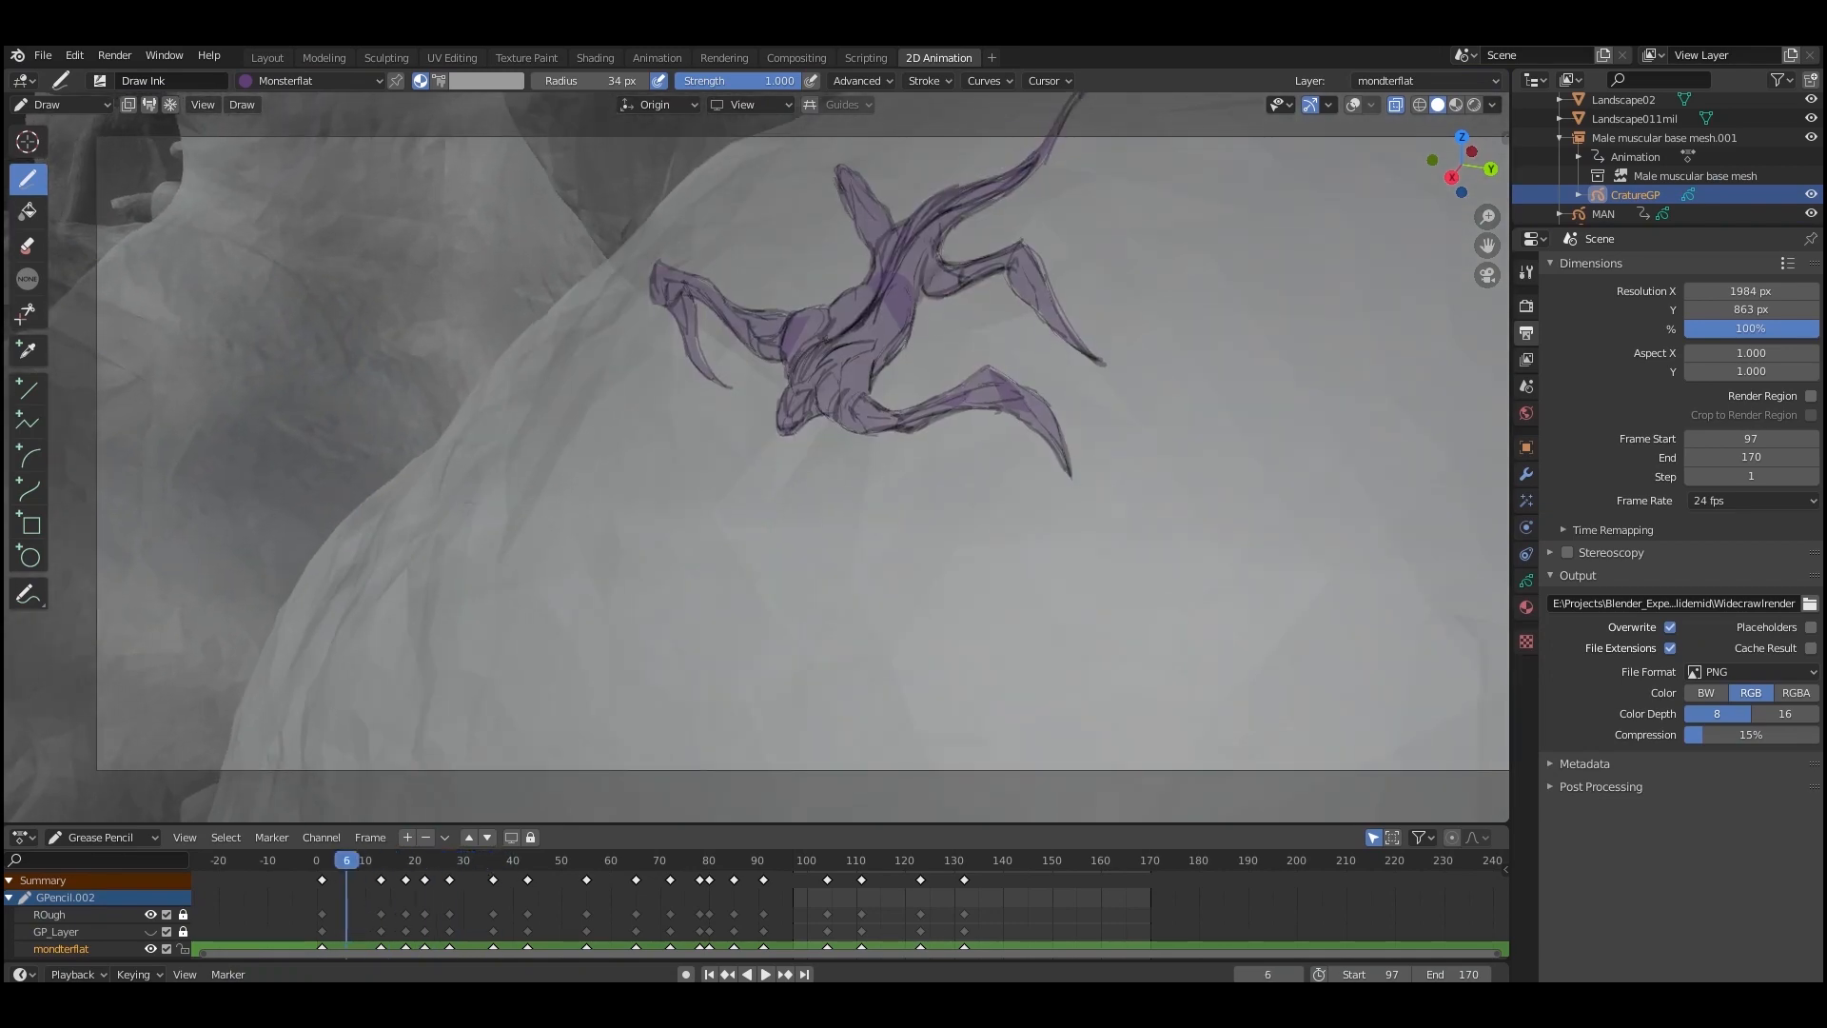
click(483, 860)
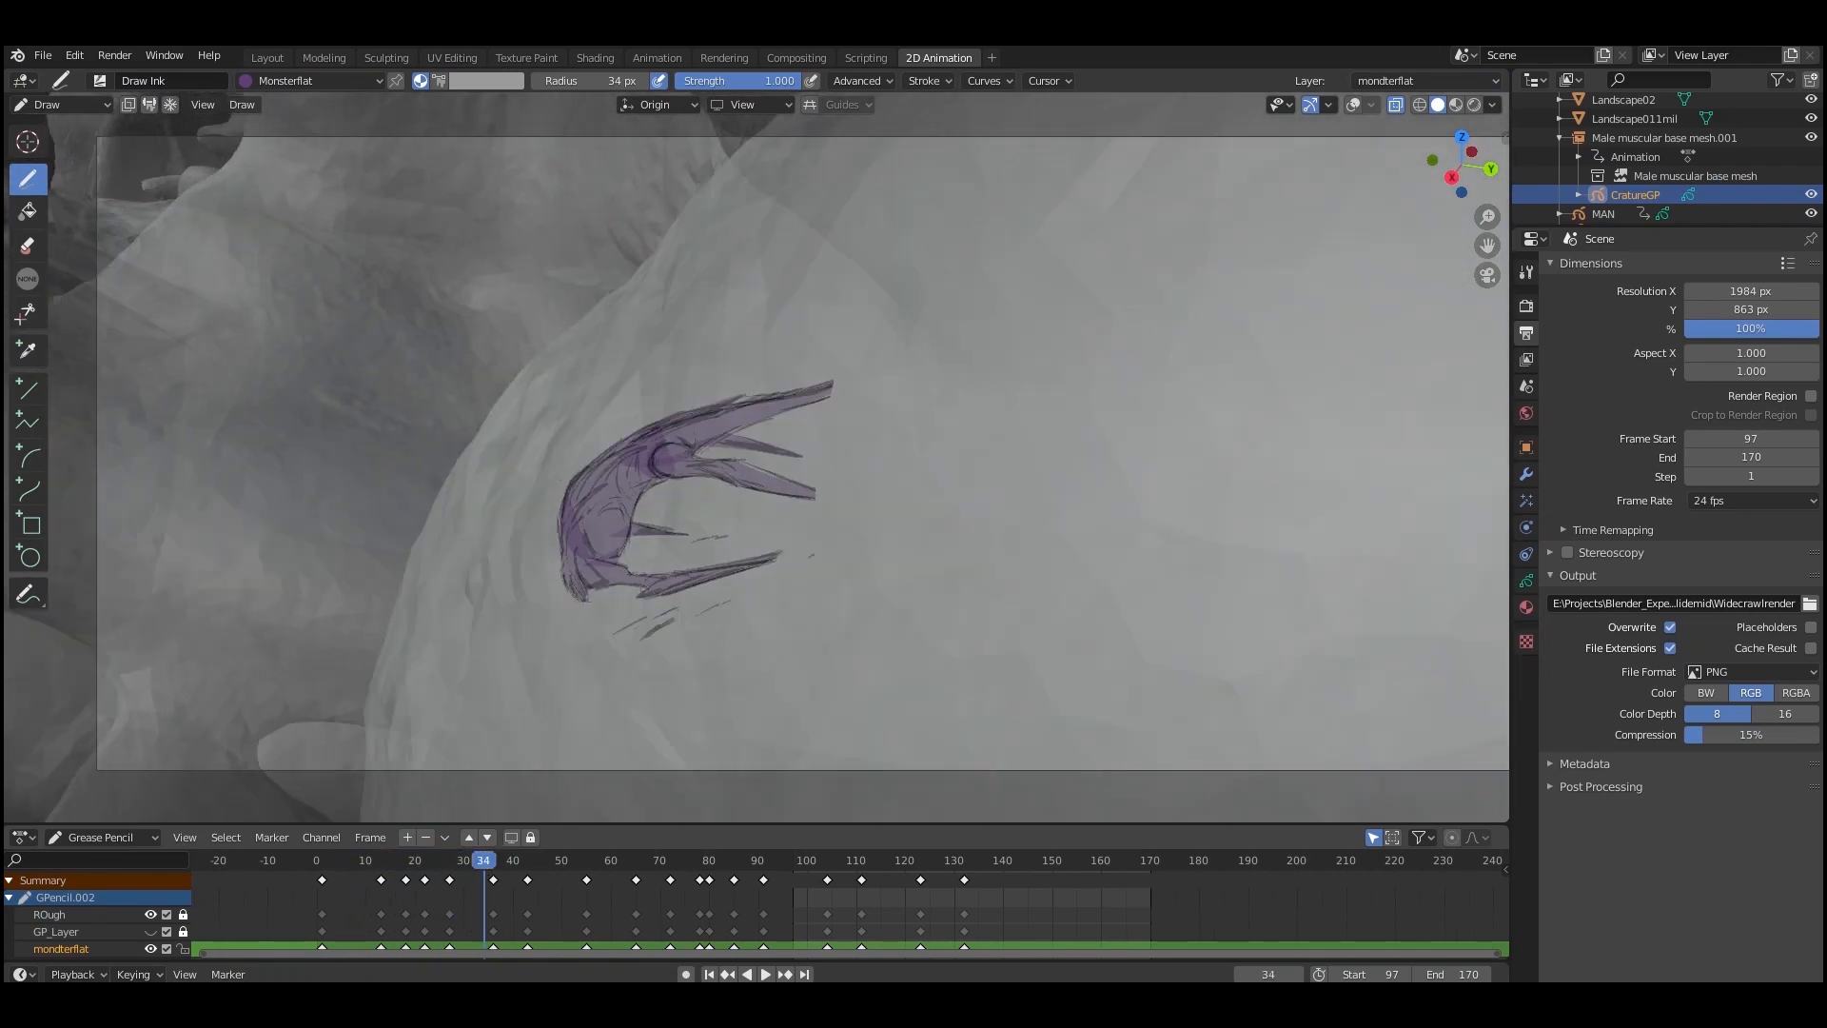
click(626, 861)
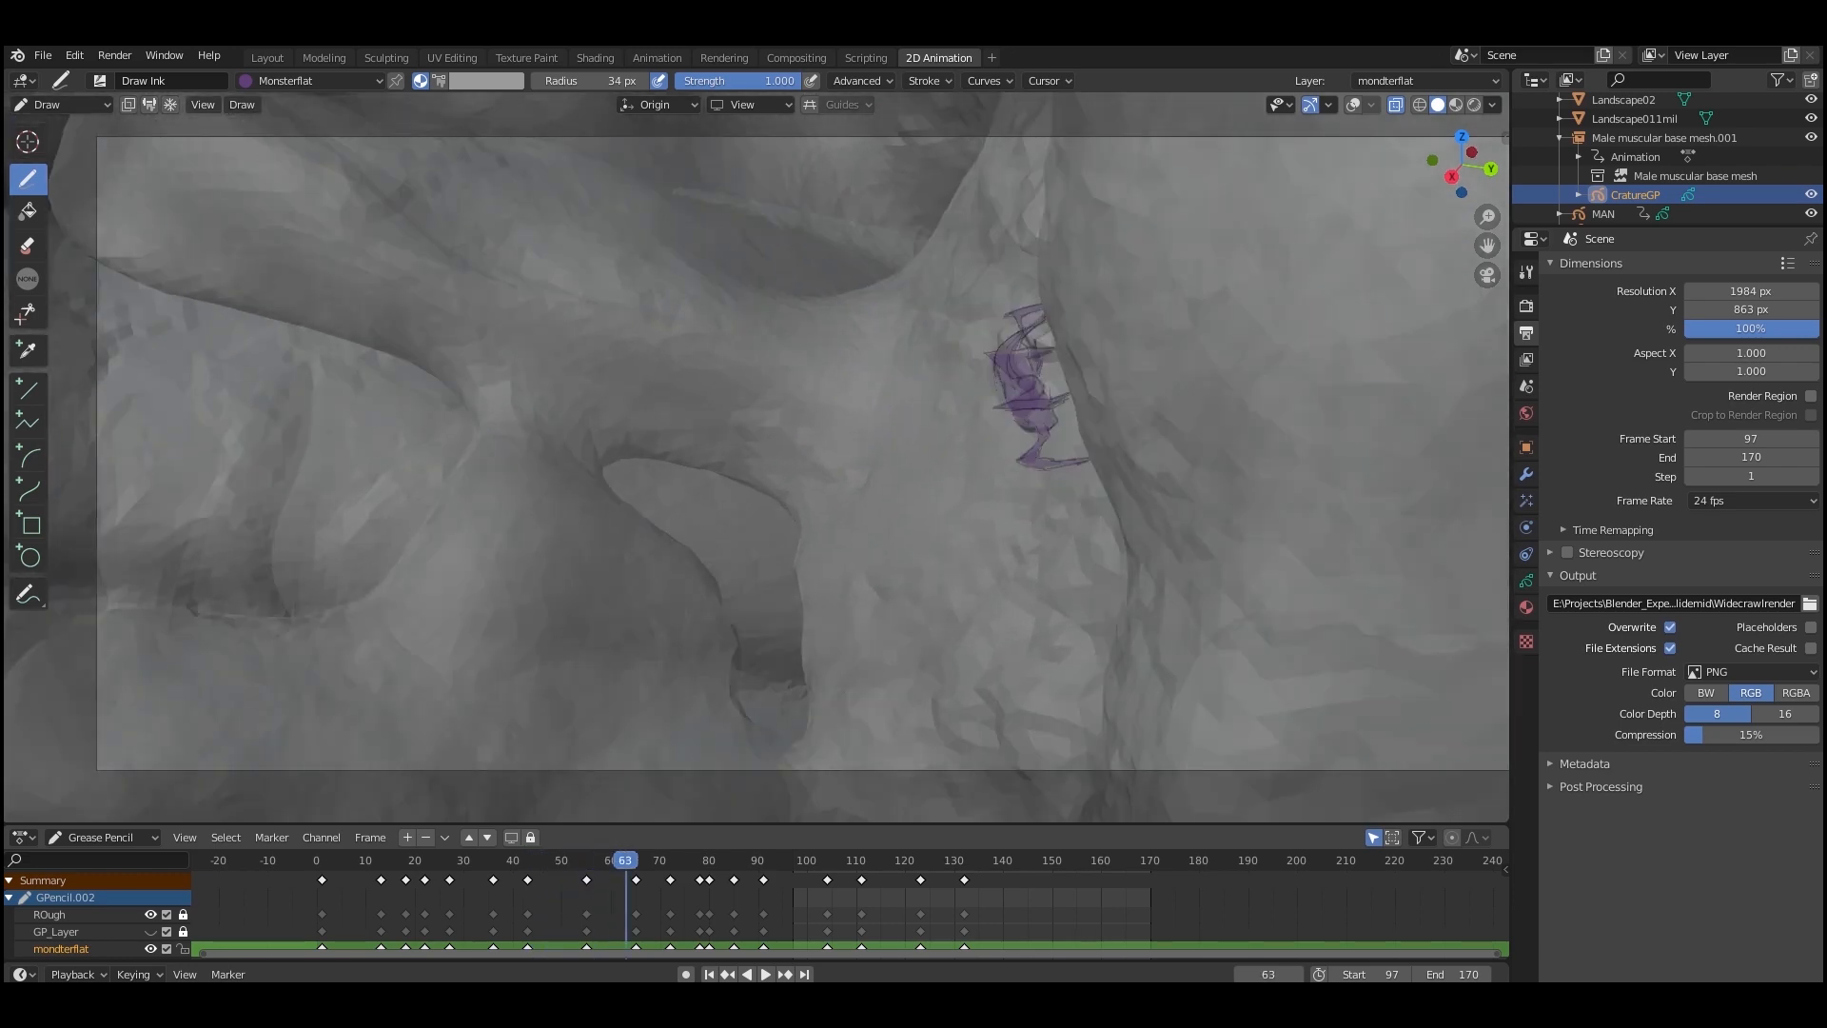
click(673, 861)
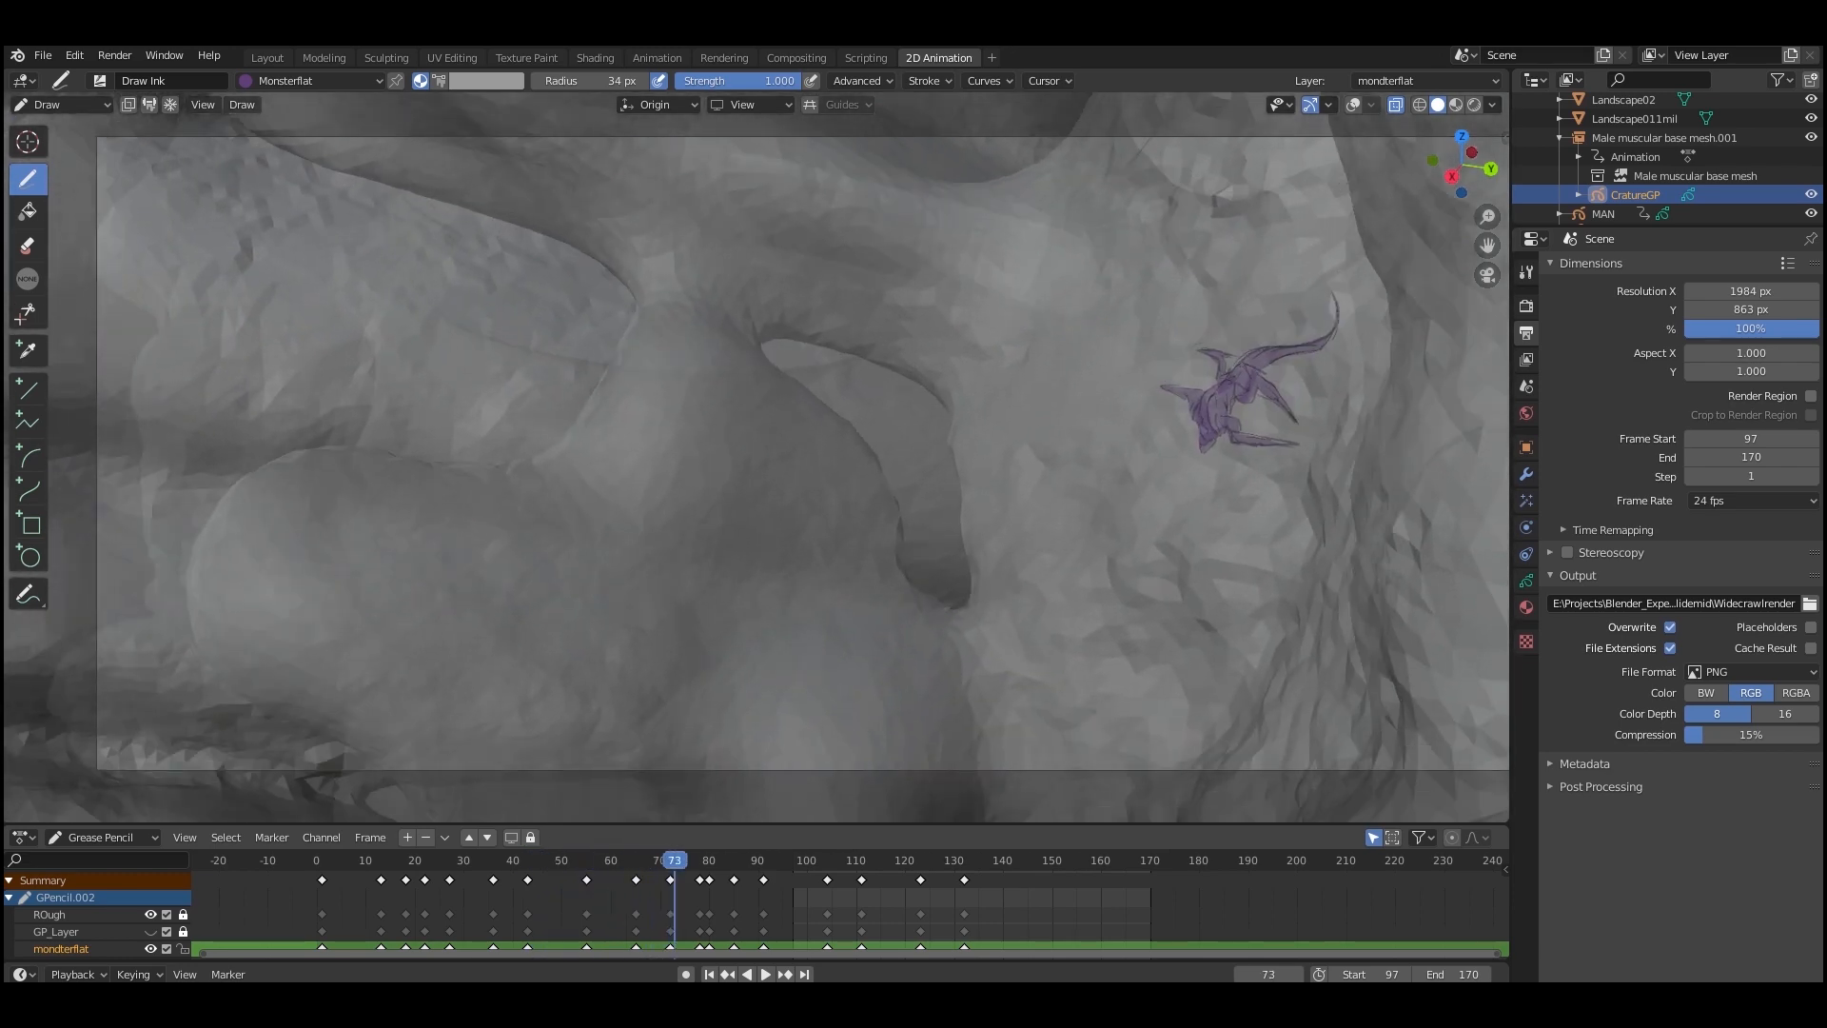
click(723, 860)
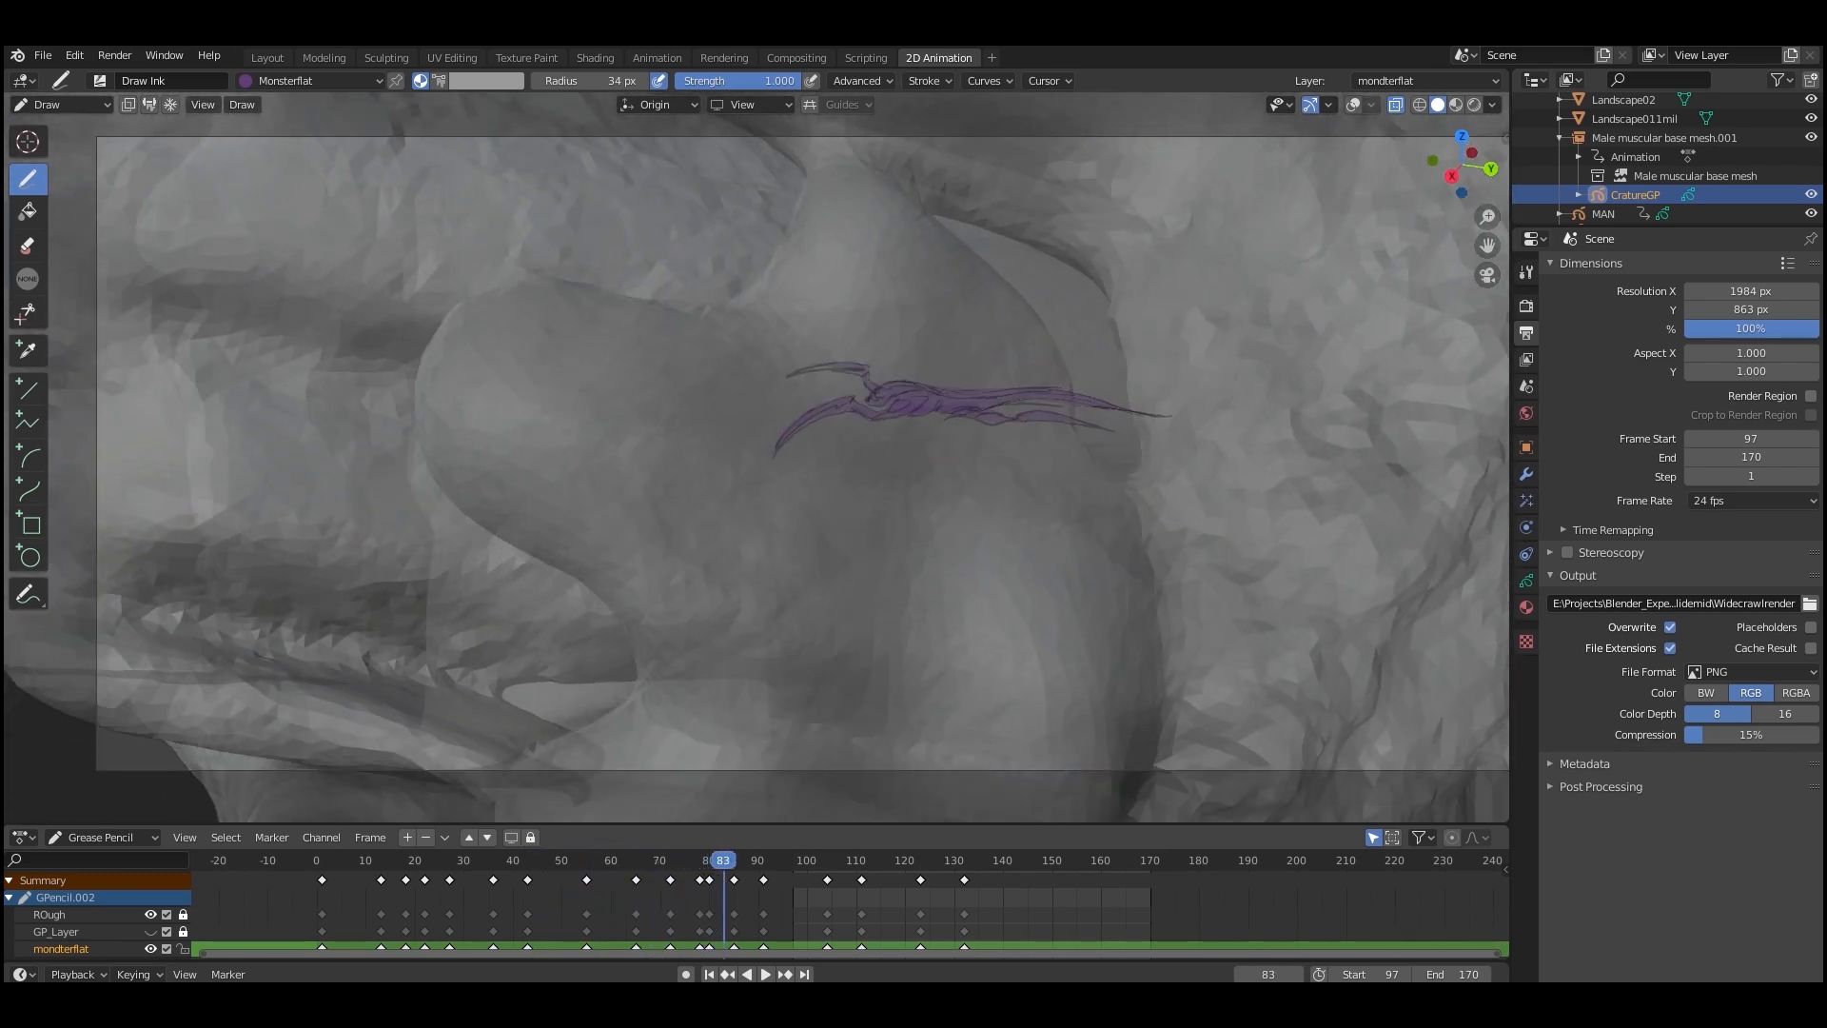
click(767, 858)
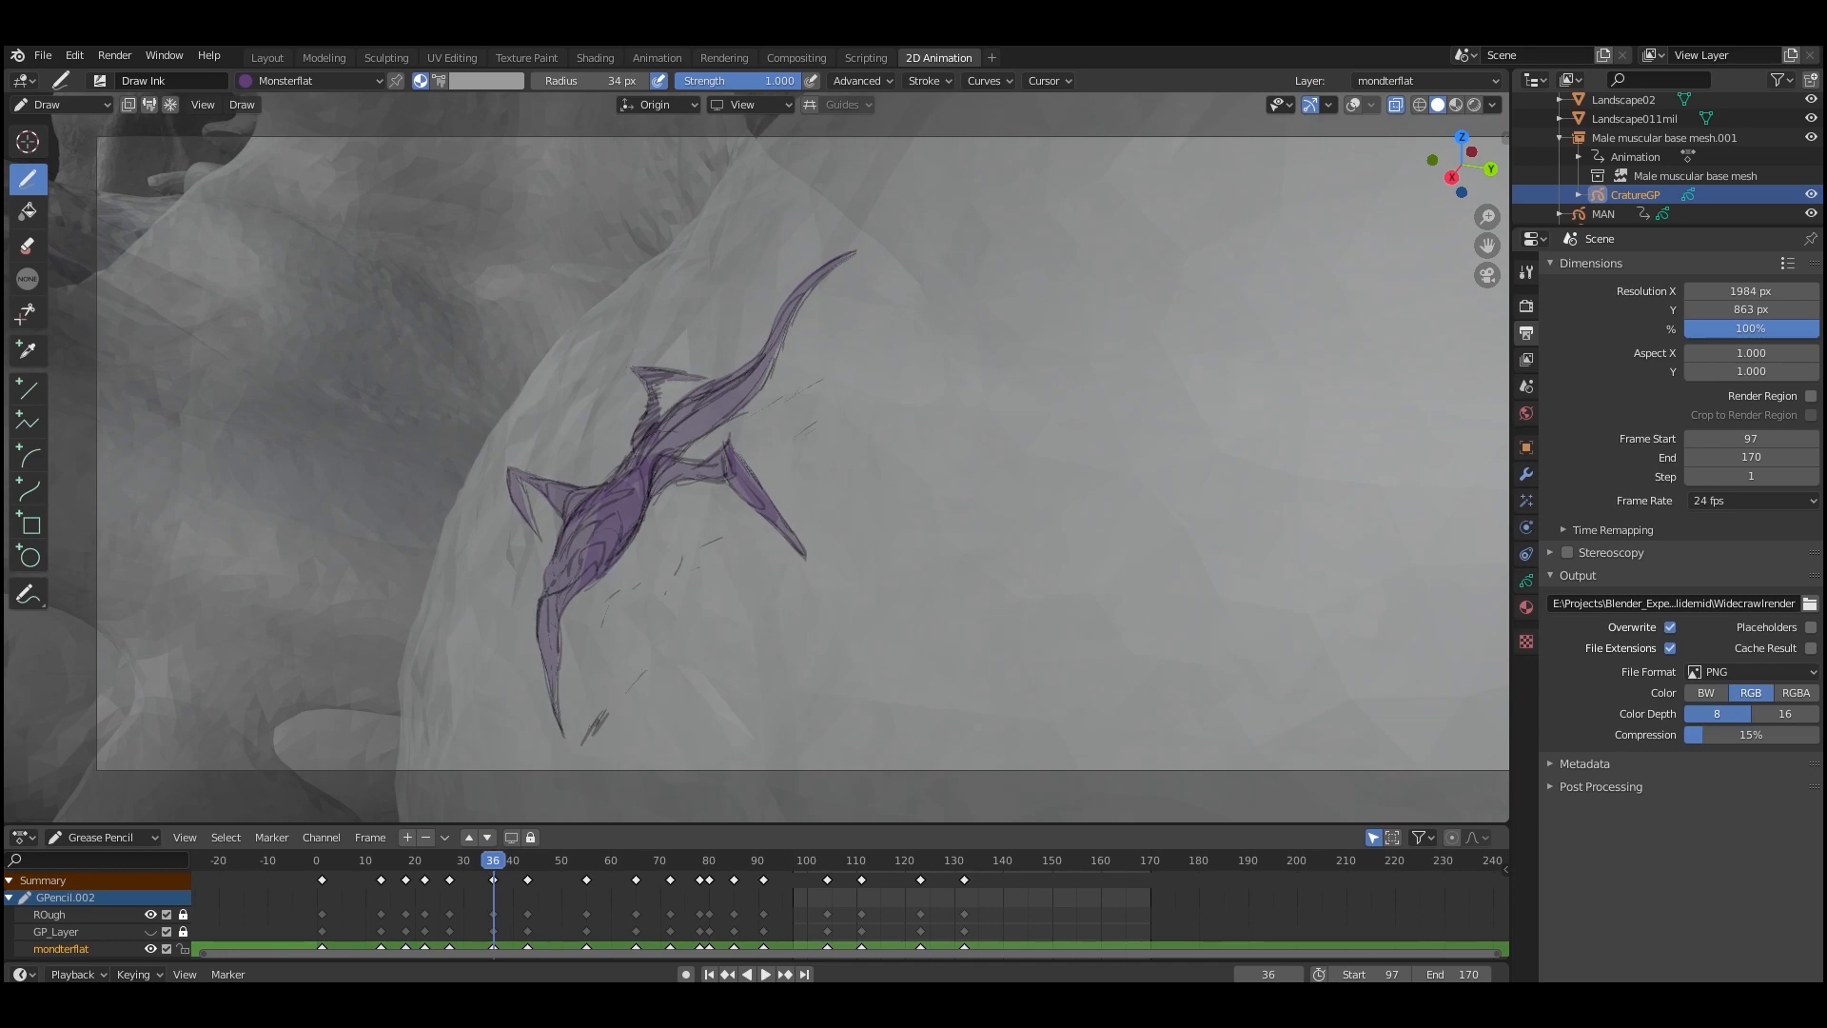
click(358, 861)
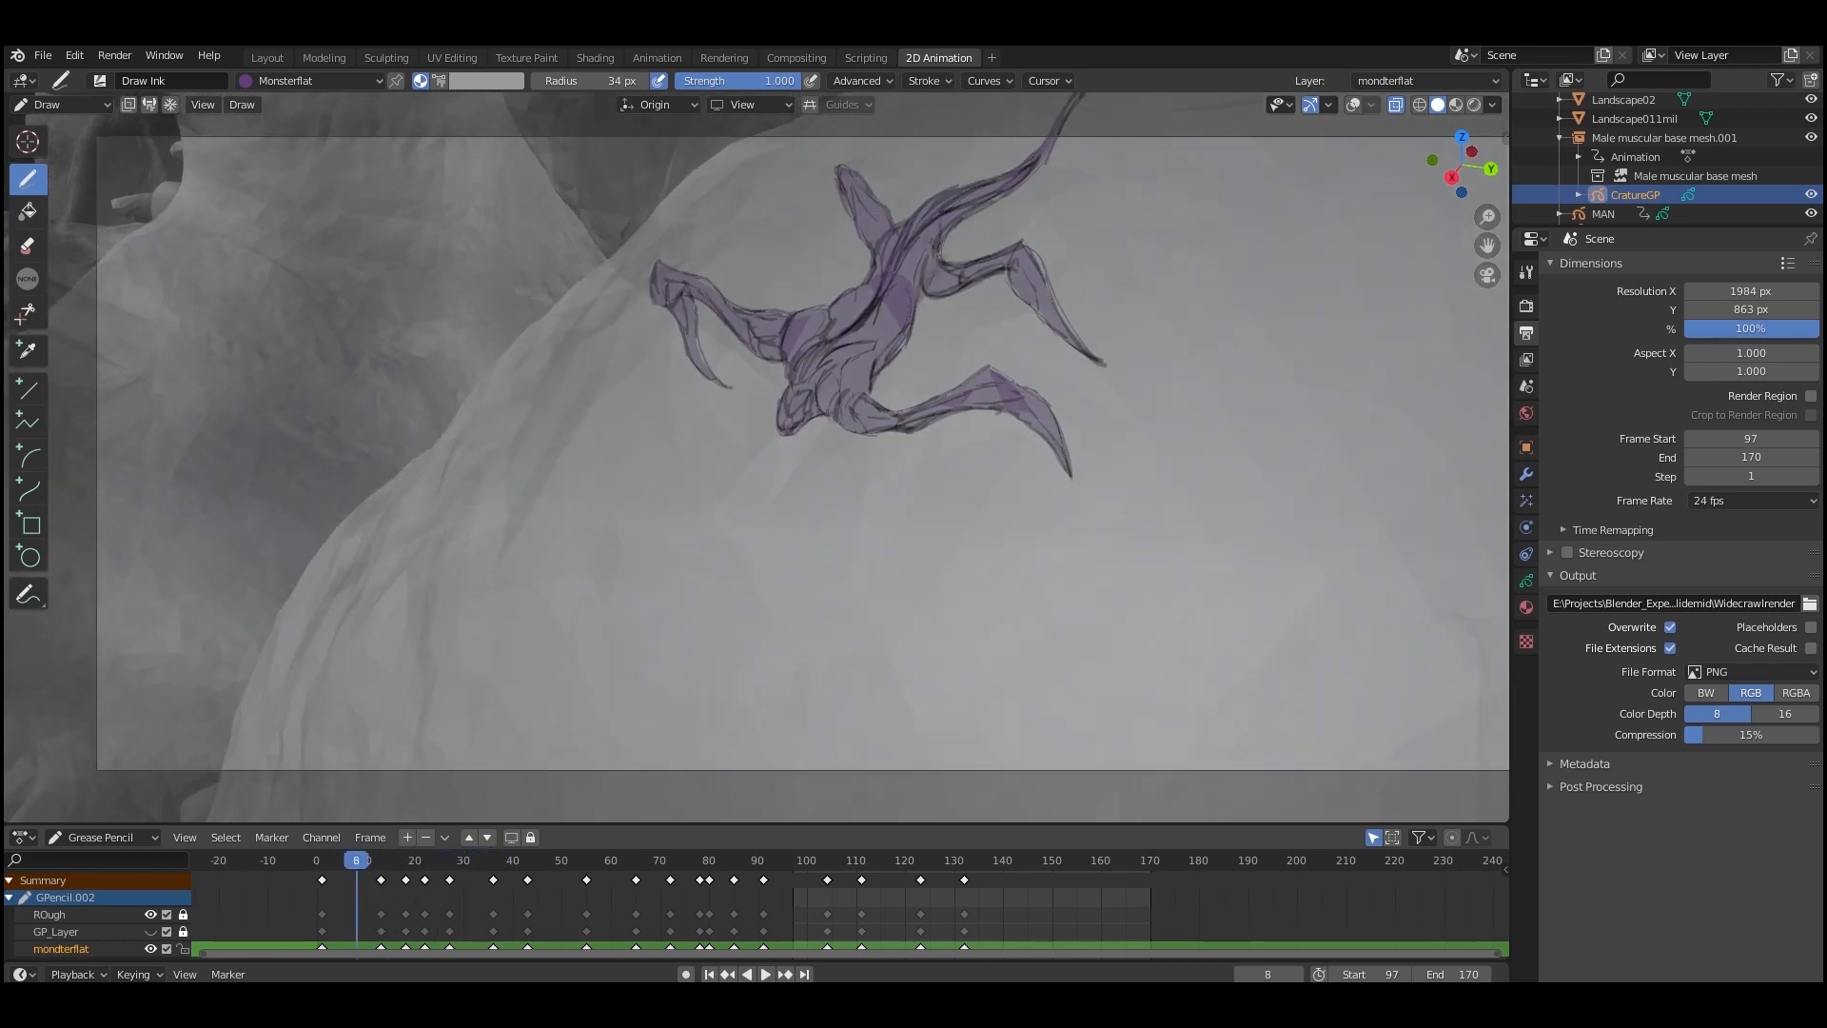
click(530, 860)
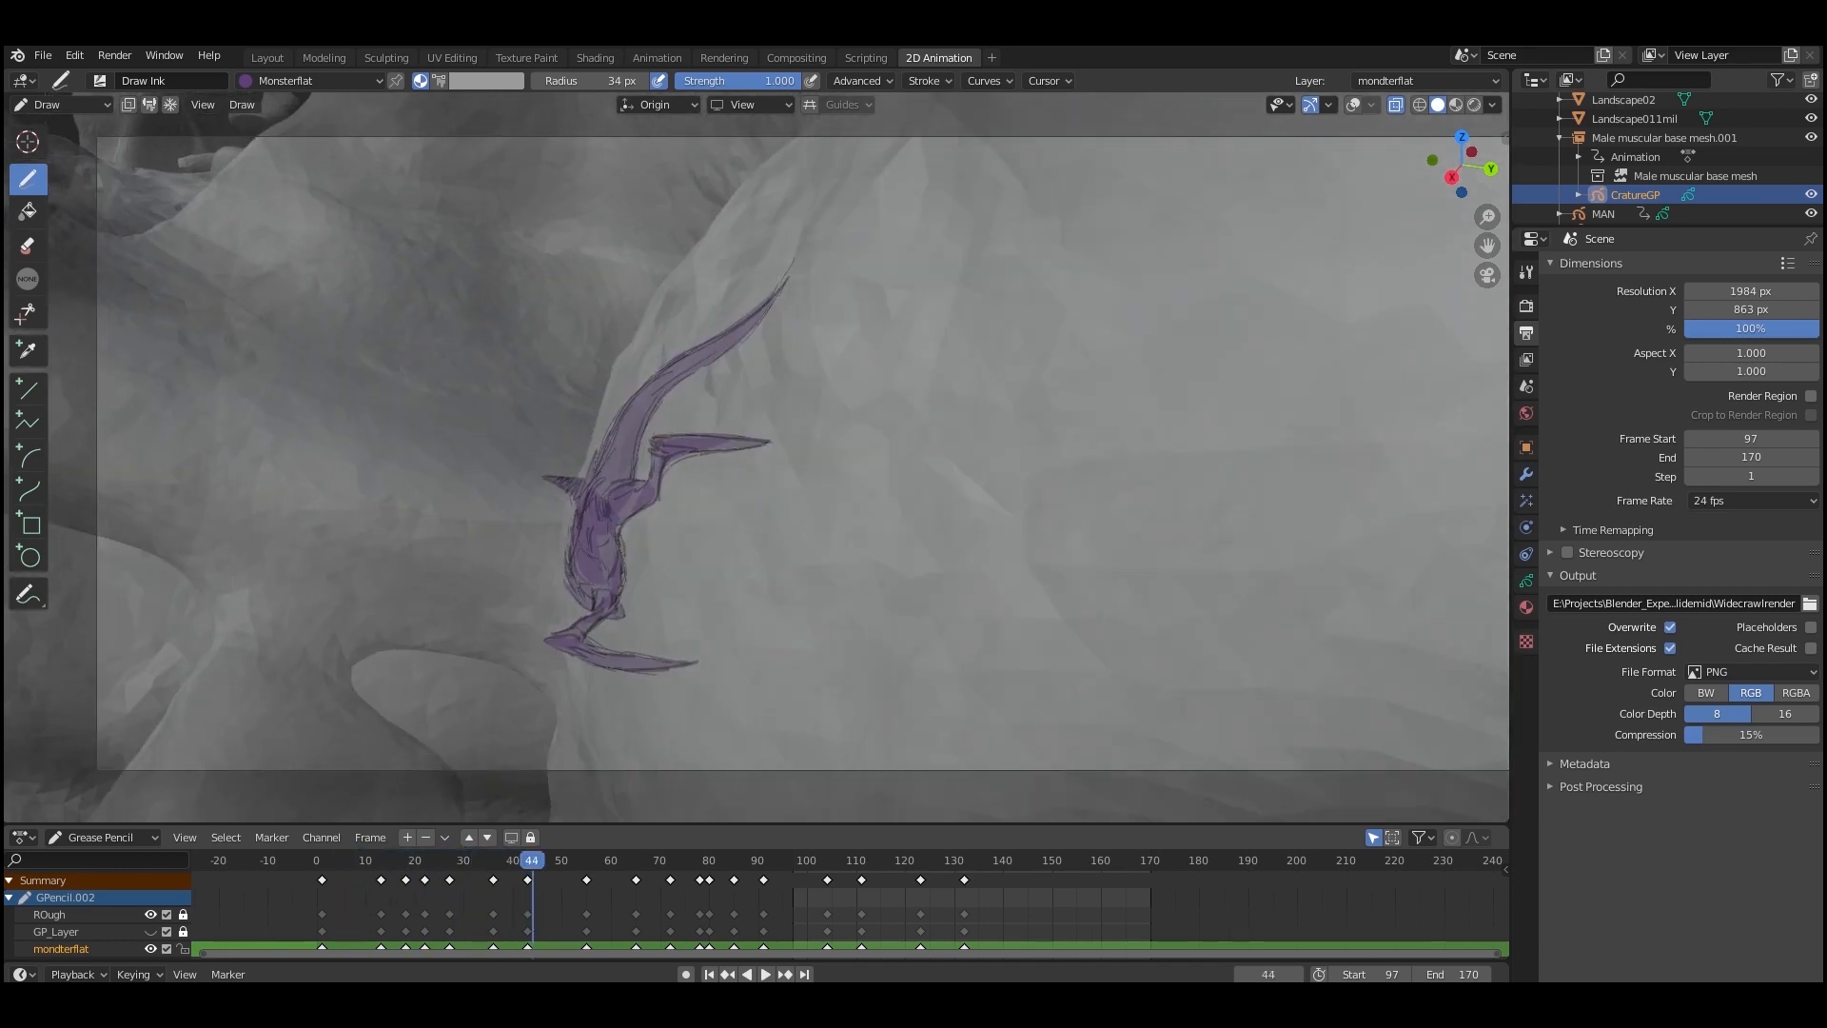
click(633, 860)
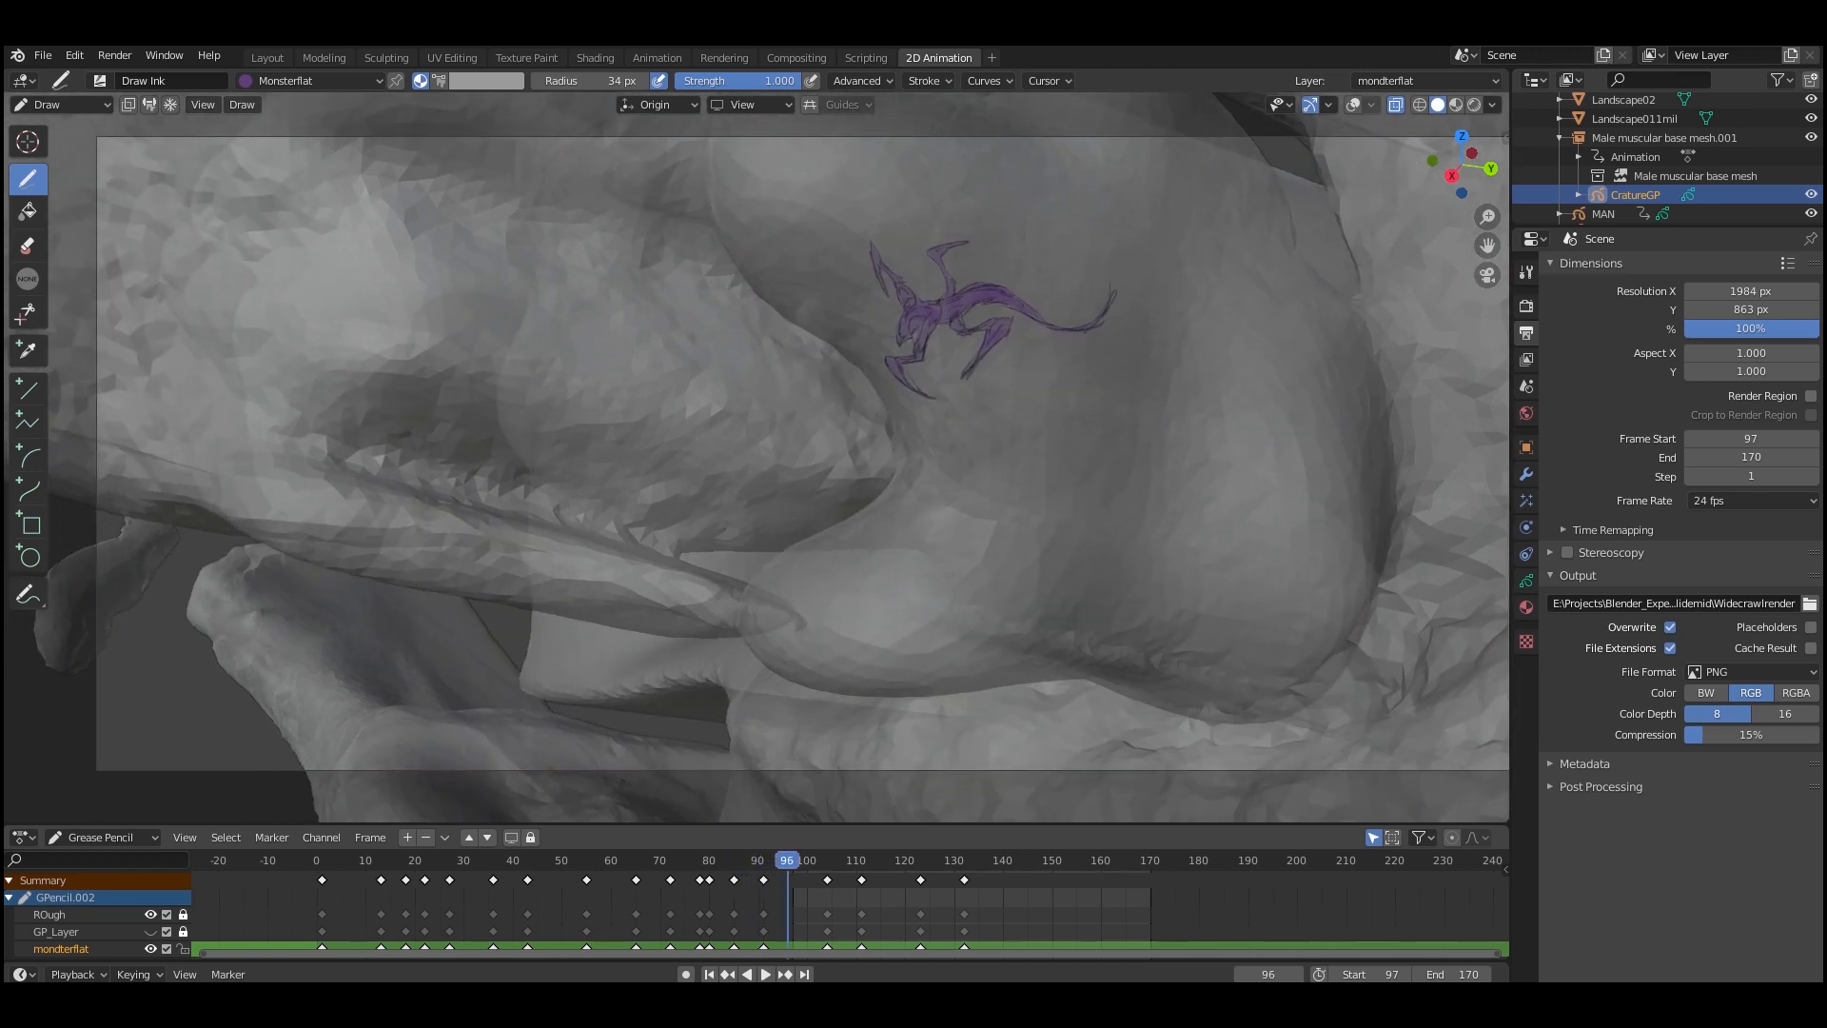
click(835, 861)
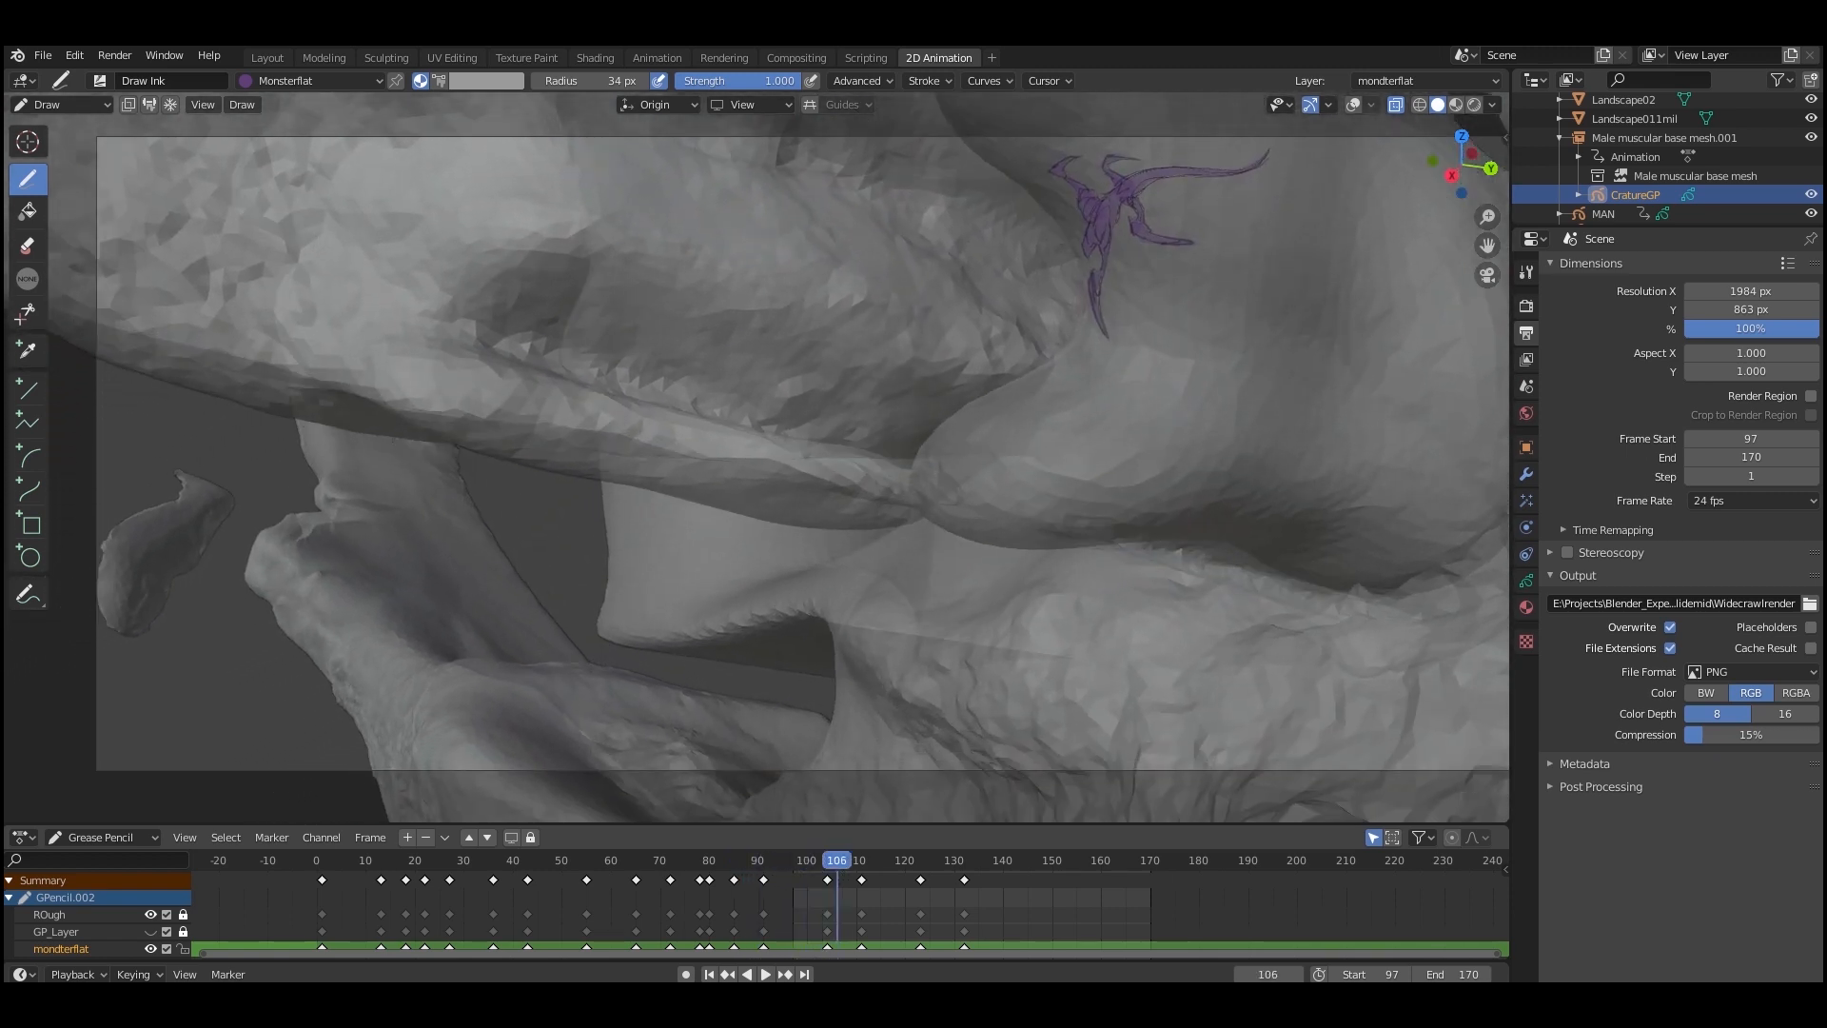
click(889, 860)
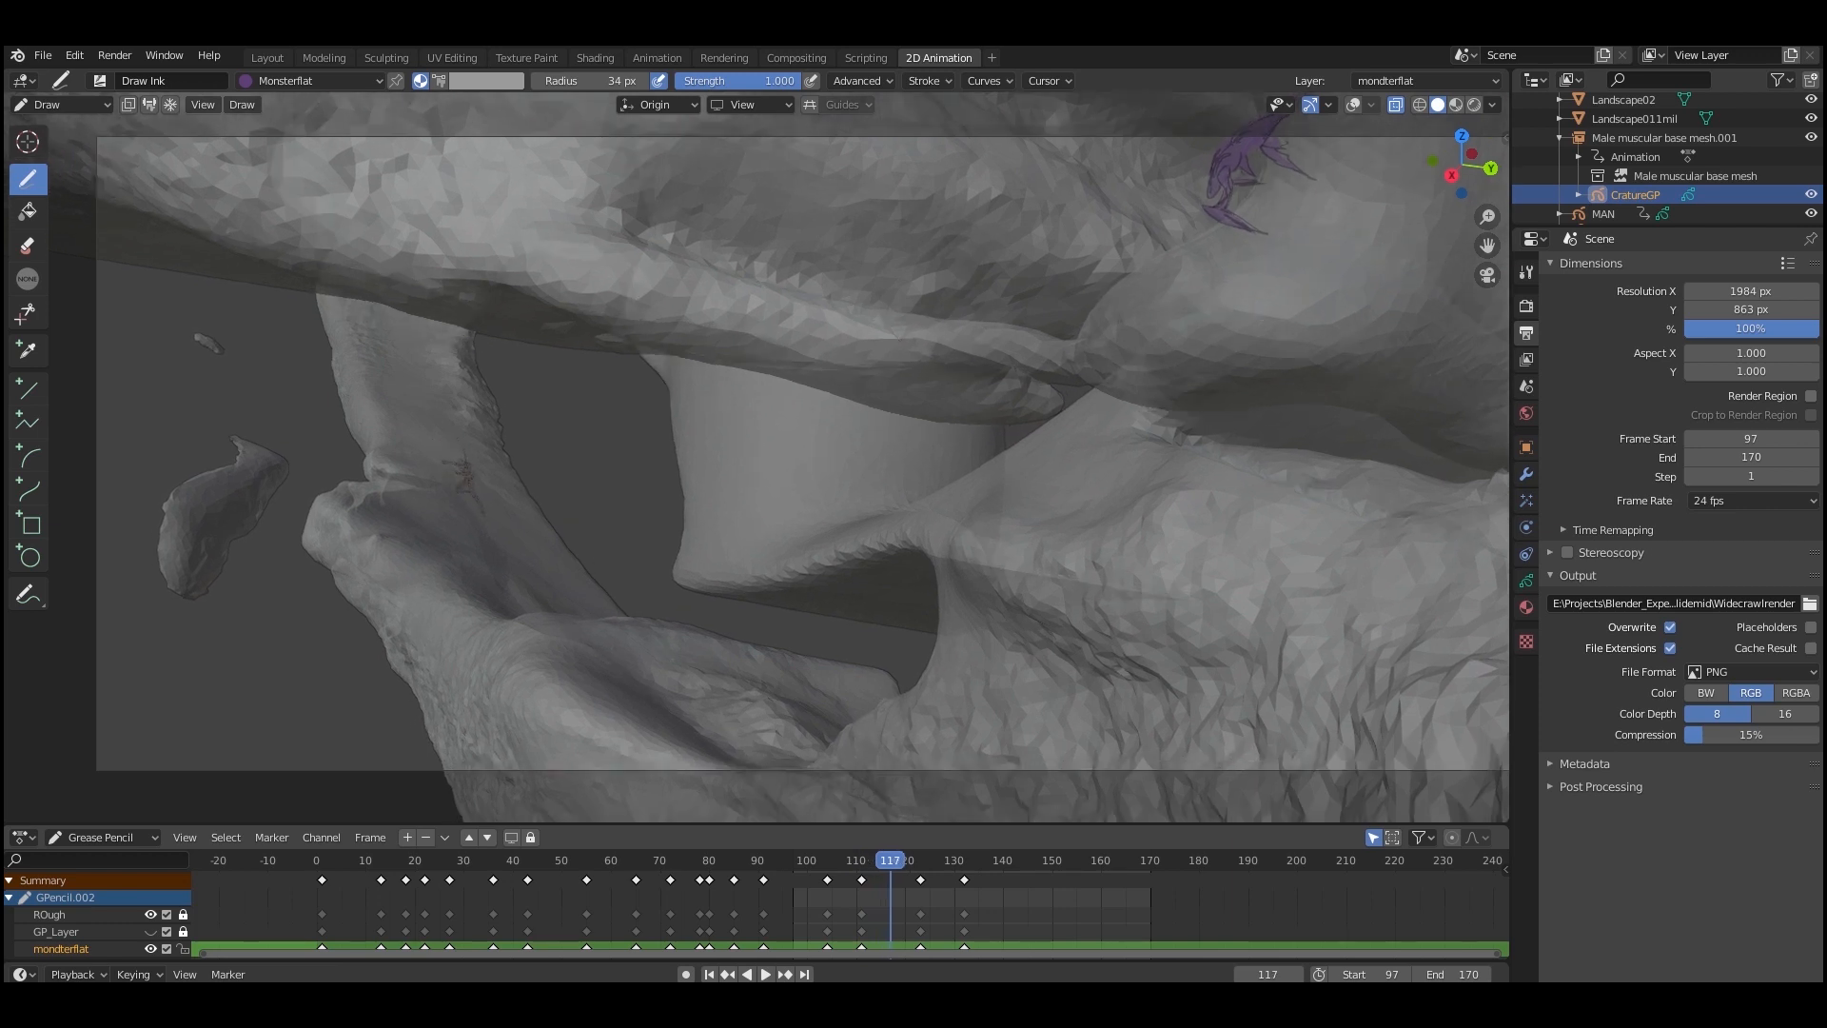
click(944, 860)
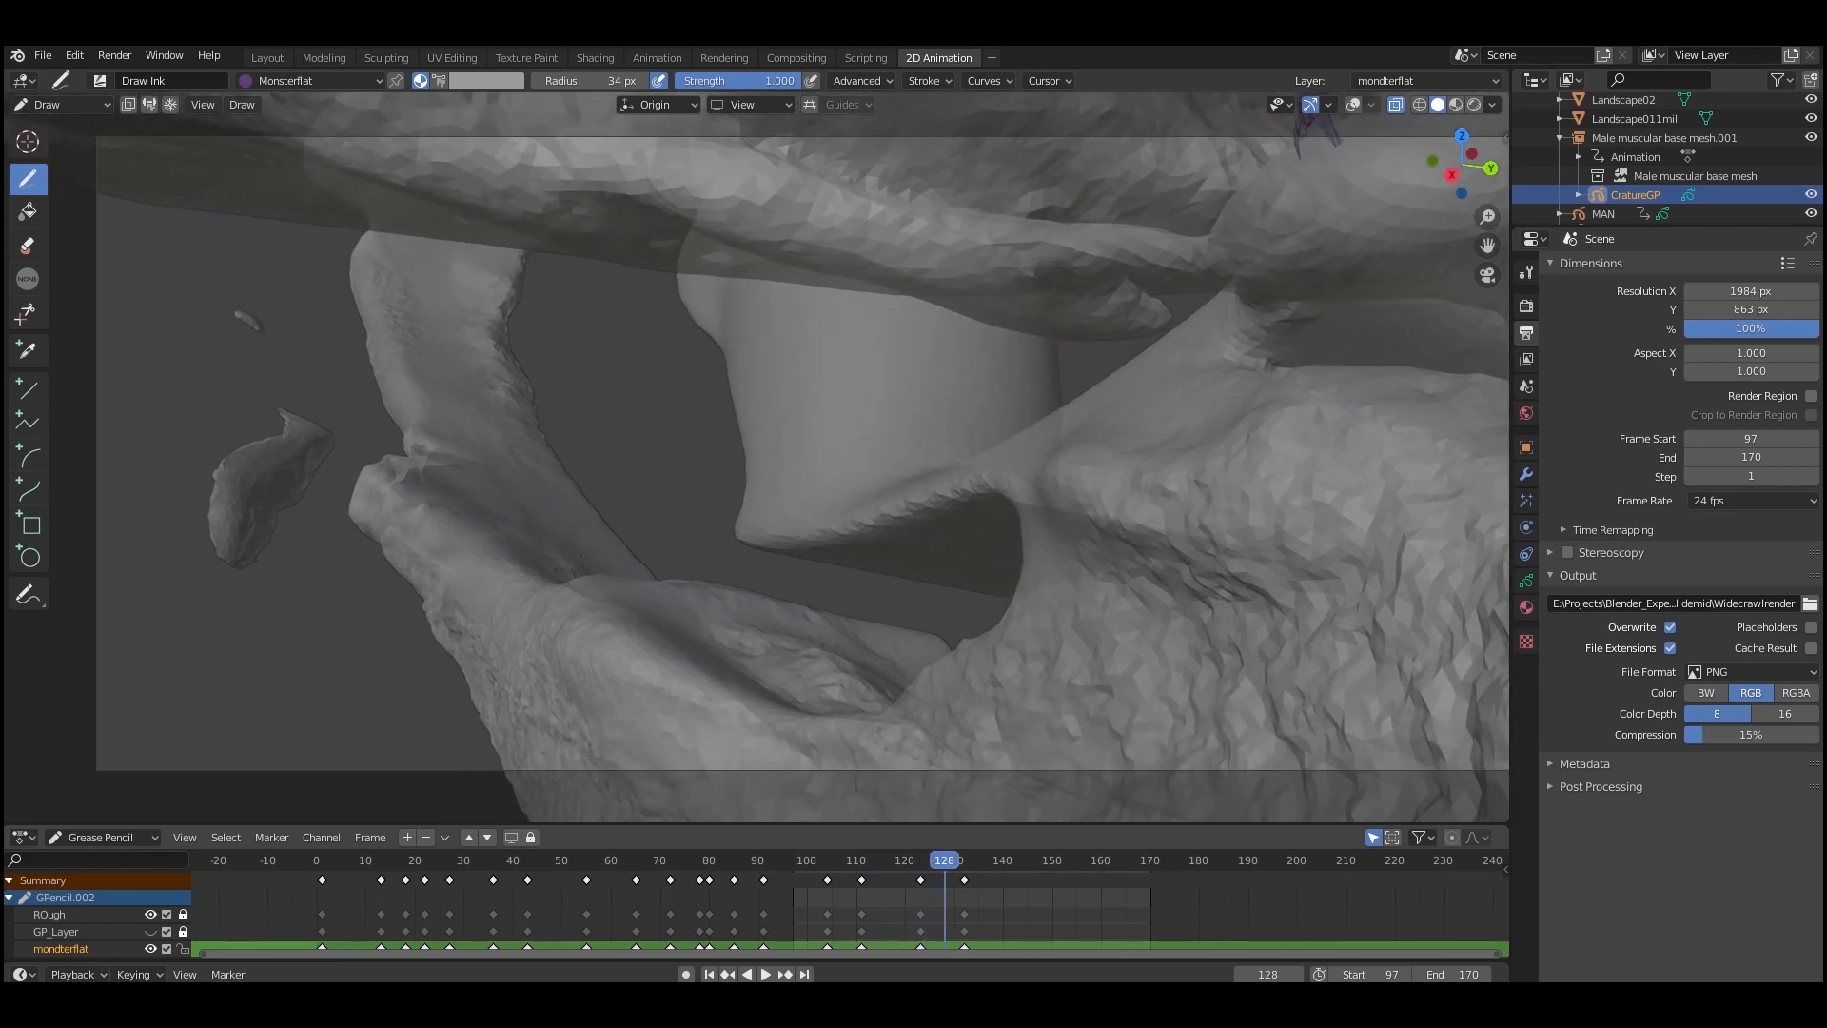
click(982, 860)
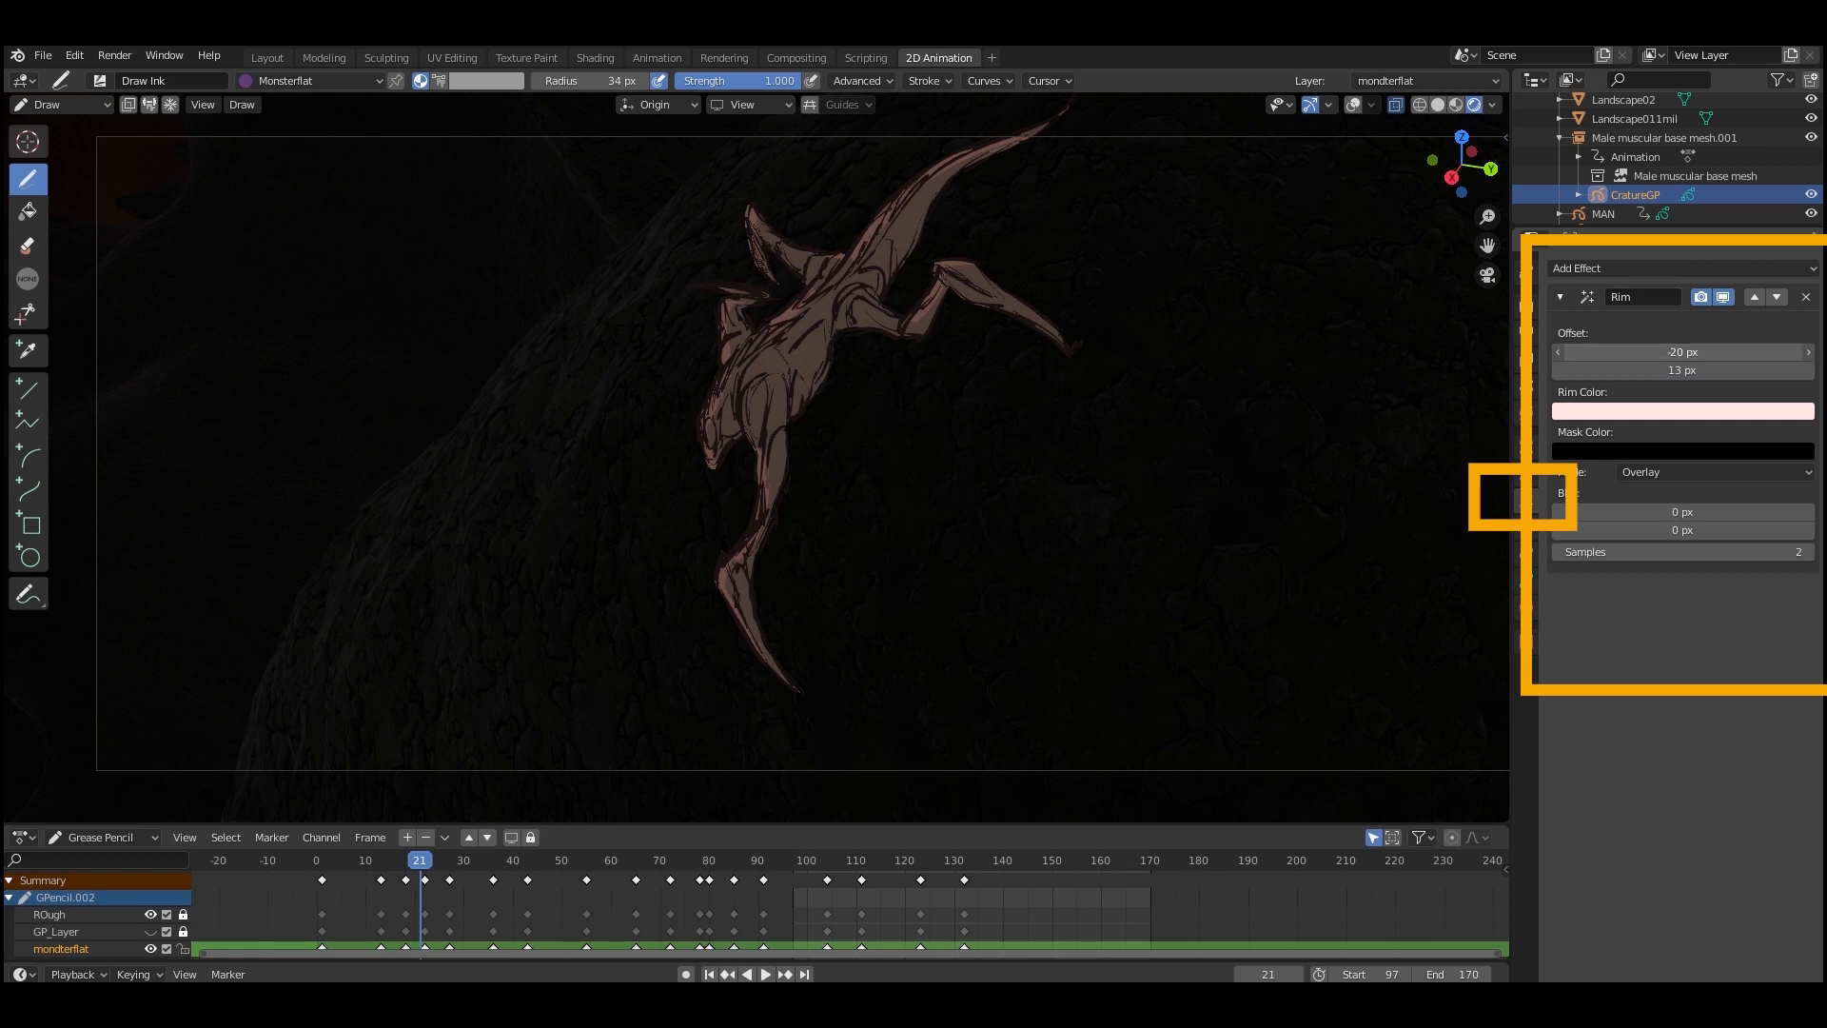
Change the creature Rim effect's Offset X from -20 px to -59 px.
drag(1682, 352, 1643, 352)
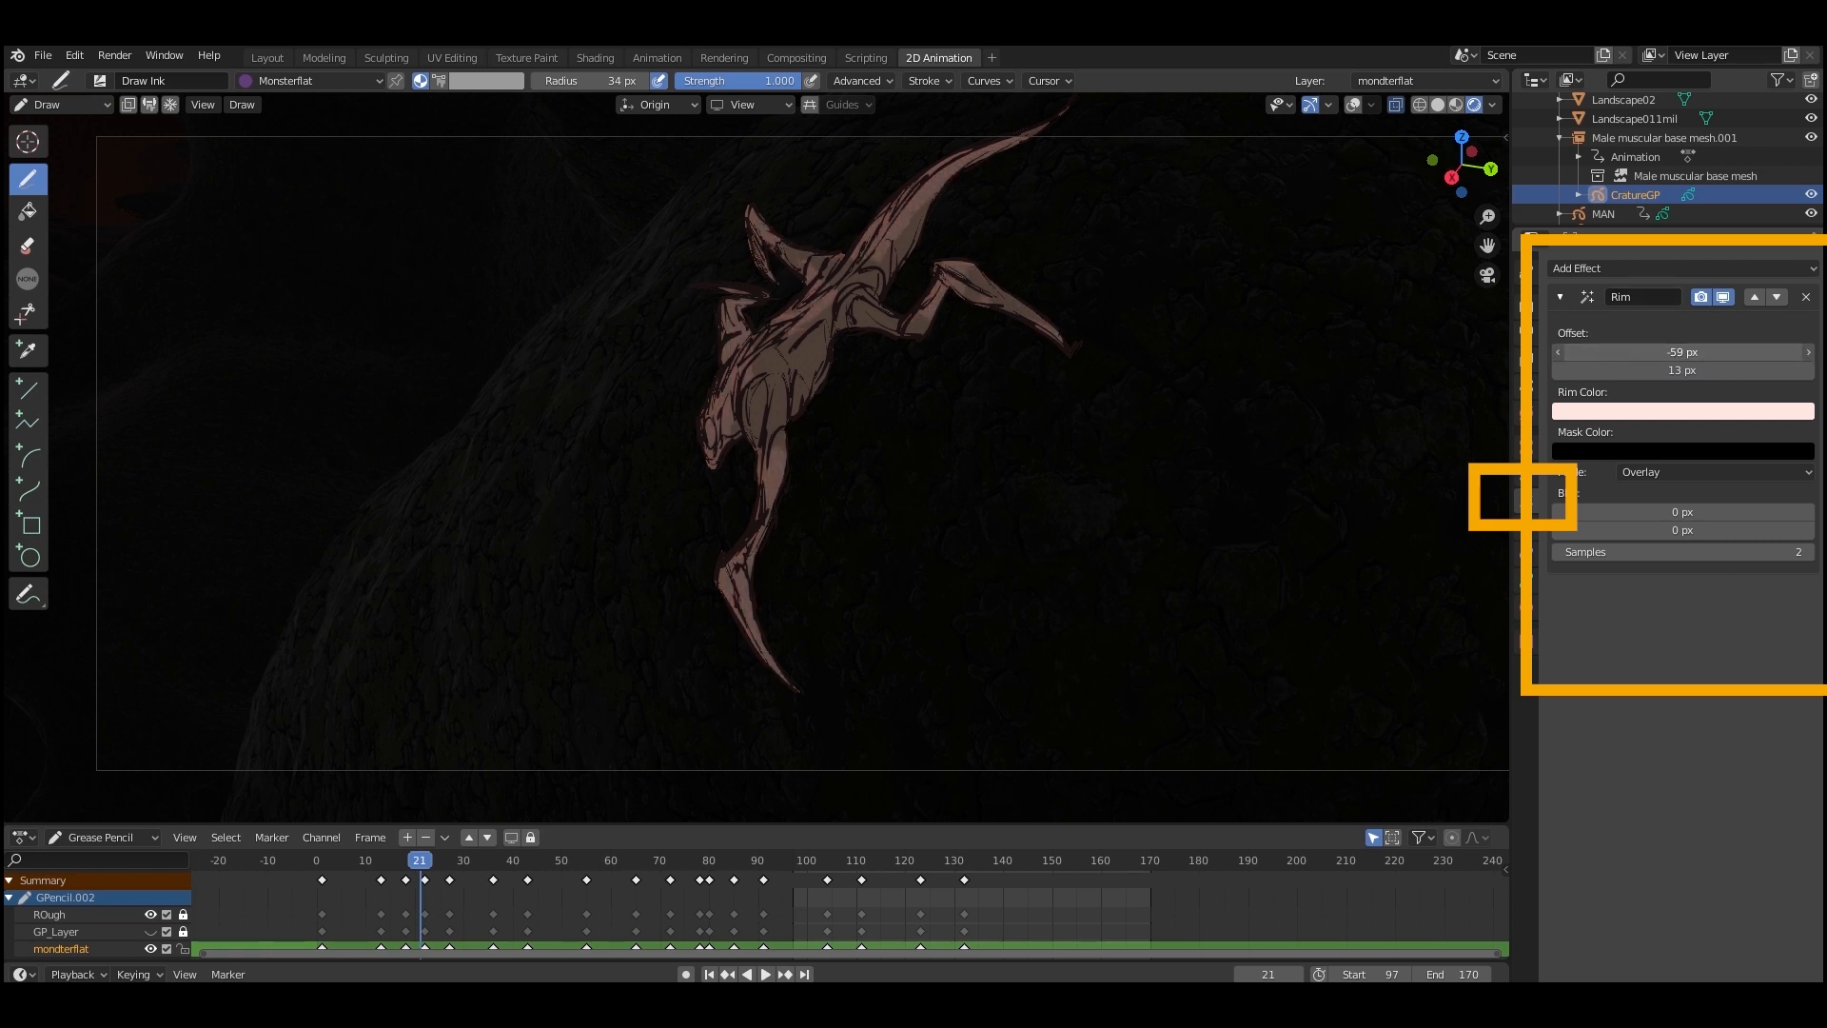
click(1682, 410)
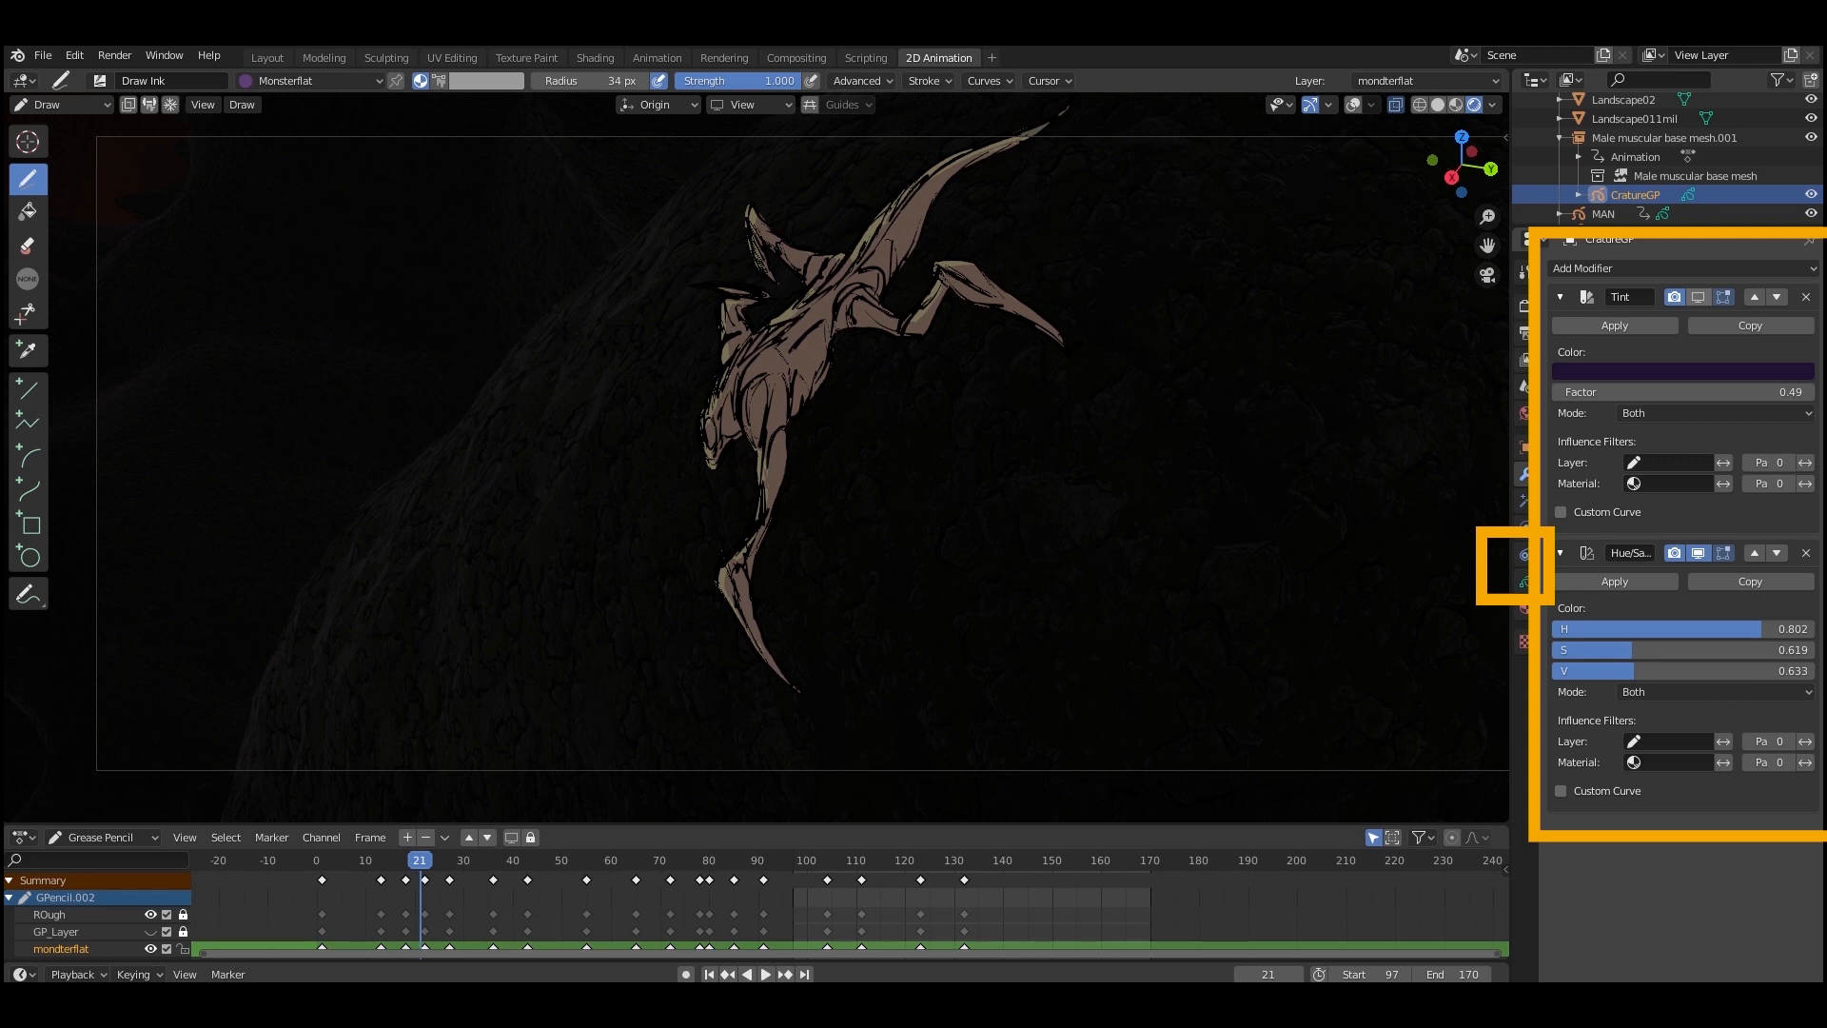
Show CratureGP's Tint and Hue/Saturation modifiers in Modifier Properties.
click(1683, 370)
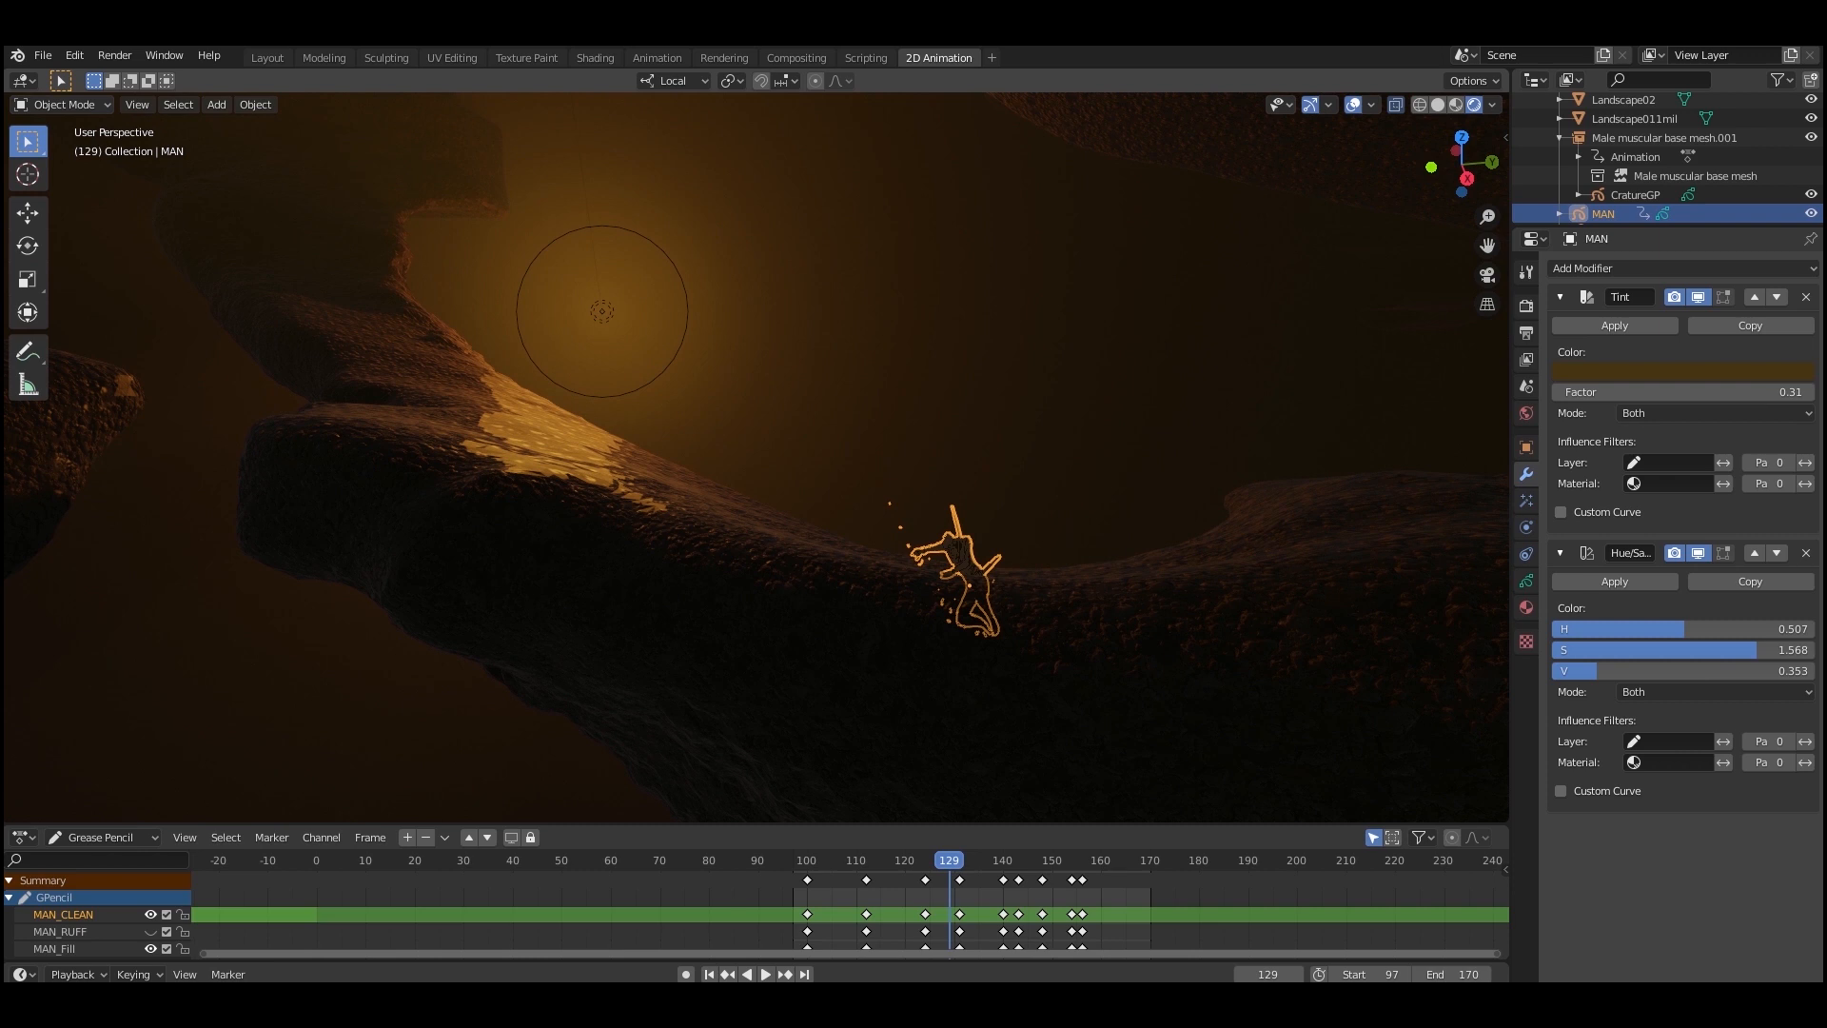
Play the MAN object's animation and watch him cross the lit cave rock.
click(762, 974)
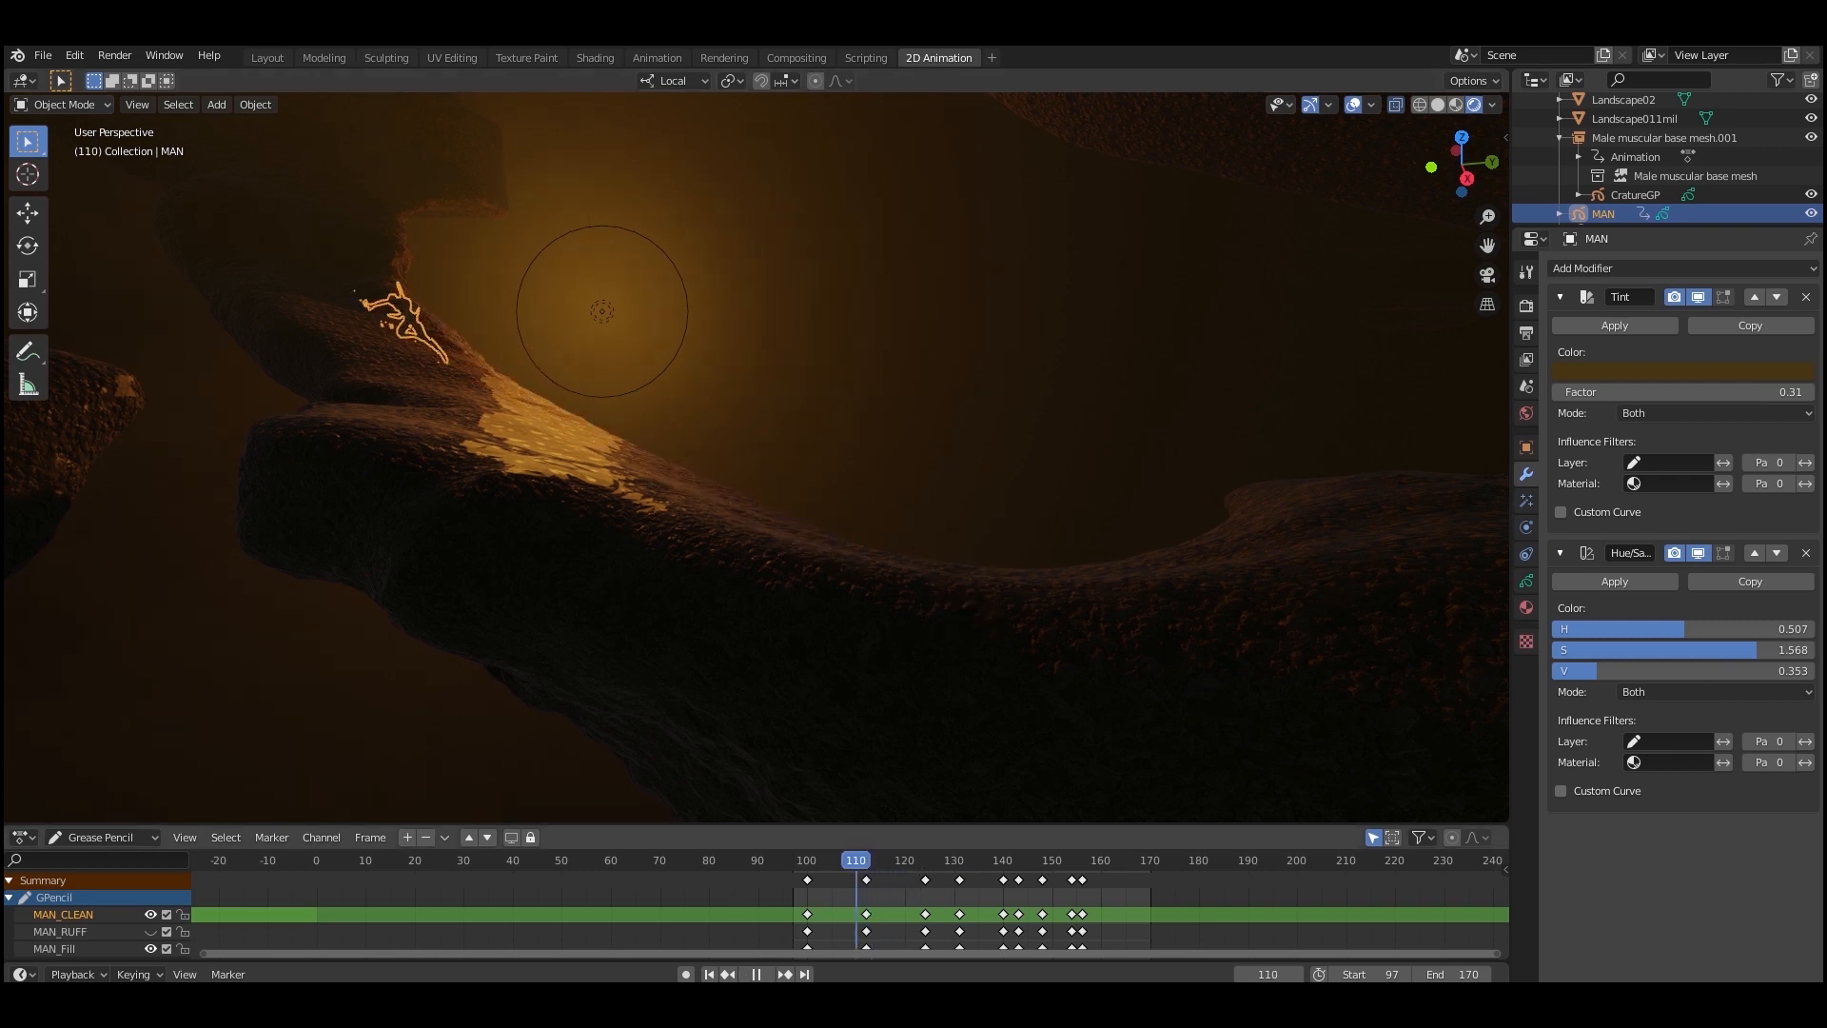
click(996, 860)
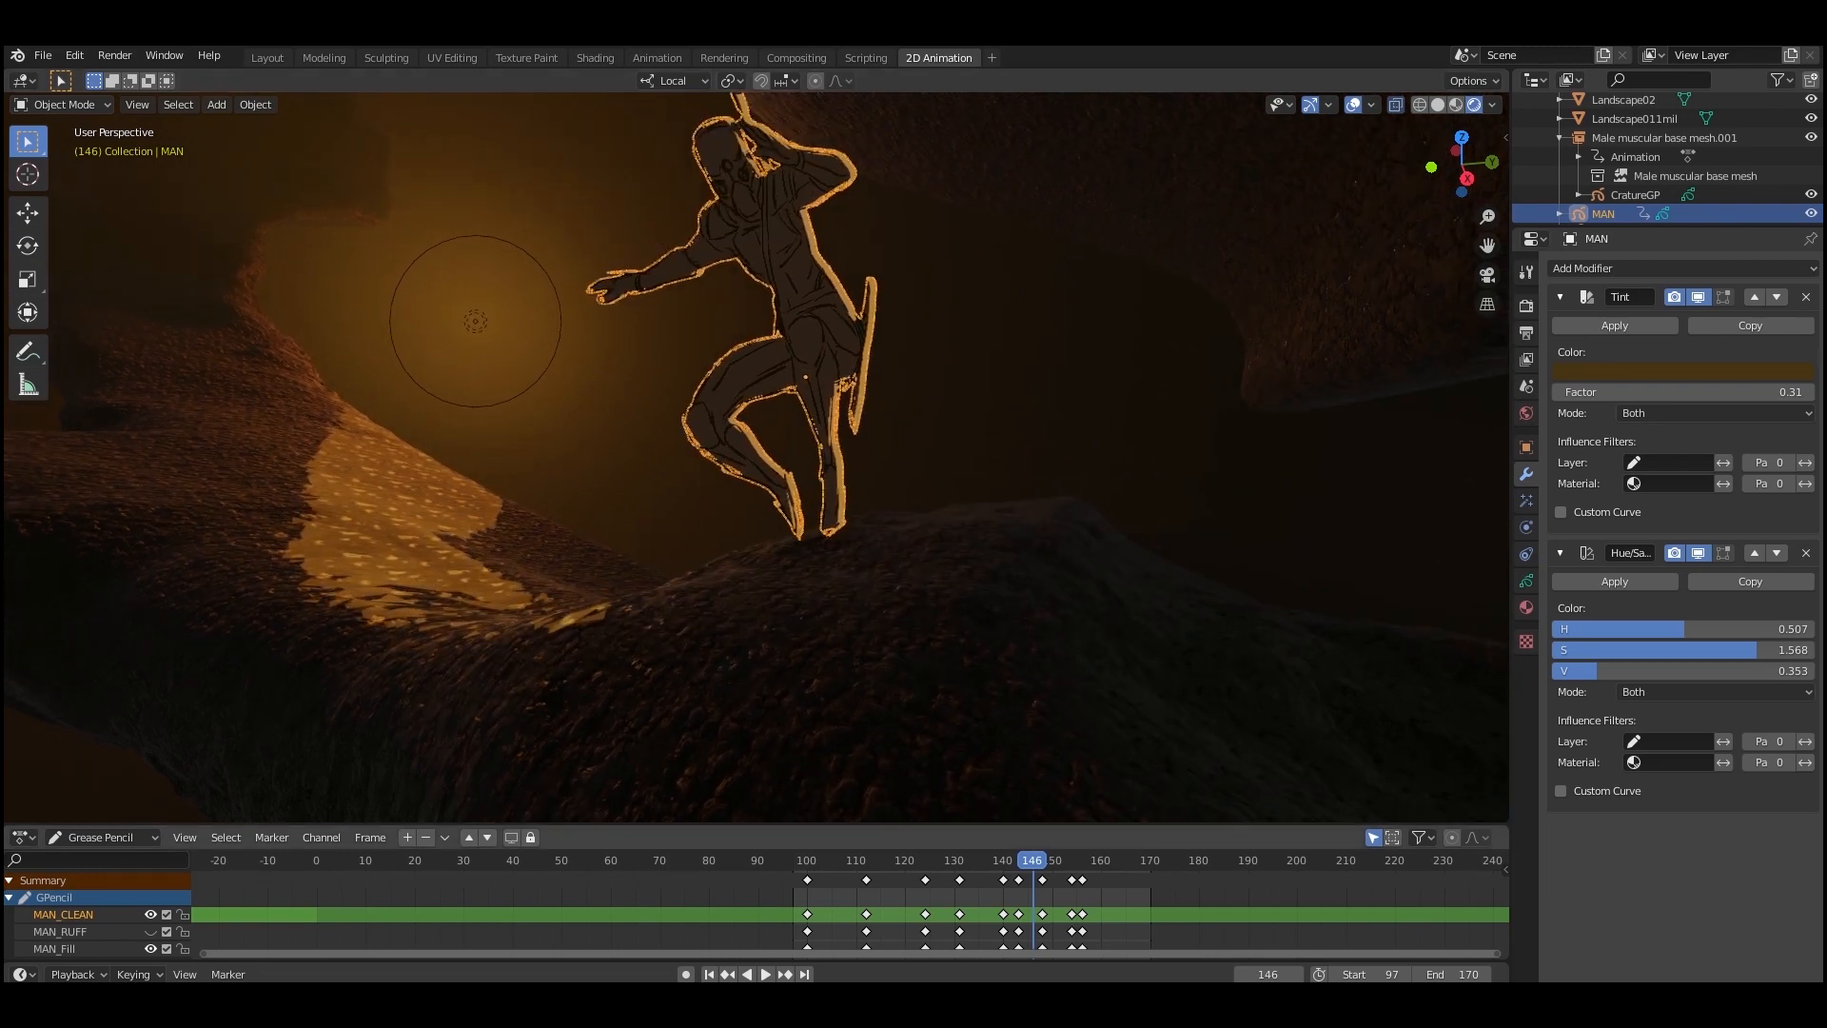
click(1101, 861)
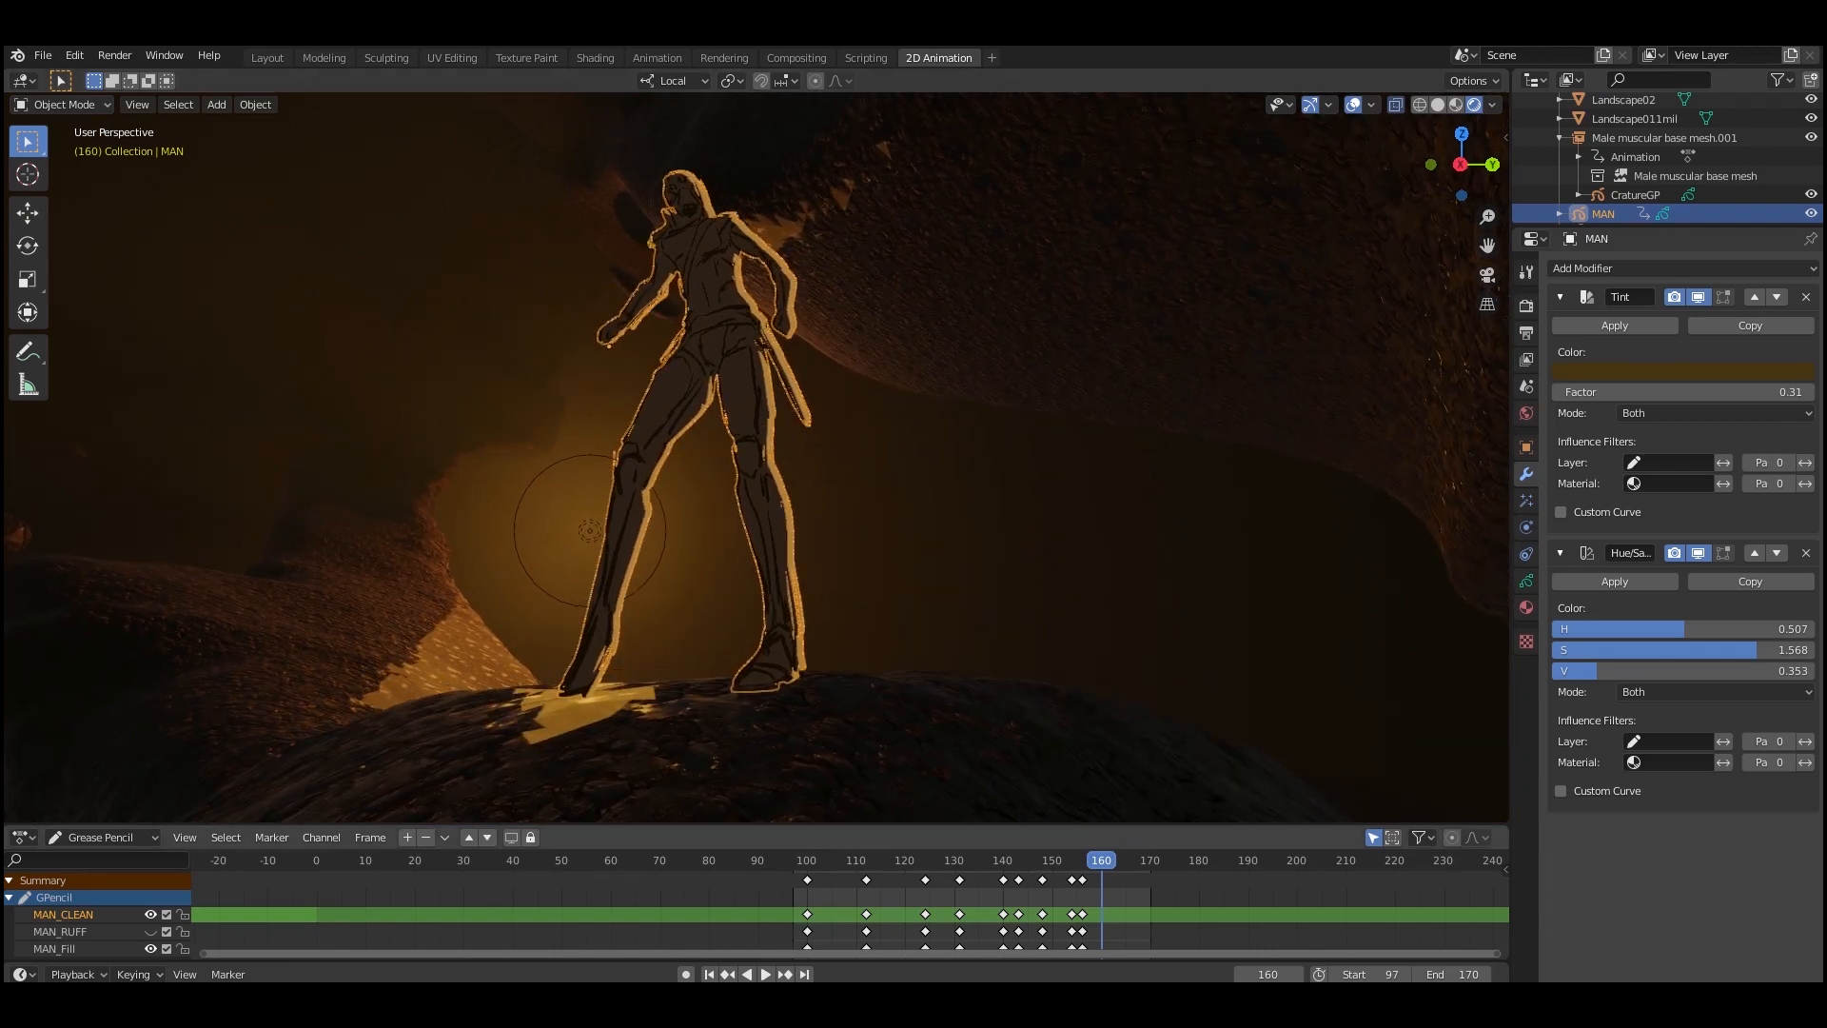
click(764, 974)
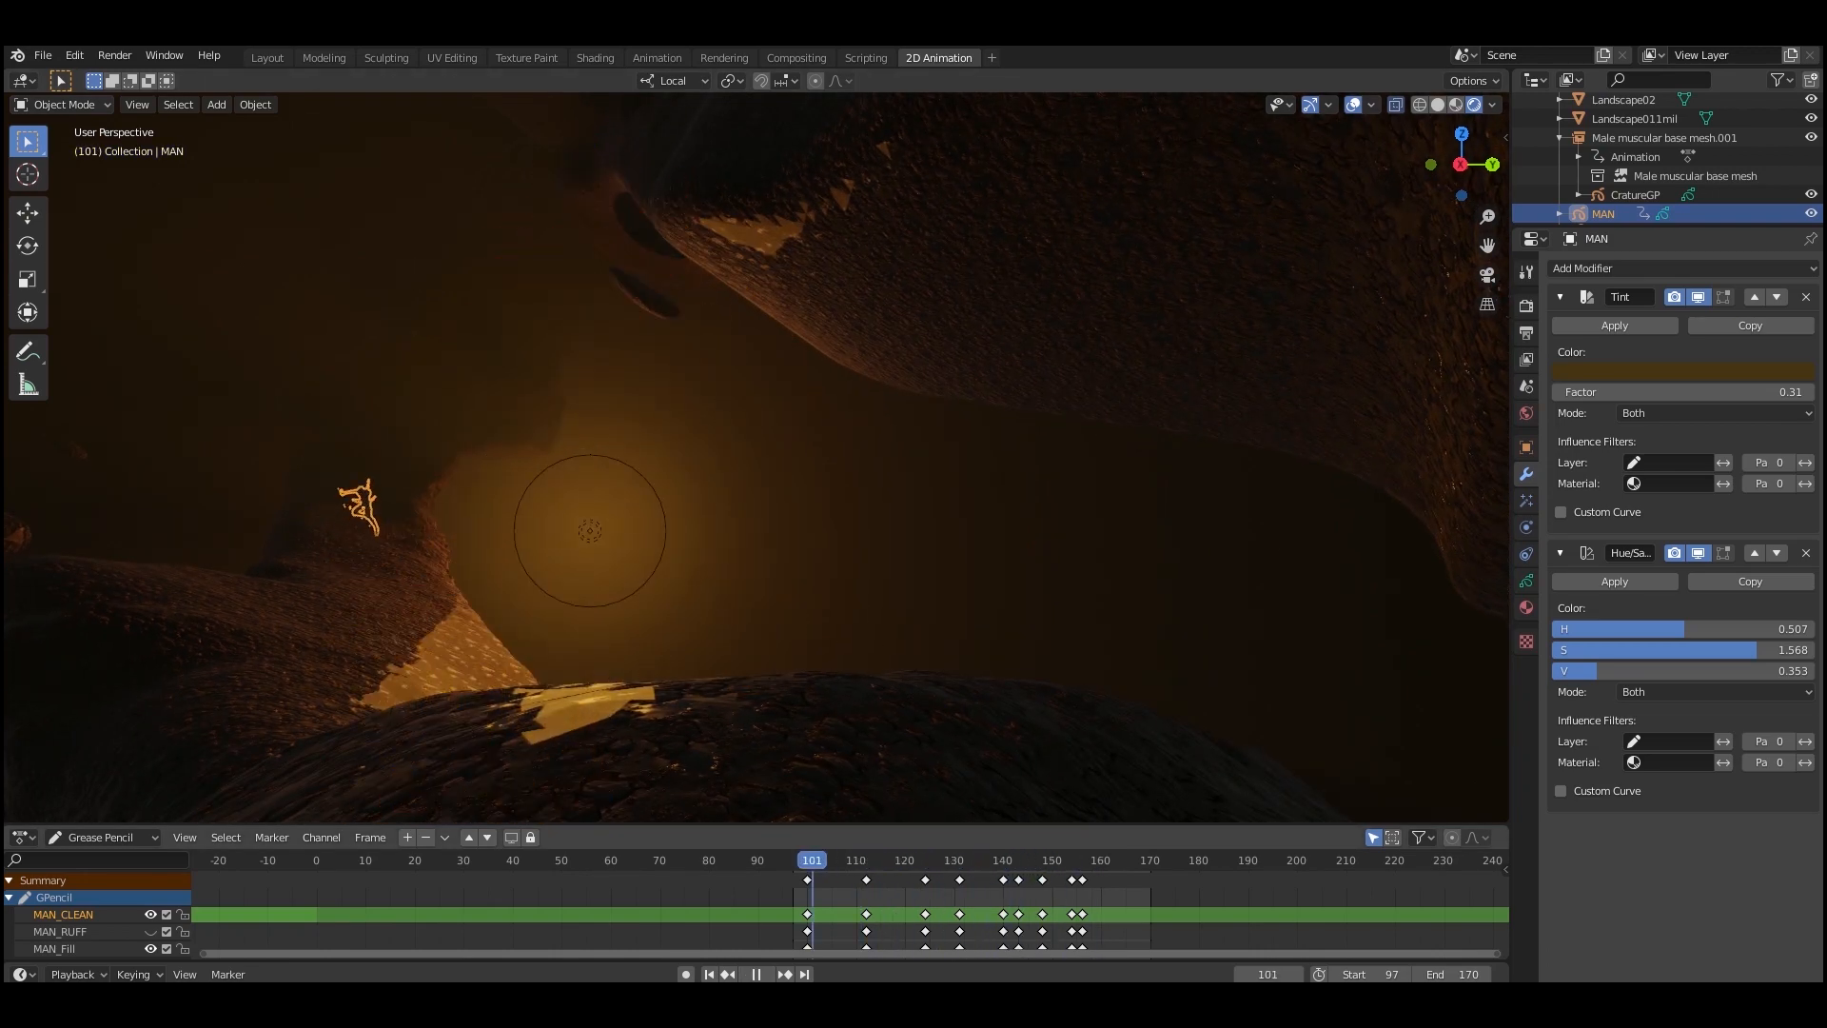
click(1006, 861)
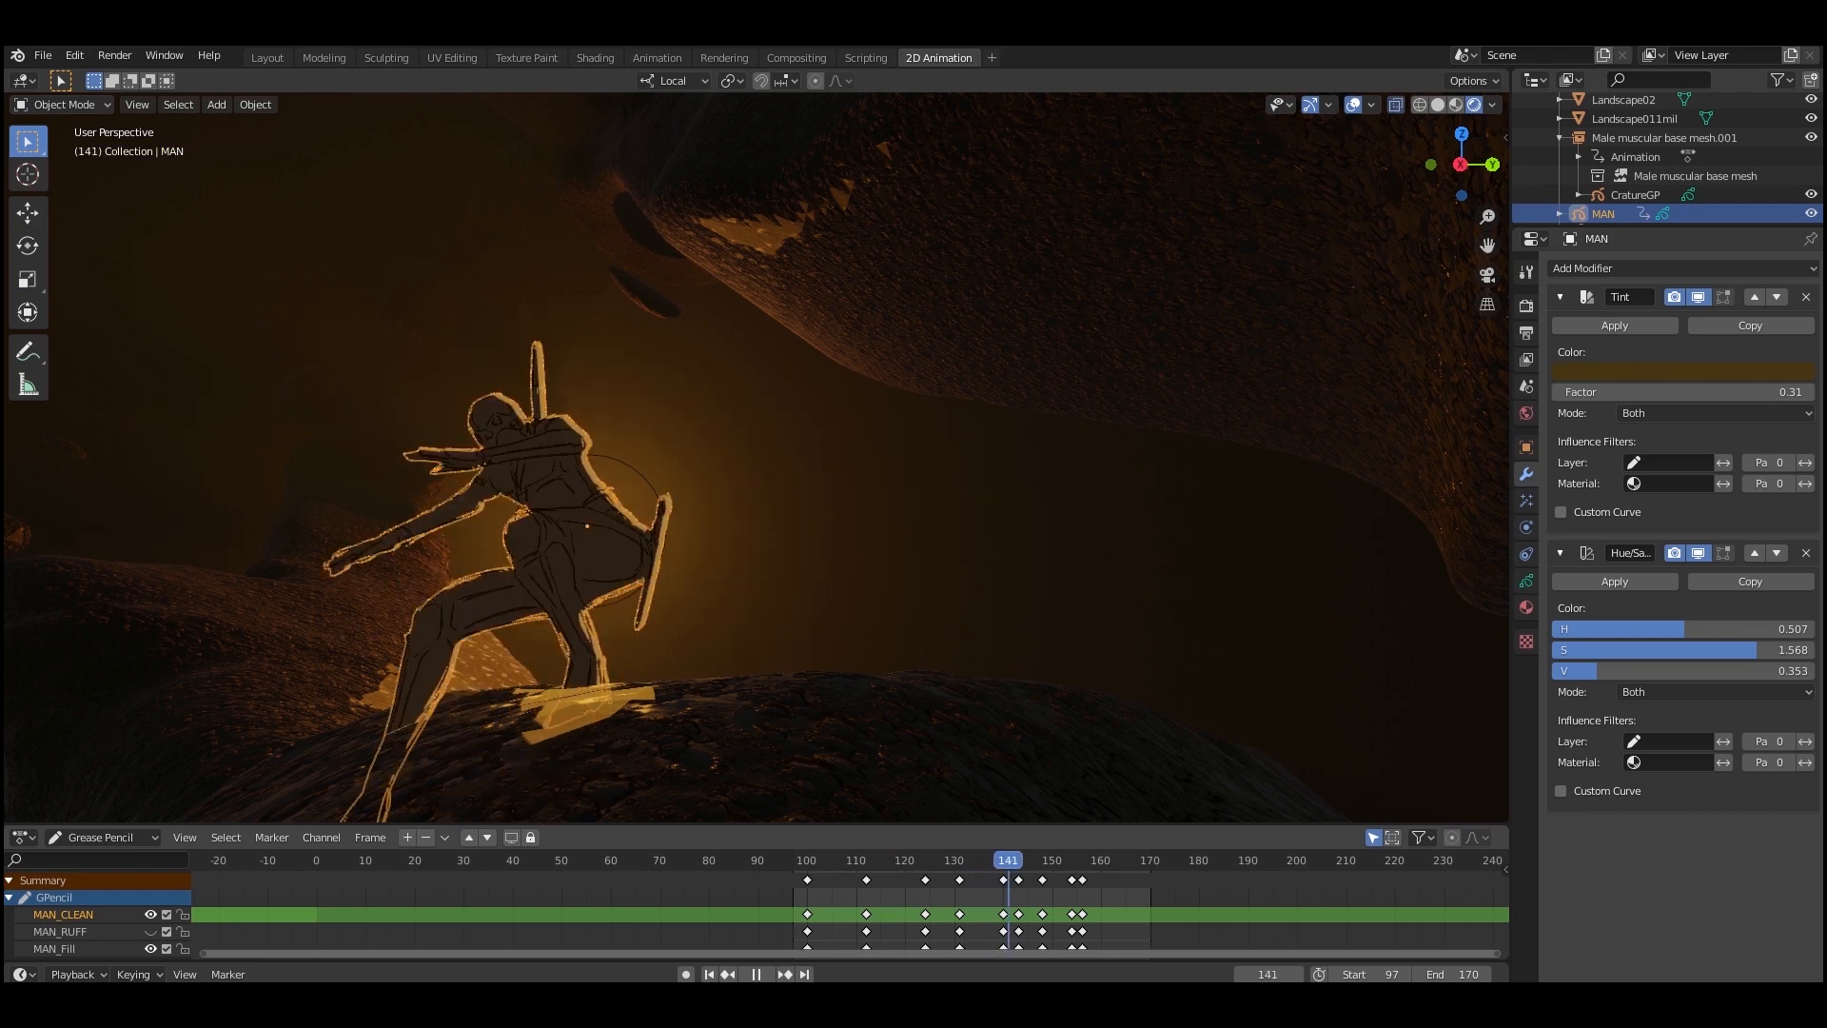
click(1105, 861)
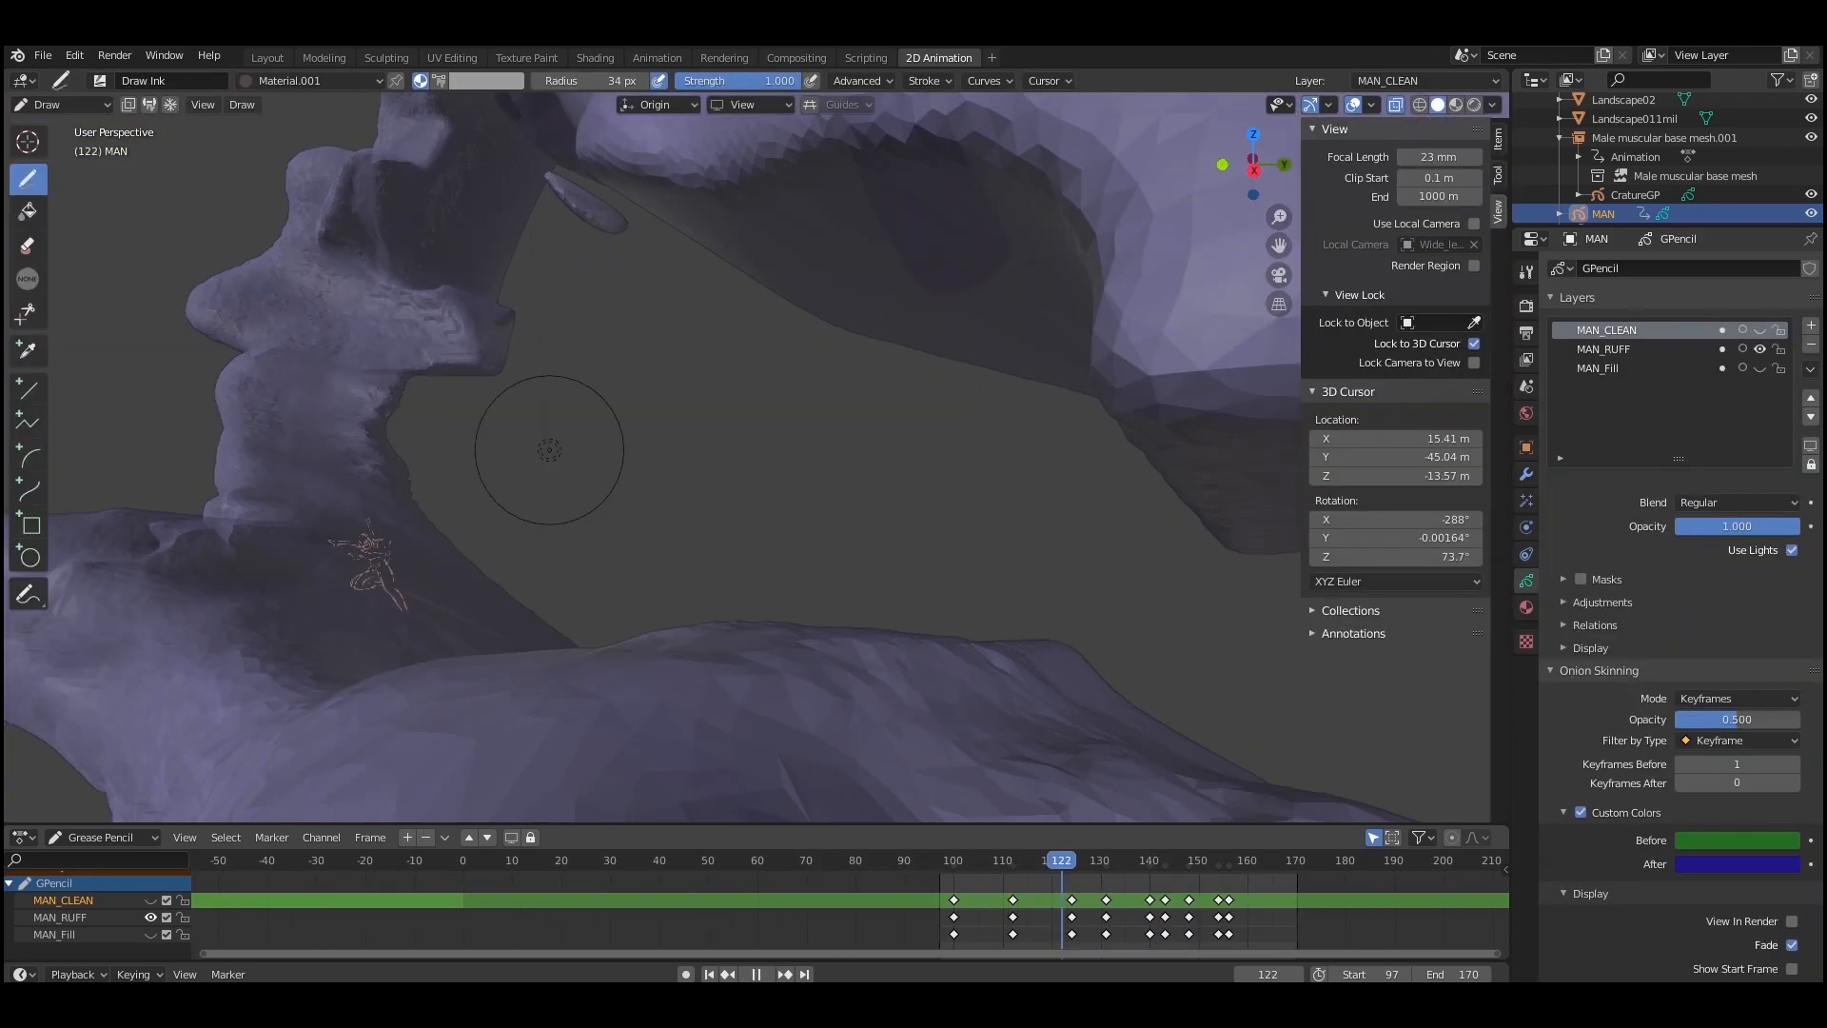
Put MAN in Draw mode with its Object Data layers shown and Rendered viewport shading.
click(1226, 861)
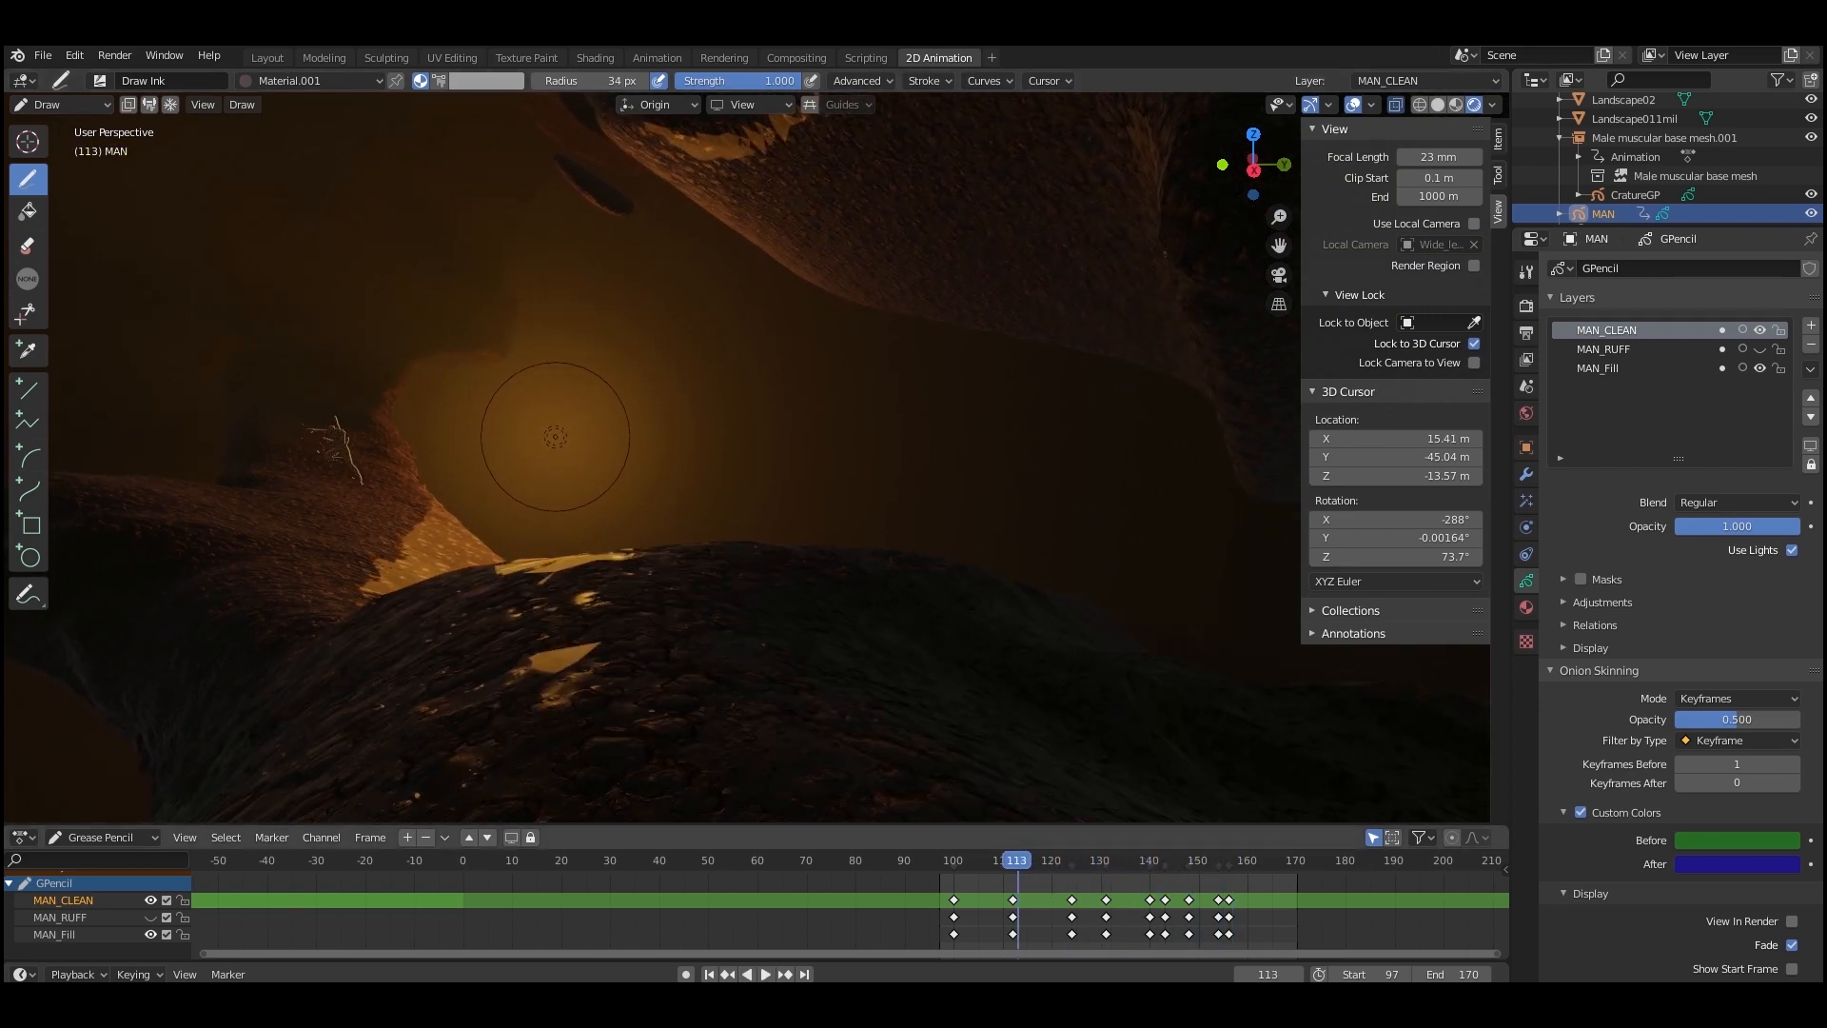
click(755, 972)
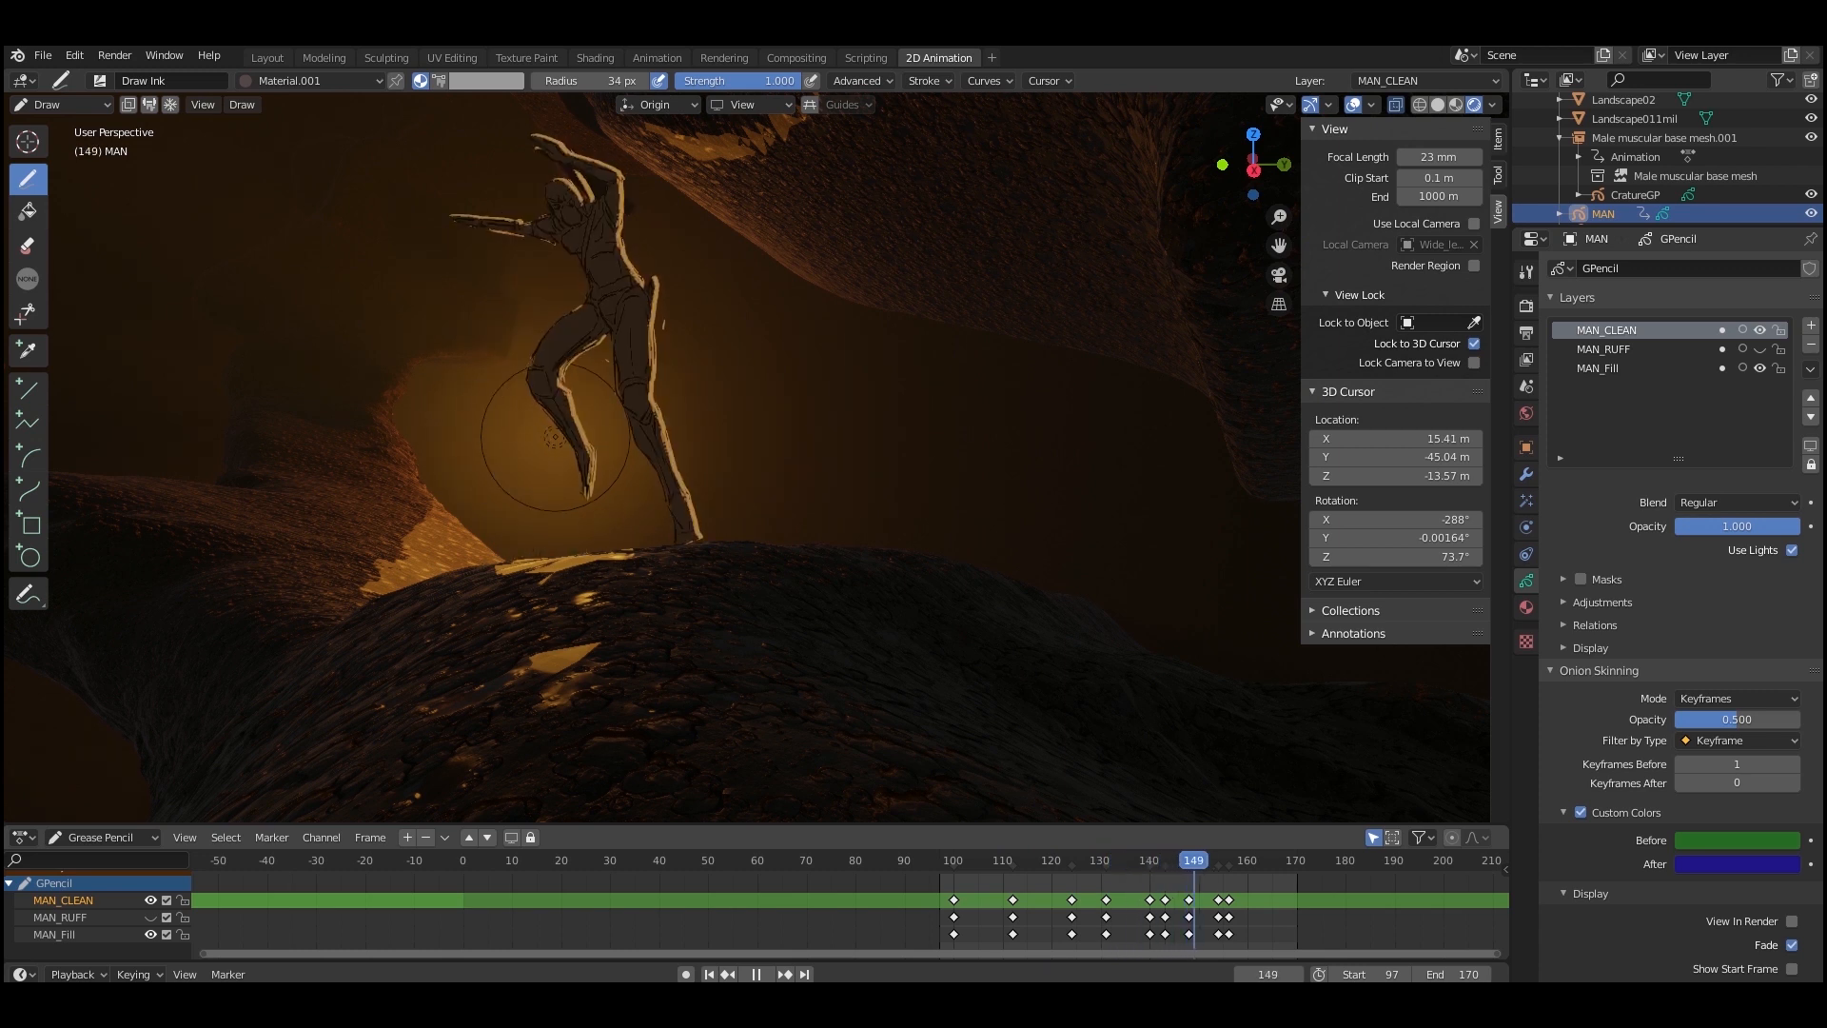
click(1252, 861)
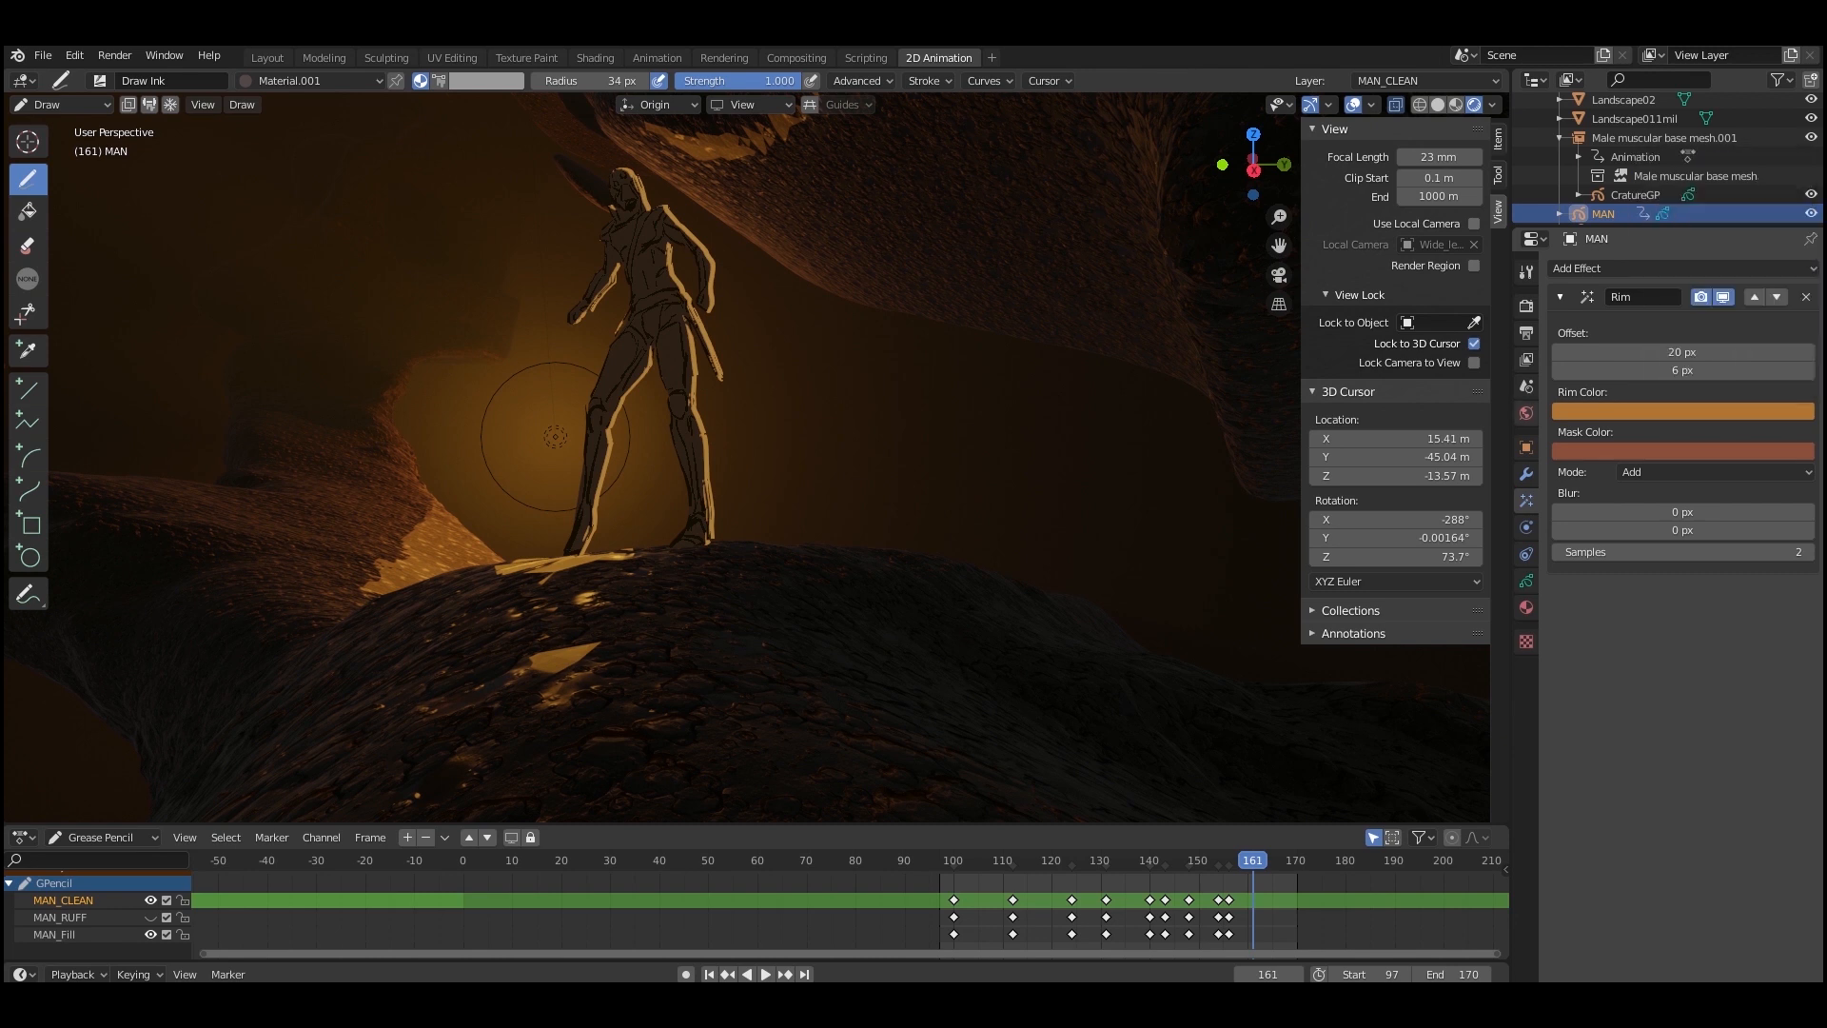
Change the man's Rim Color from orange to a pale pink.
click(1682, 411)
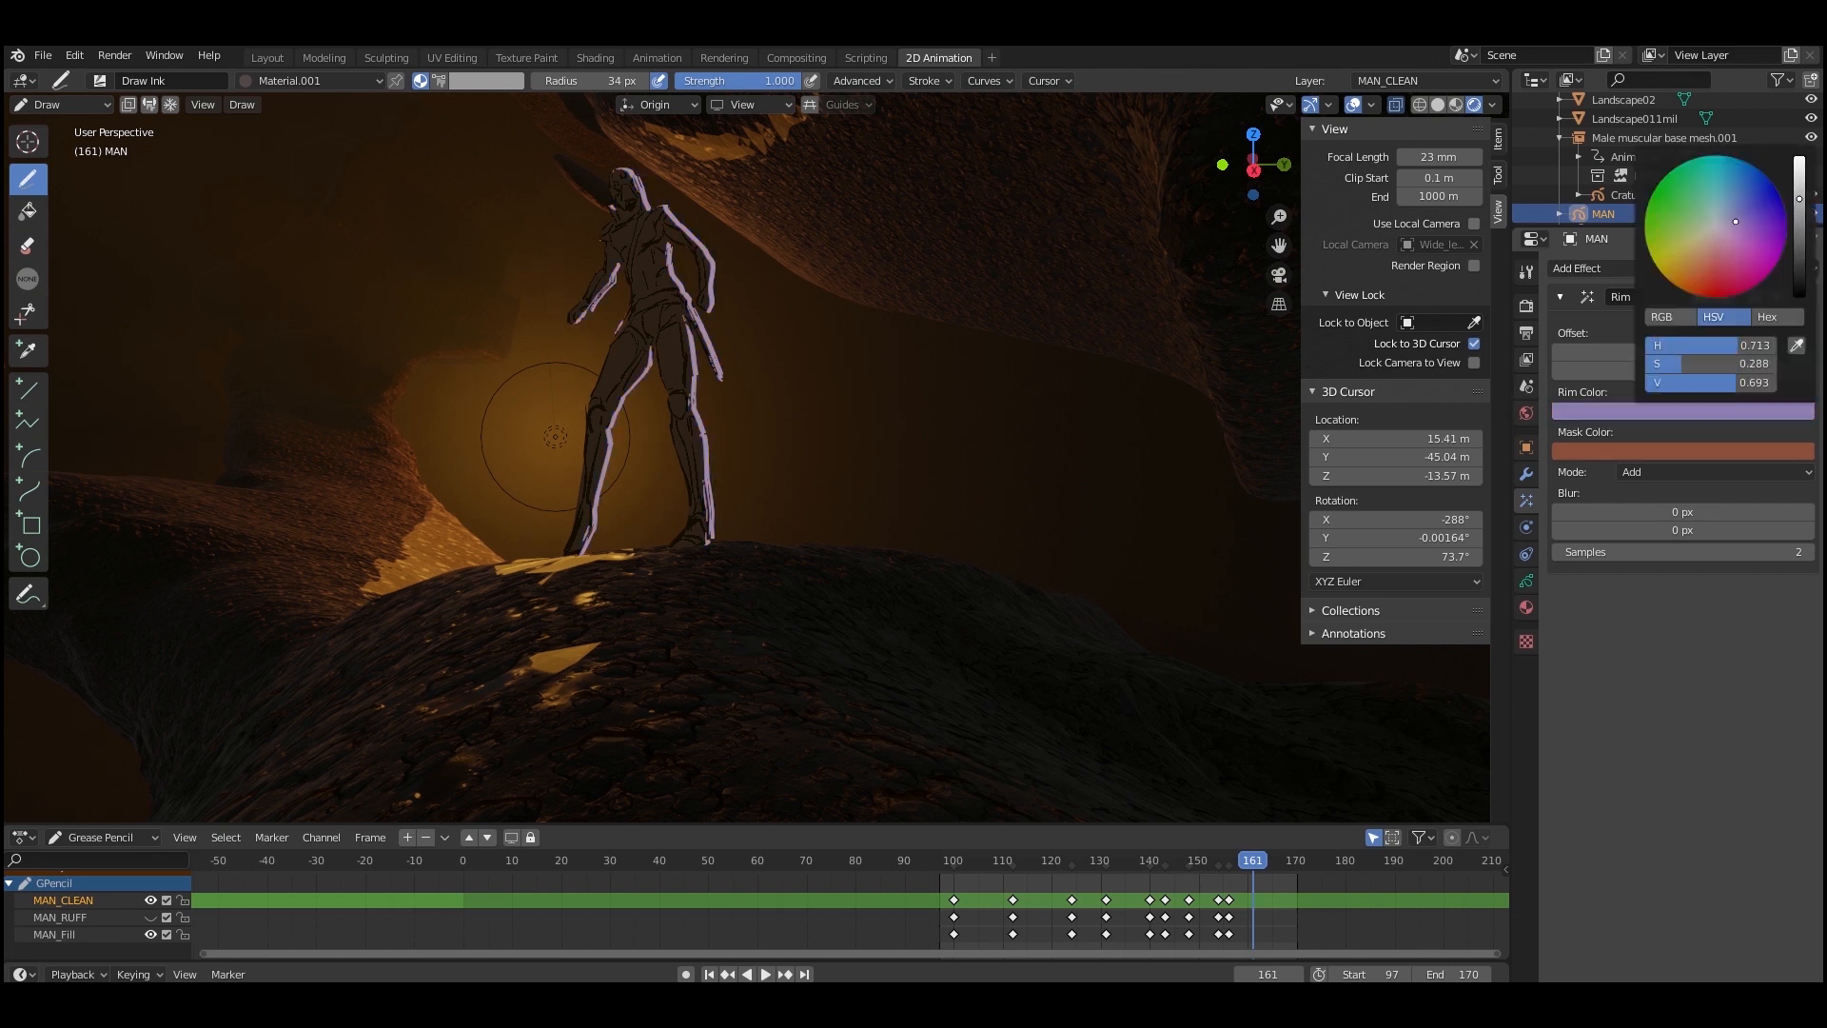
click(1709, 243)
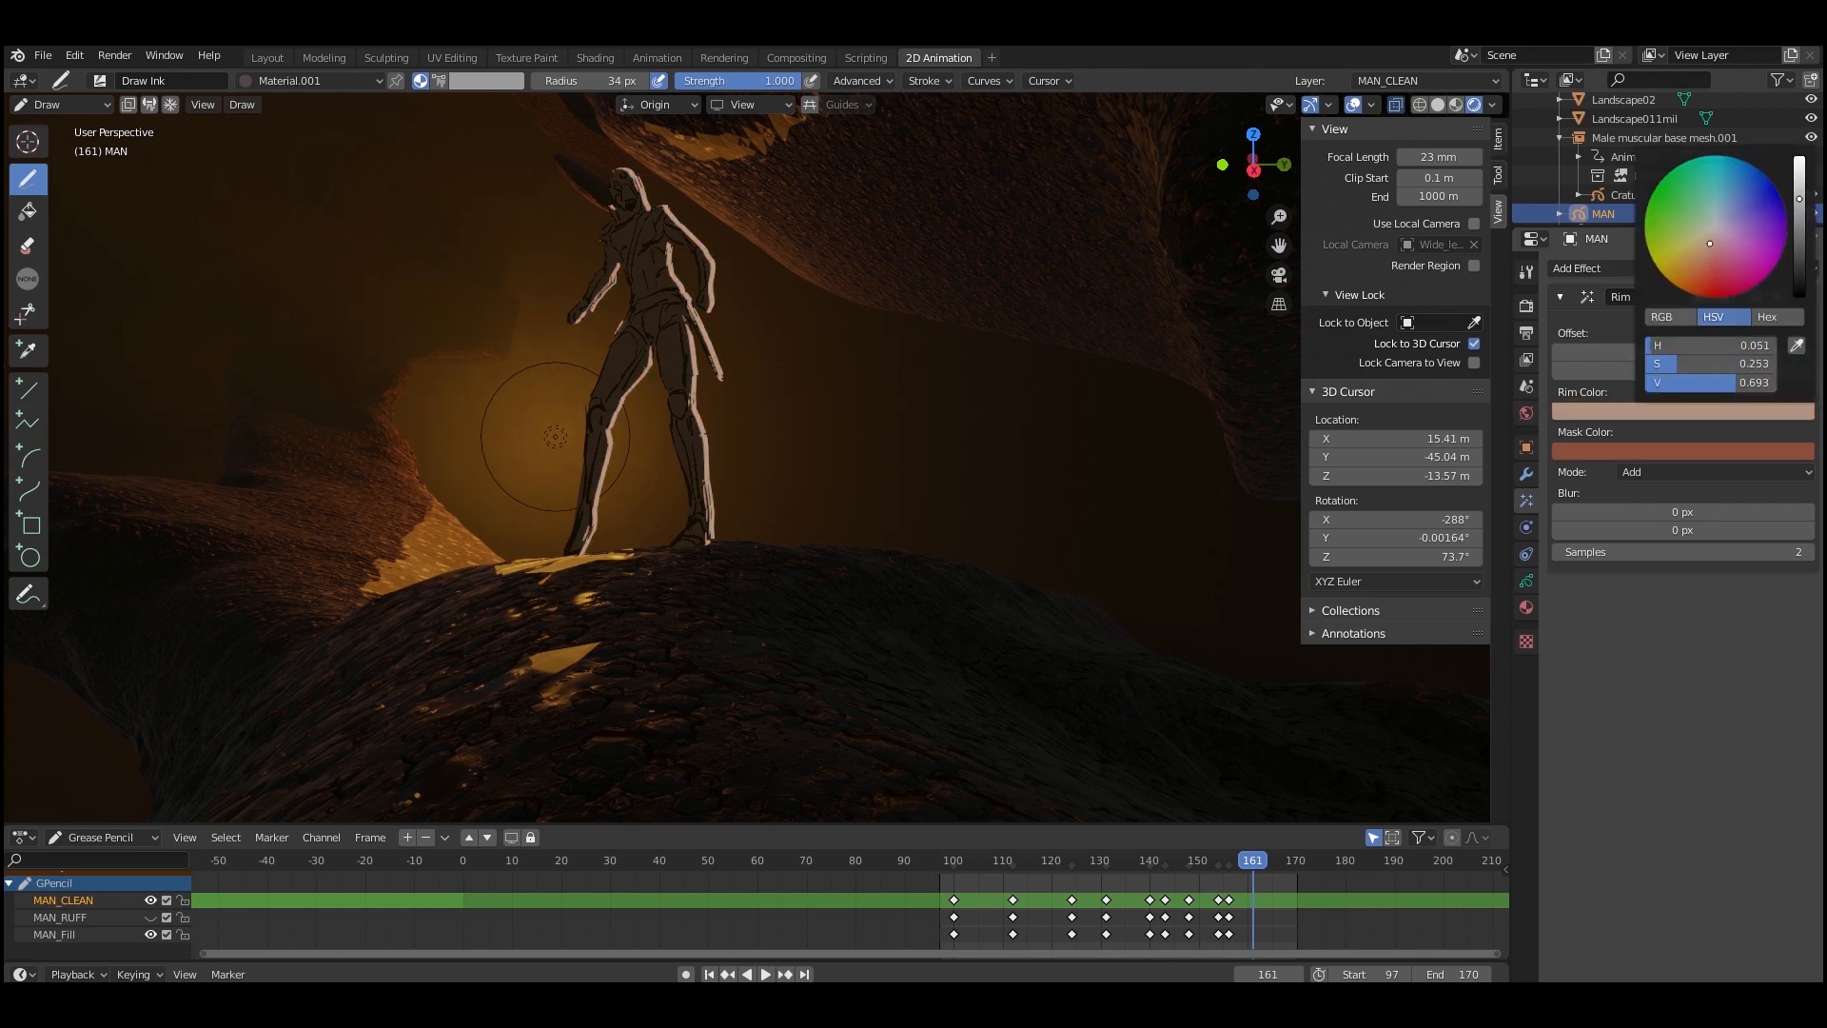
drag(1709, 243, 1719, 242)
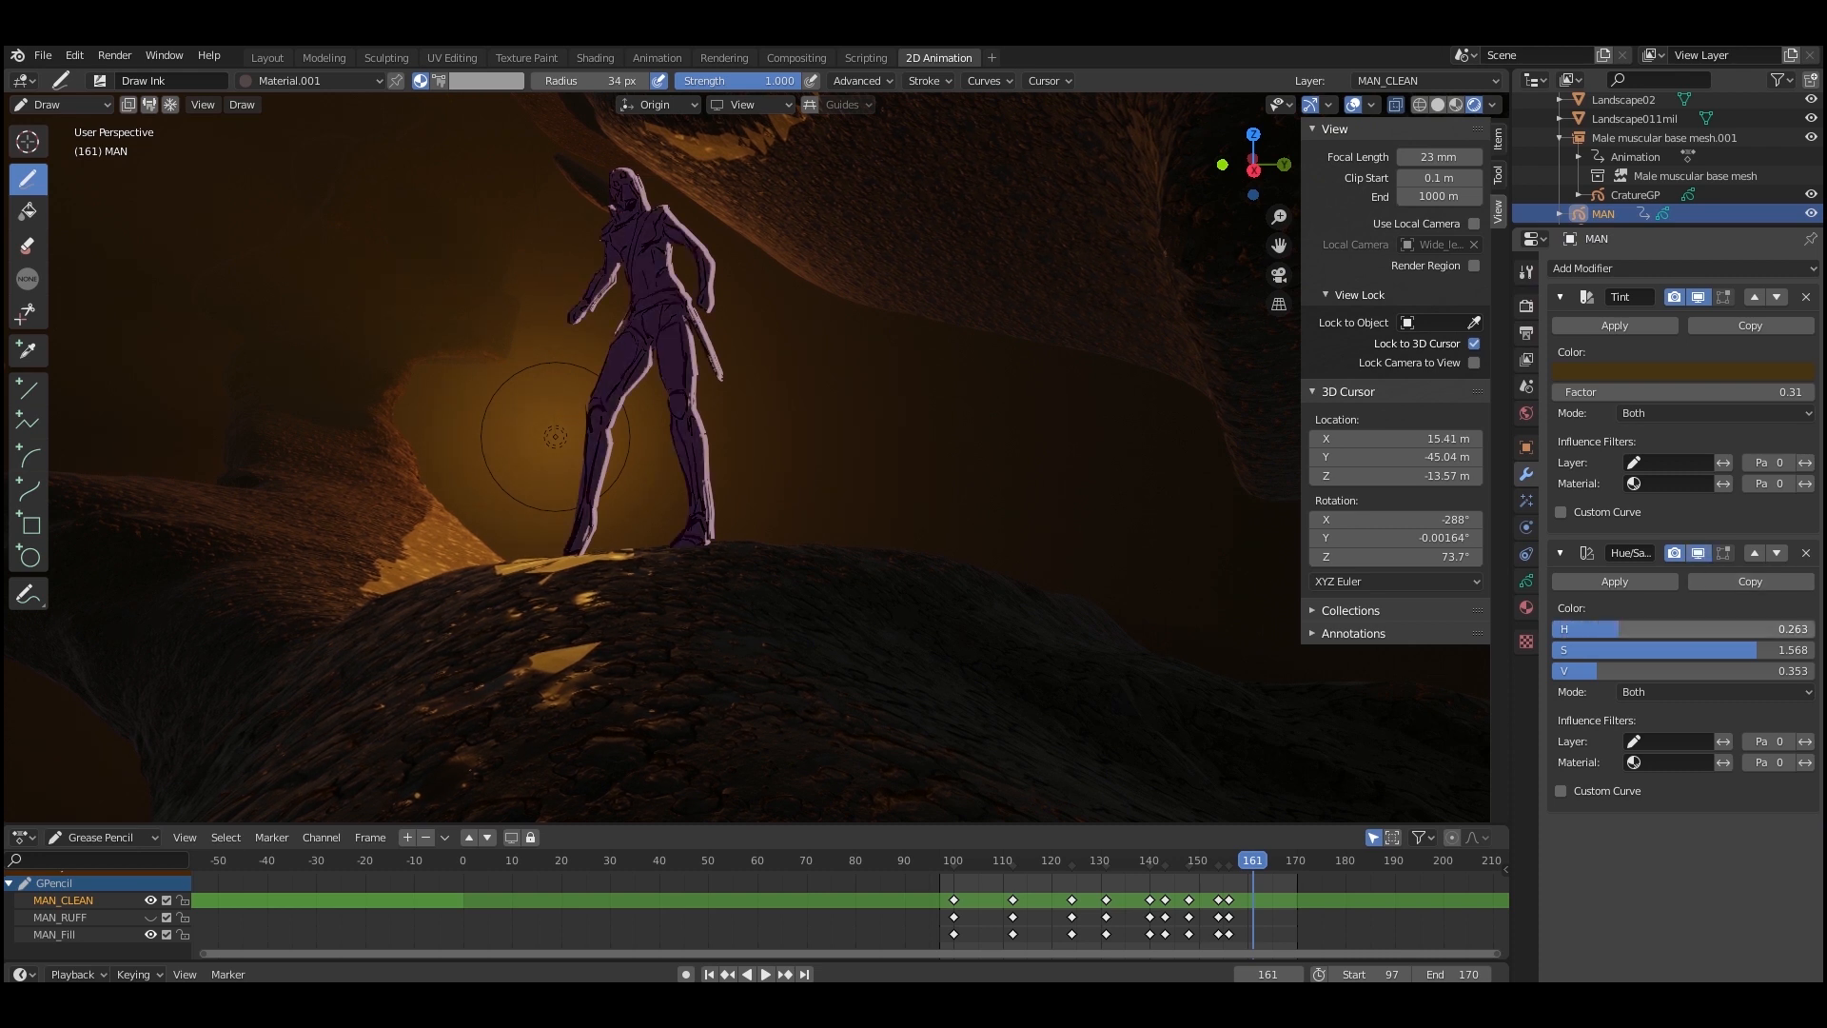
Set the man's Hue/Saturation modifier to H 0.475 and S 0.453.
drag(1585, 628, 1666, 628)
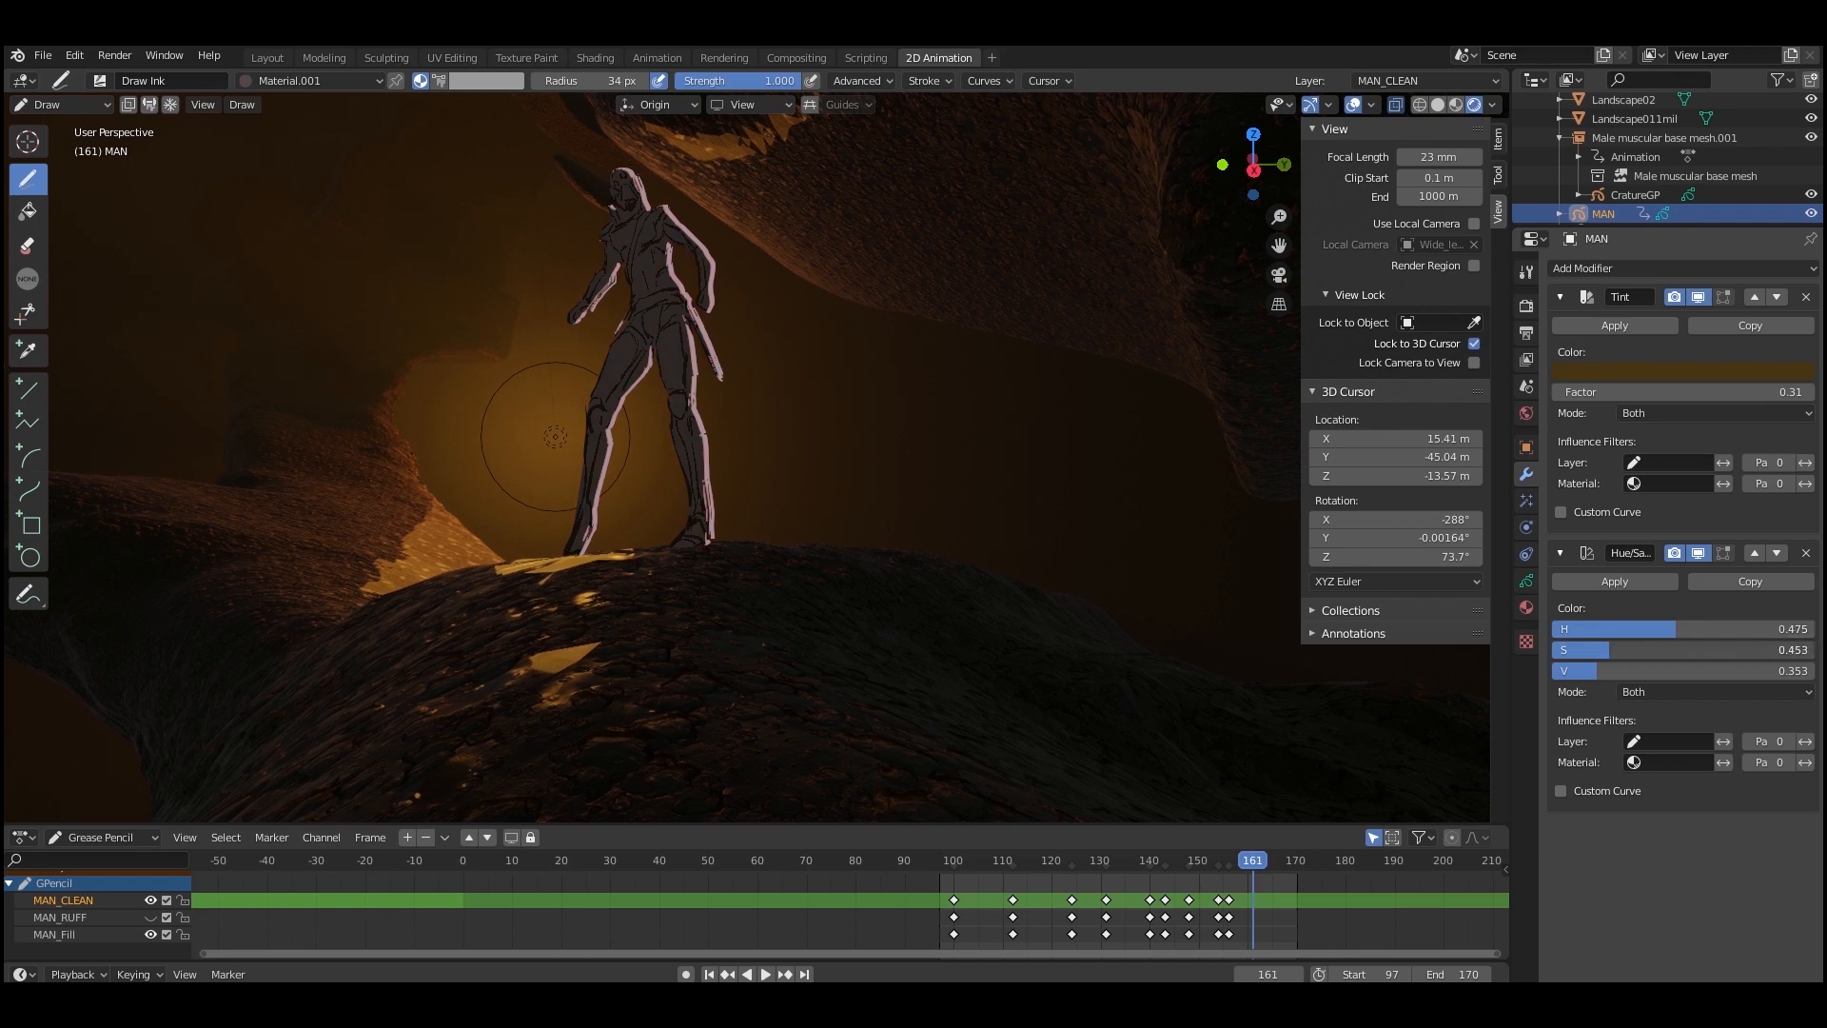